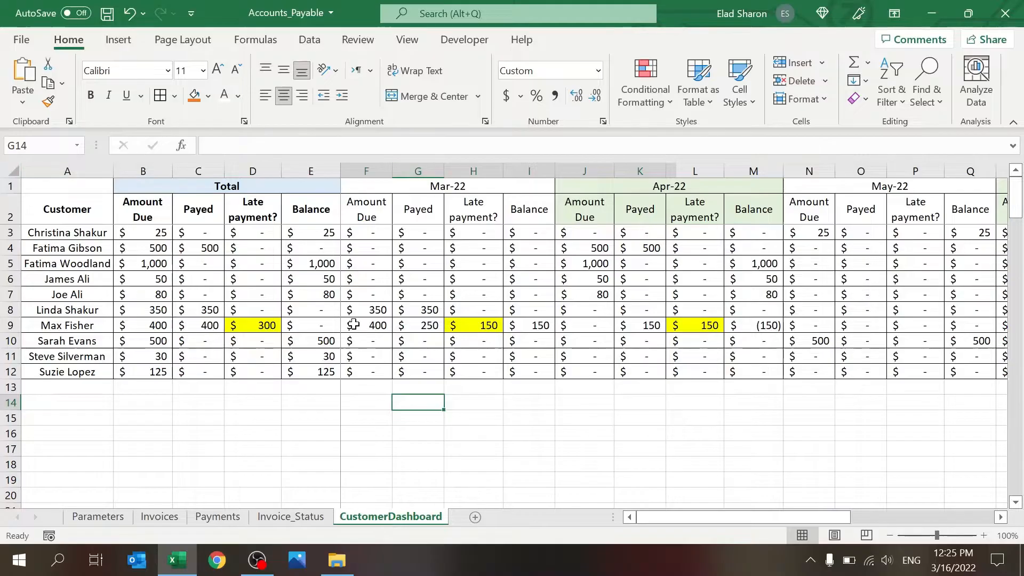
pyautogui.moveTo(476, 303)
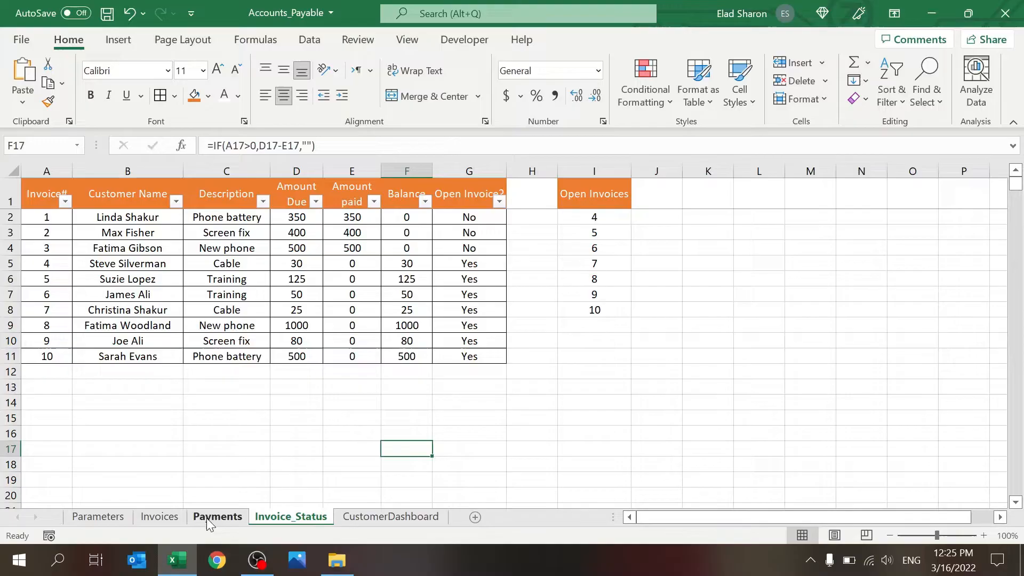
# Page through the Payments and Invoices sheet tabs on the way to Parameters
pyautogui.click(218, 516)
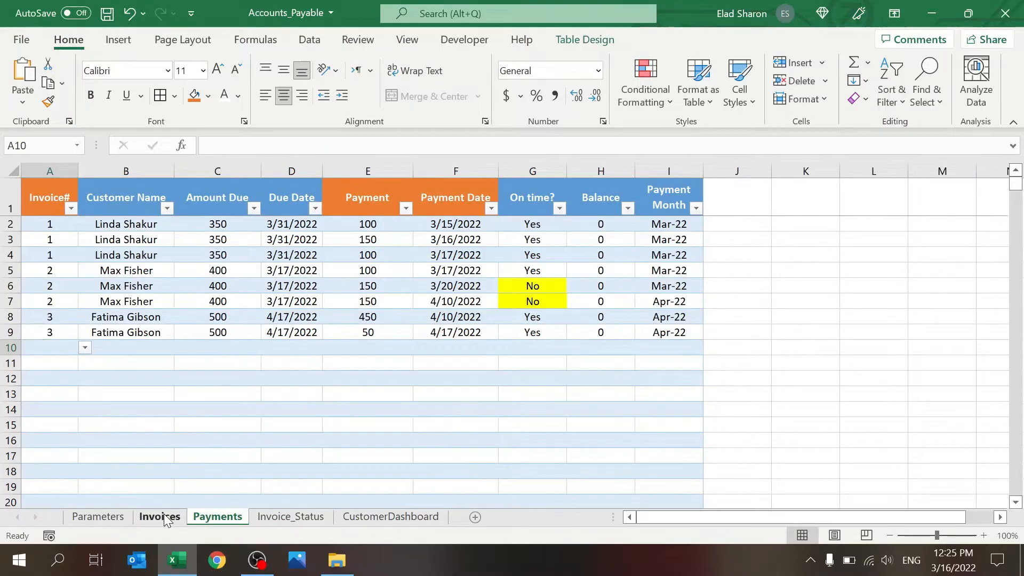
pyautogui.click(97, 516)
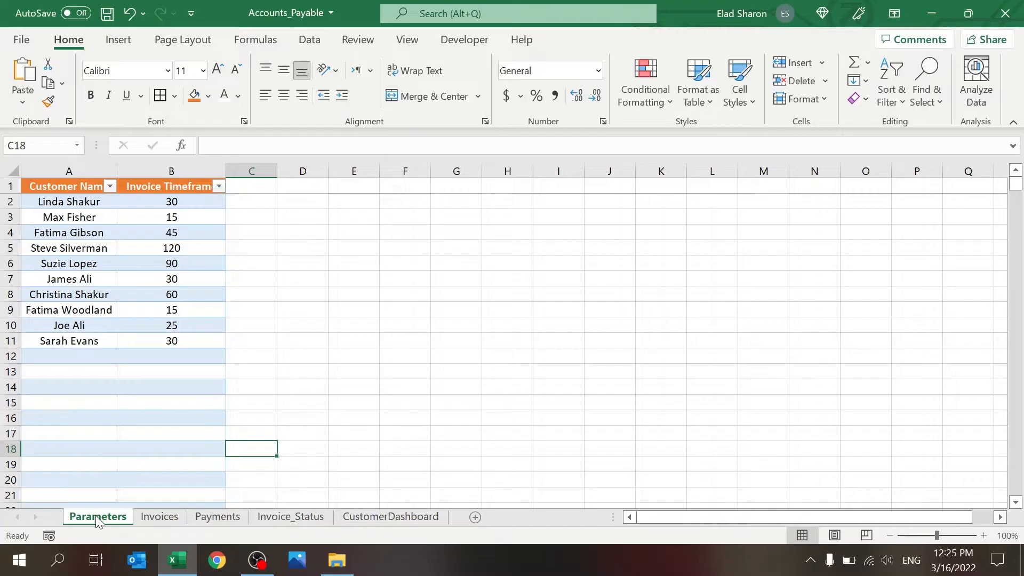
pyautogui.moveTo(104, 356)
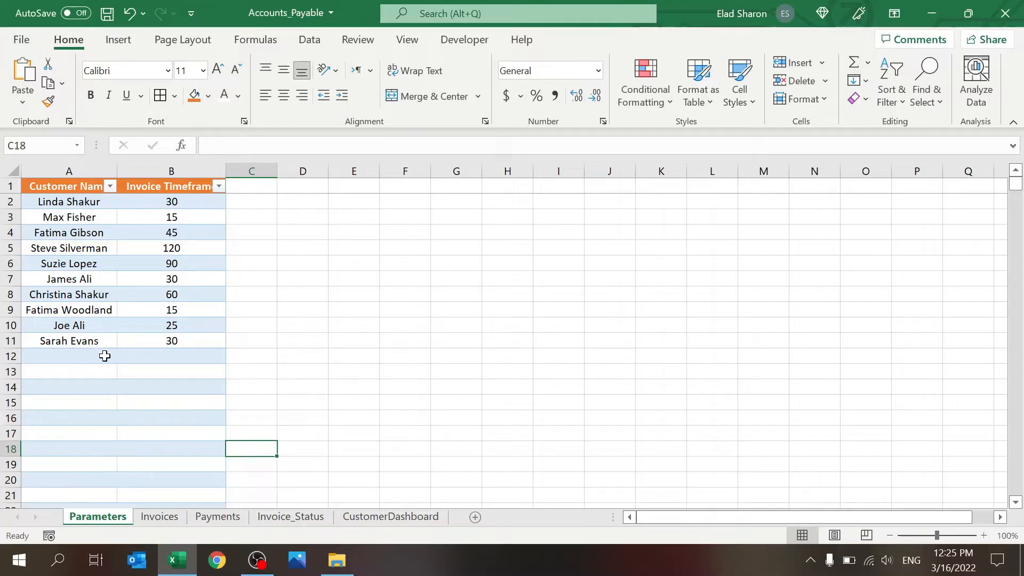
pyautogui.moveTo(103, 217)
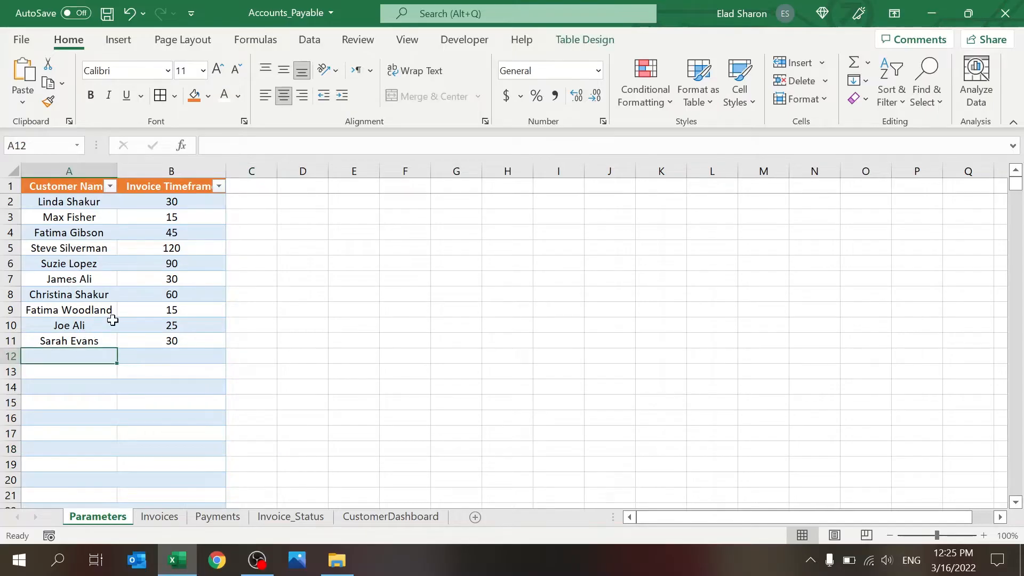
pyautogui.moveTo(115, 323)
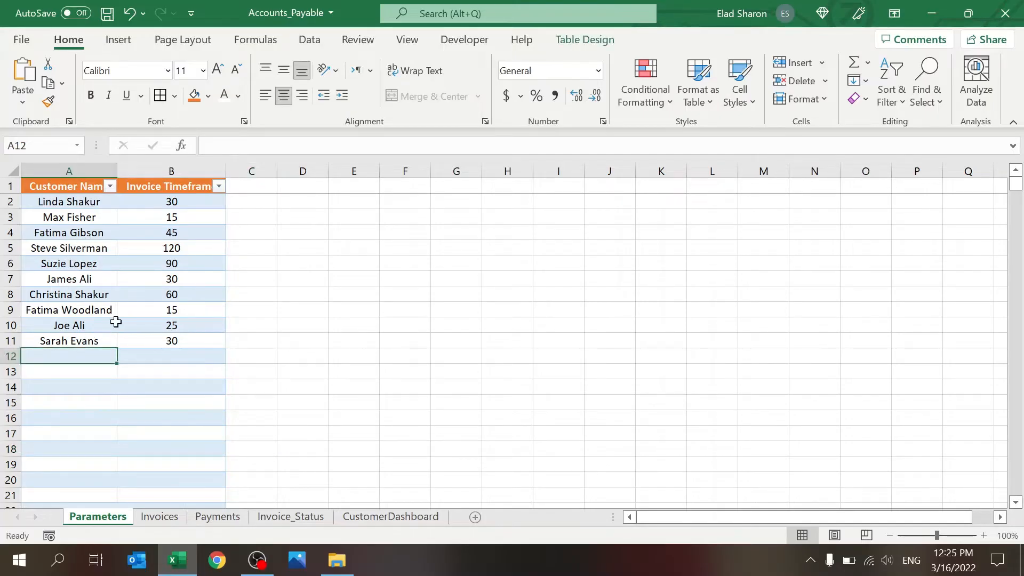
pyautogui.moveTo(370, 289)
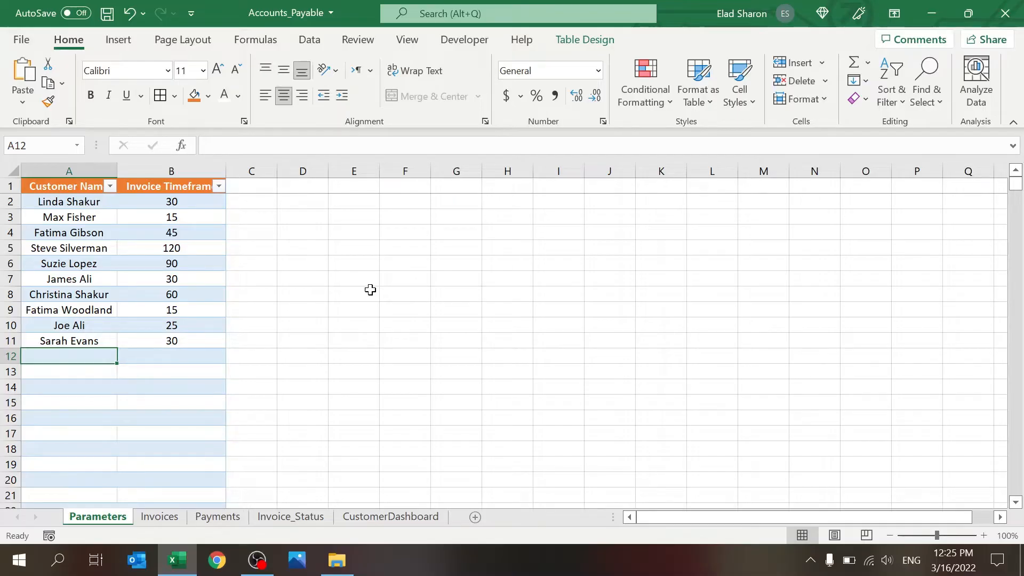
pyautogui.moveTo(201, 217)
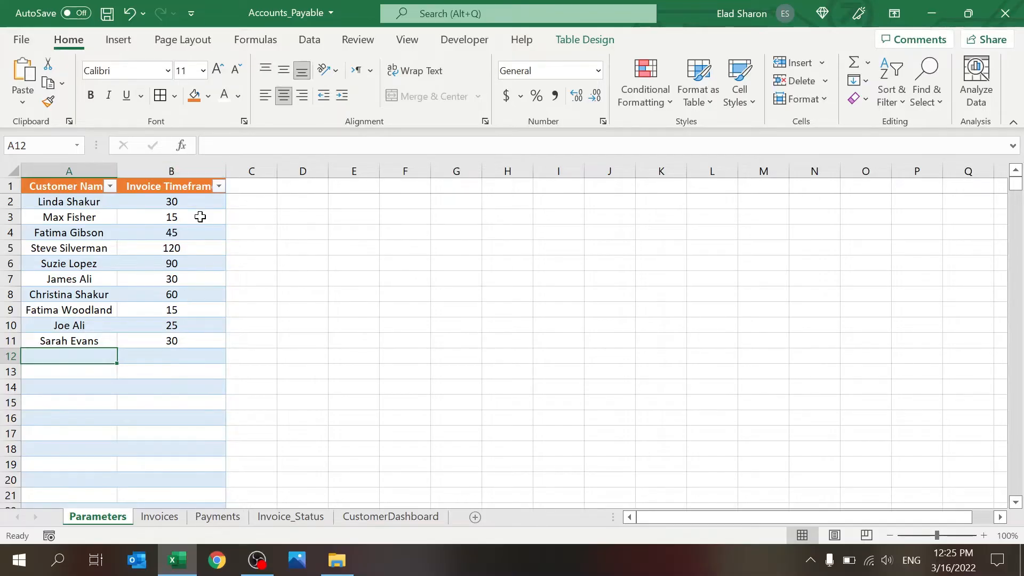
pyautogui.moveTo(172, 216)
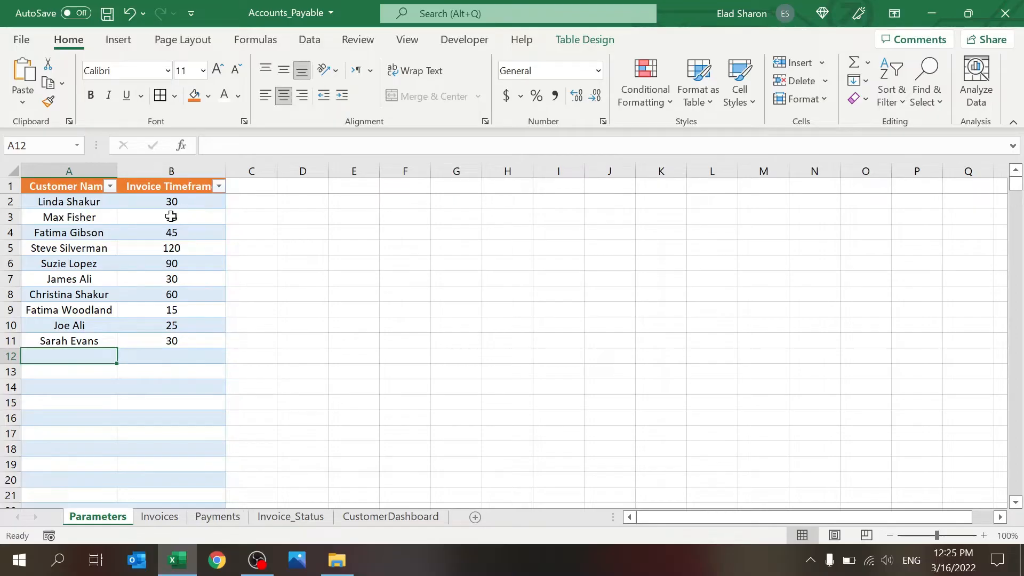
pyautogui.write('15')
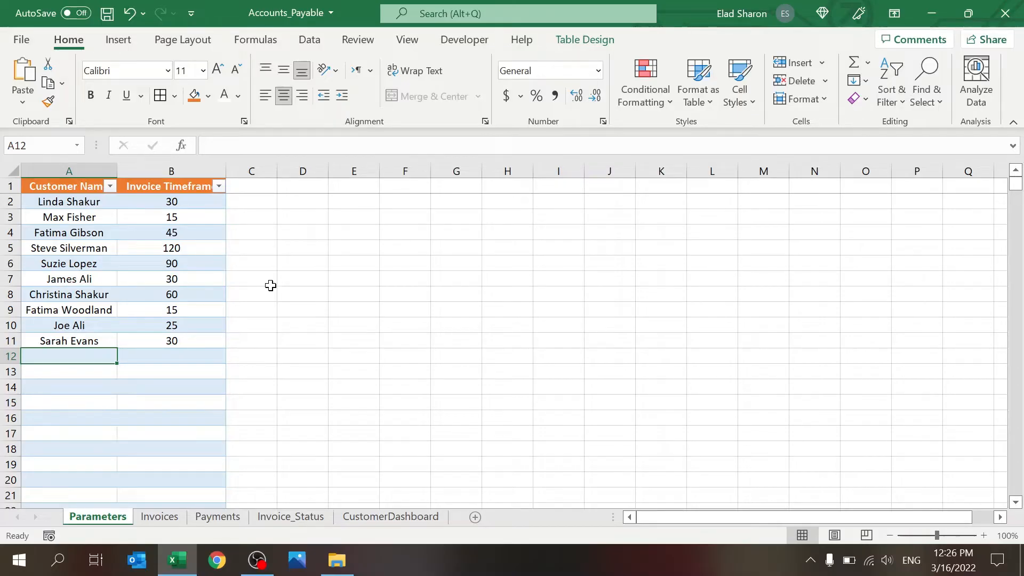
pyautogui.moveTo(269, 257)
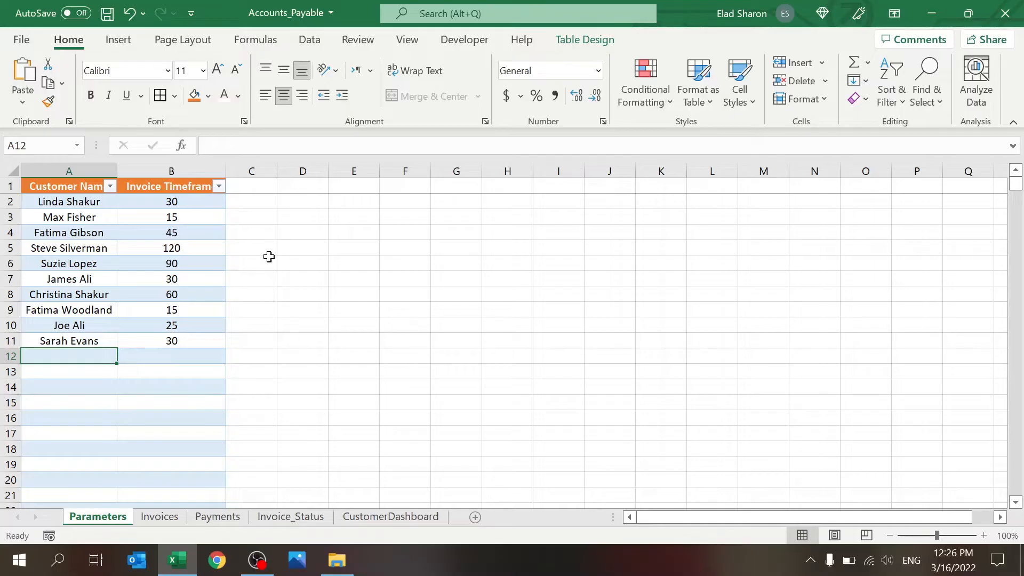
pyautogui.moveTo(208, 220)
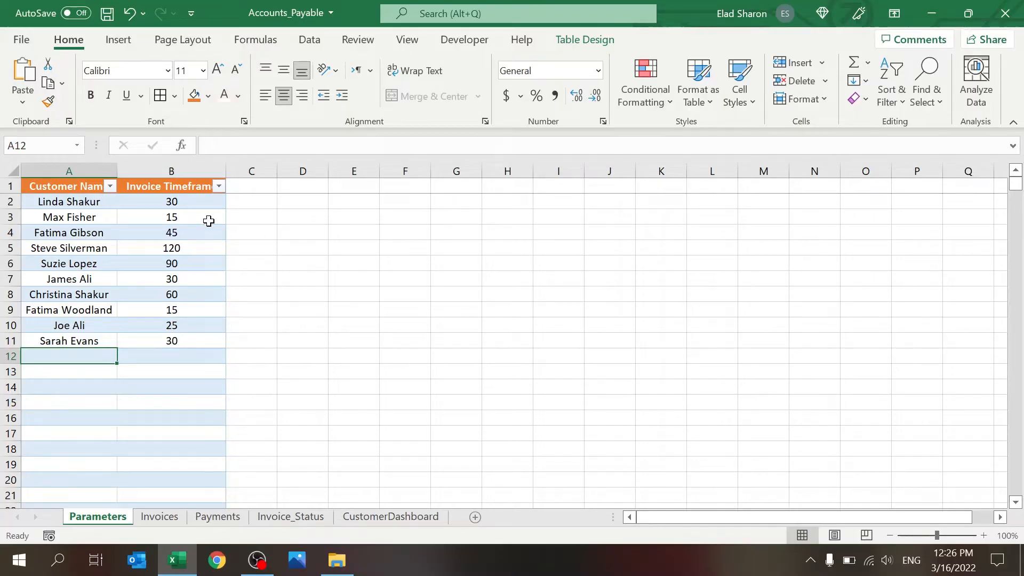
pyautogui.moveTo(204, 204)
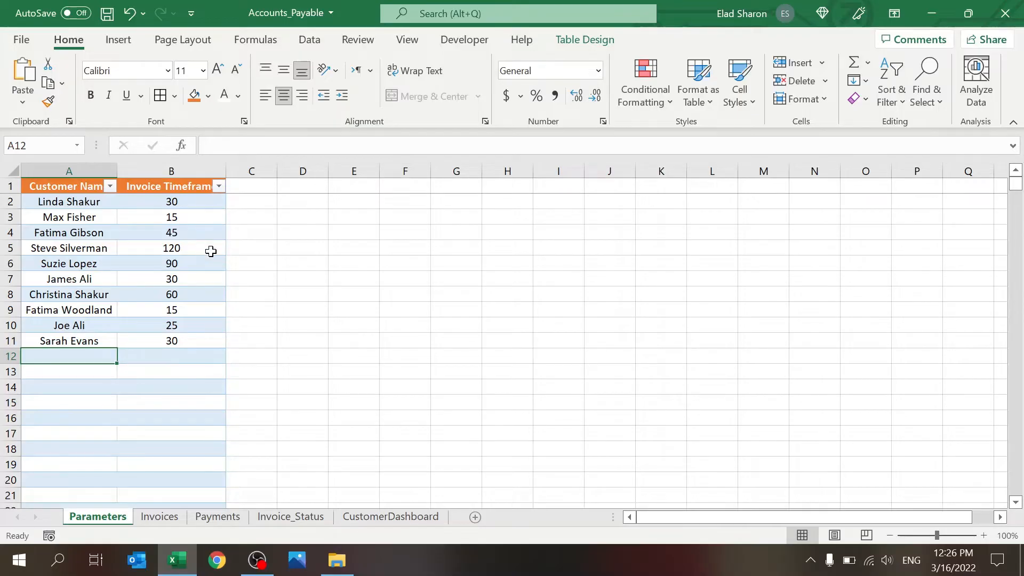
pyautogui.click(170, 201)
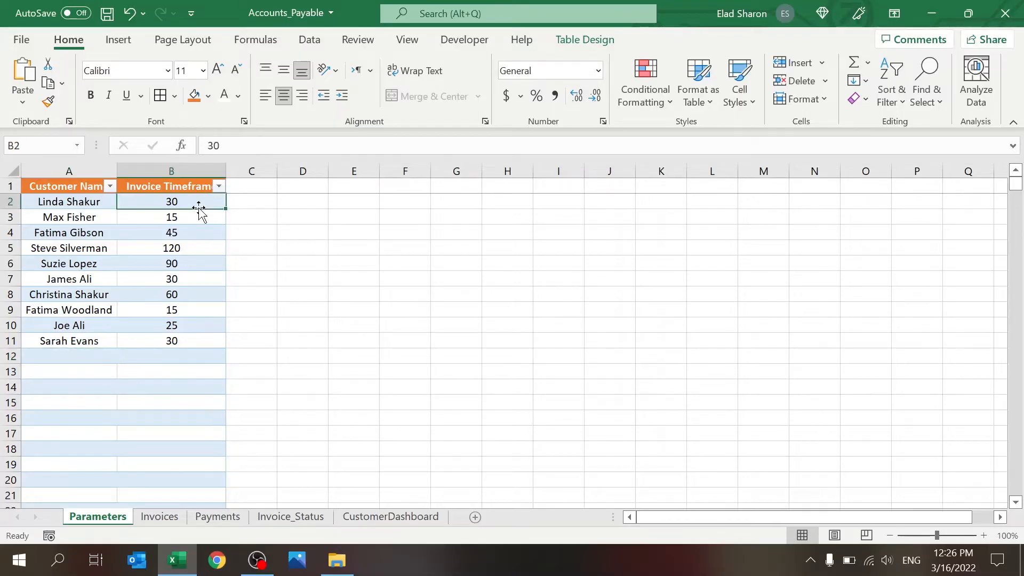
pyautogui.click(309, 40)
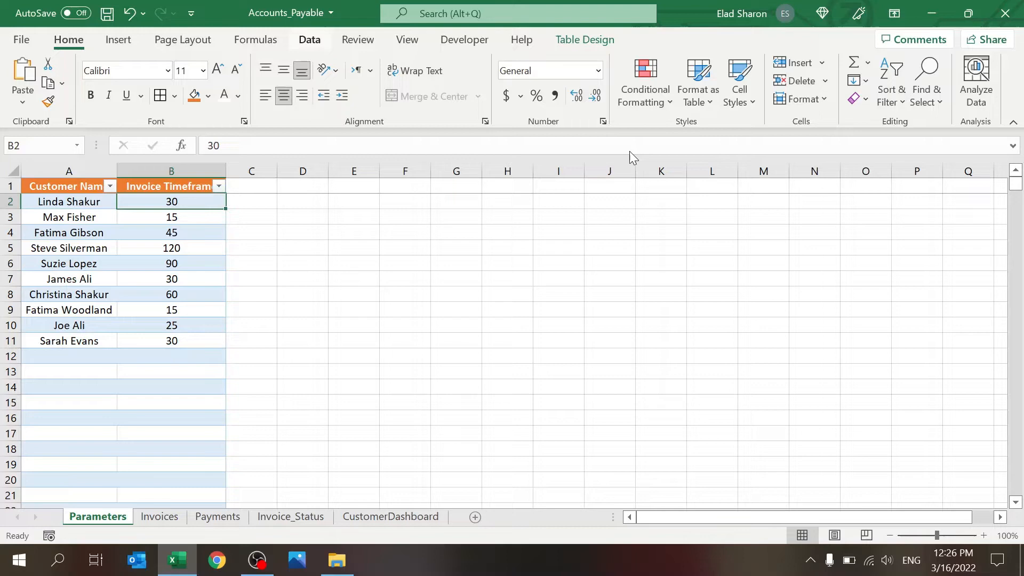
pyautogui.click(309, 40)
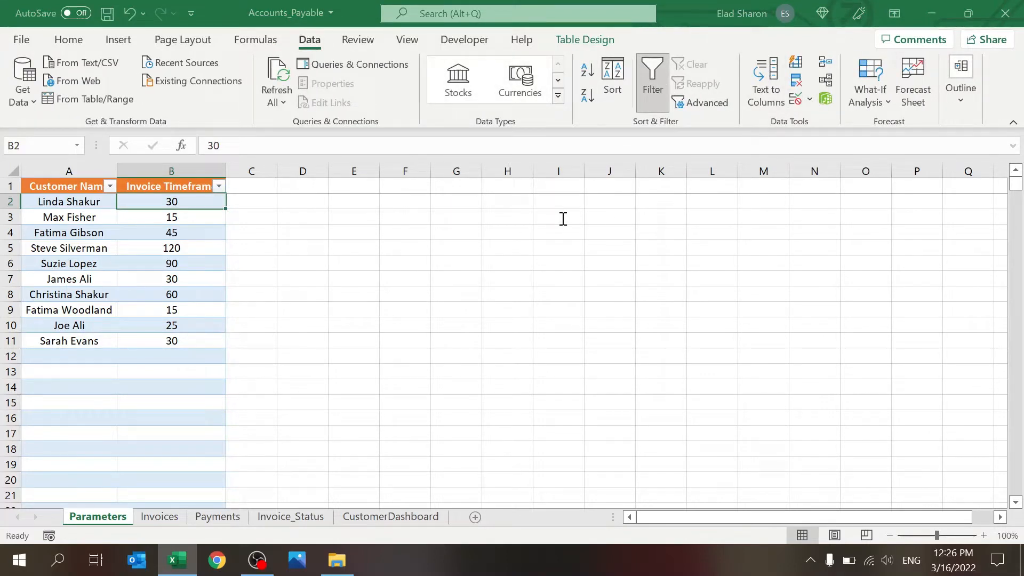
pyautogui.moveTo(751, 293)
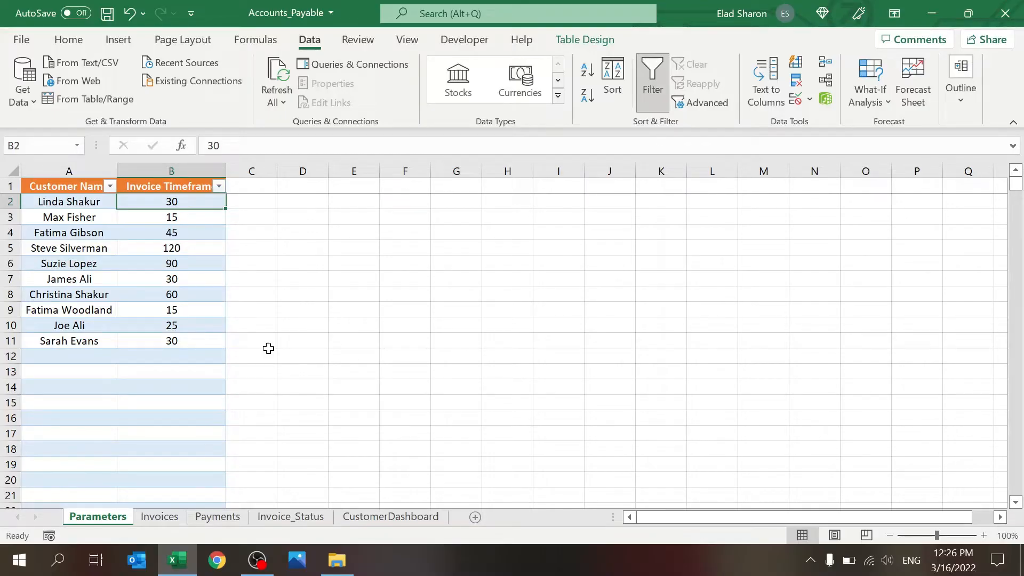
pyautogui.moveTo(116, 232)
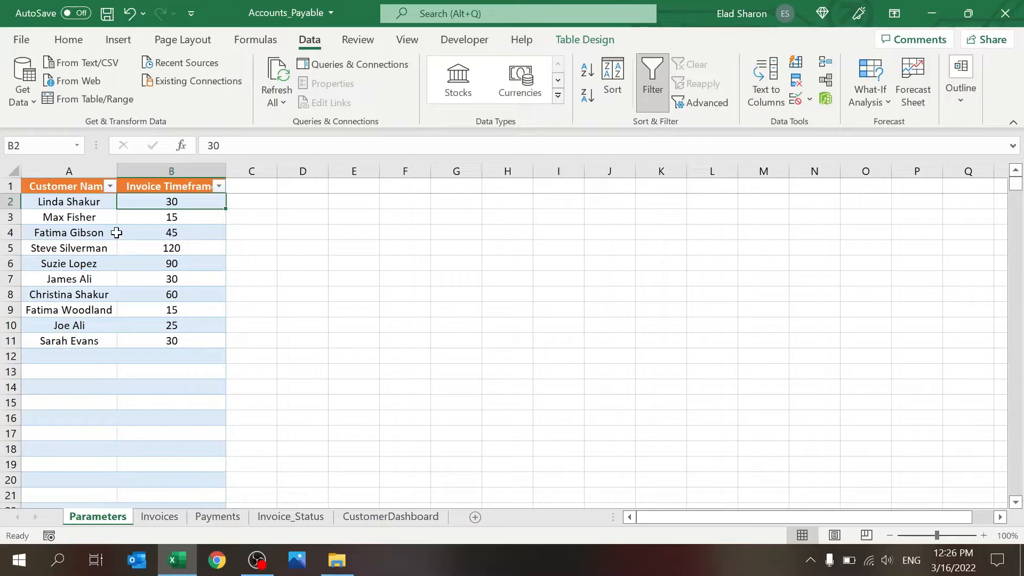
# Start invoice row 12 on the Invoices sheet dated 4/6/2022 with number 11
pyautogui.click(159, 516)
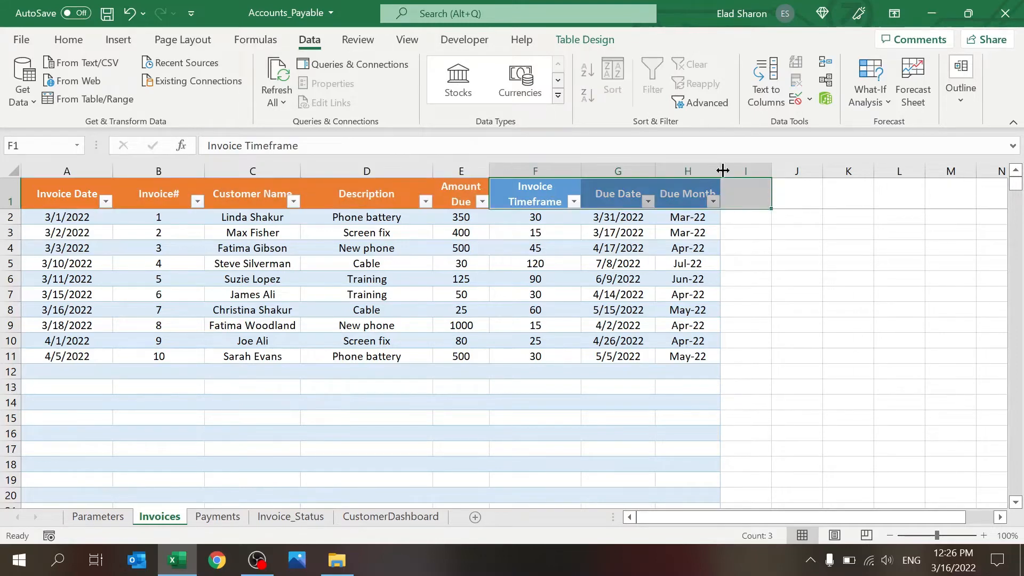
pyautogui.click(745, 248)
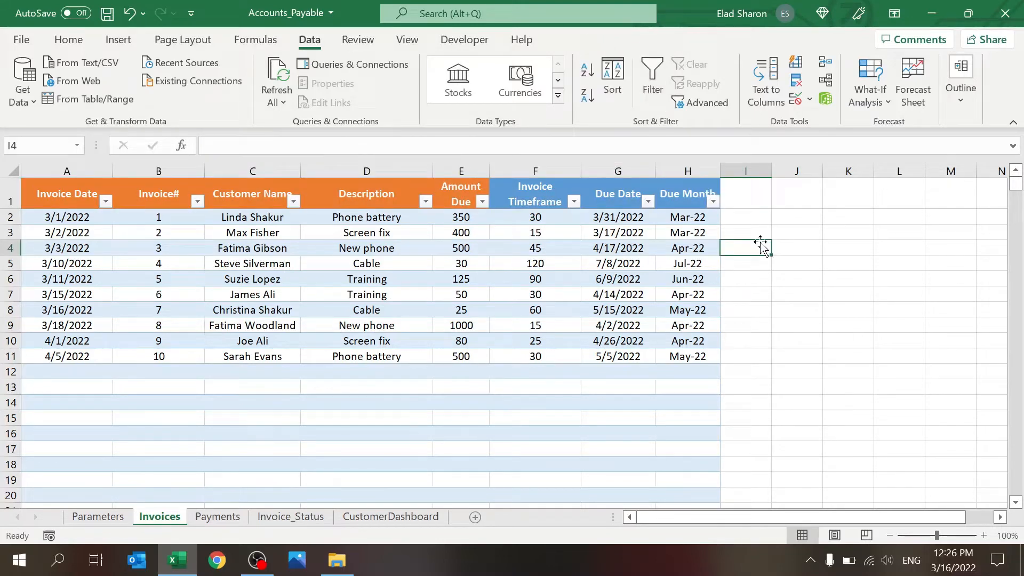
pyautogui.moveTo(292, 446)
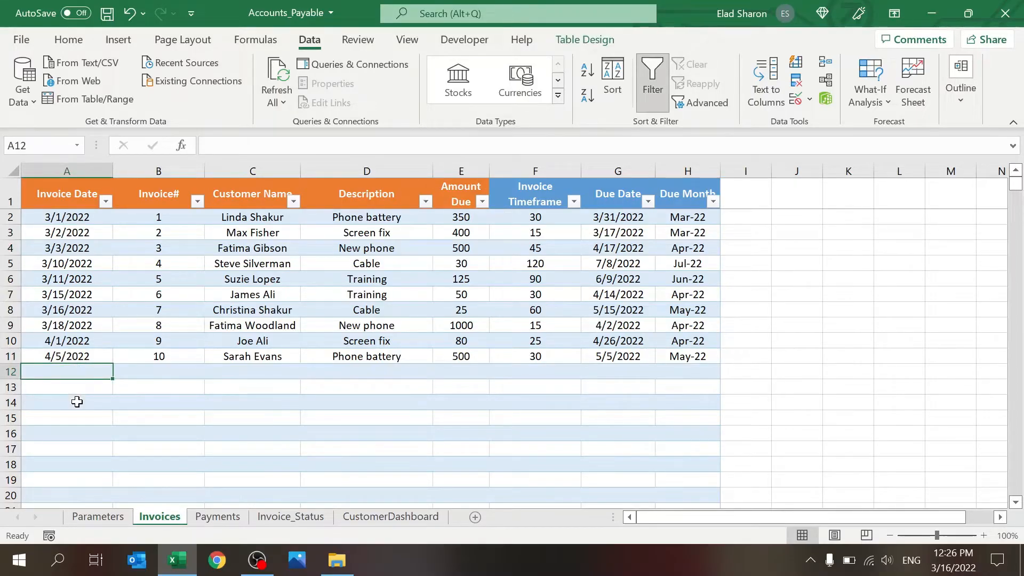
pyautogui.write('4/6/2022')
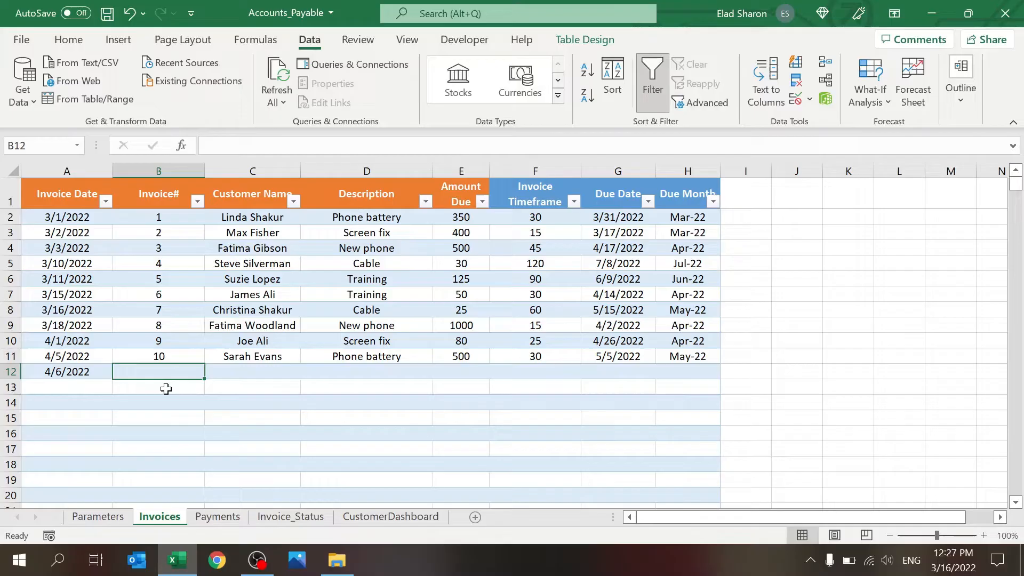
pyautogui.write('11')
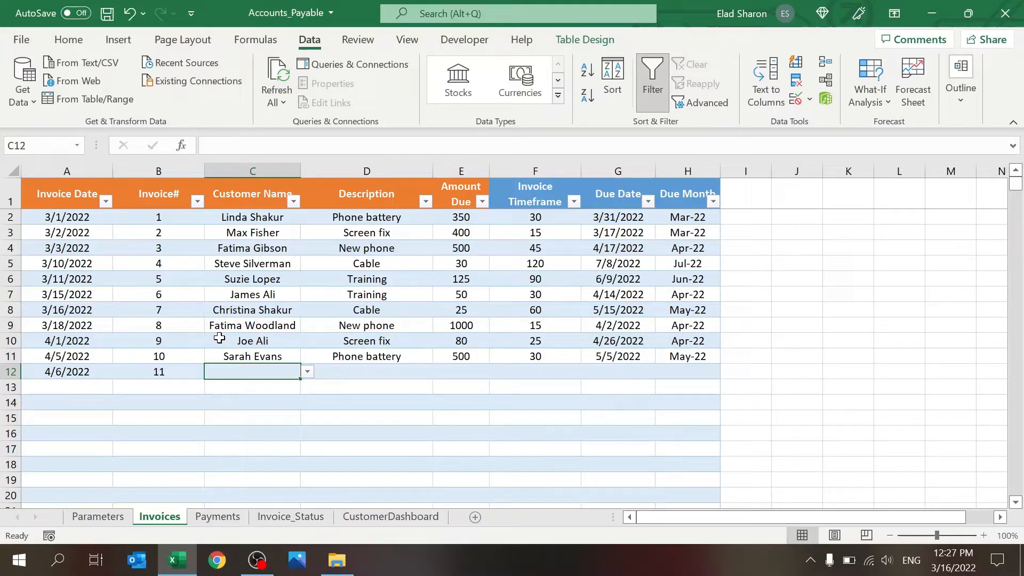
pyautogui.moveTo(237, 383)
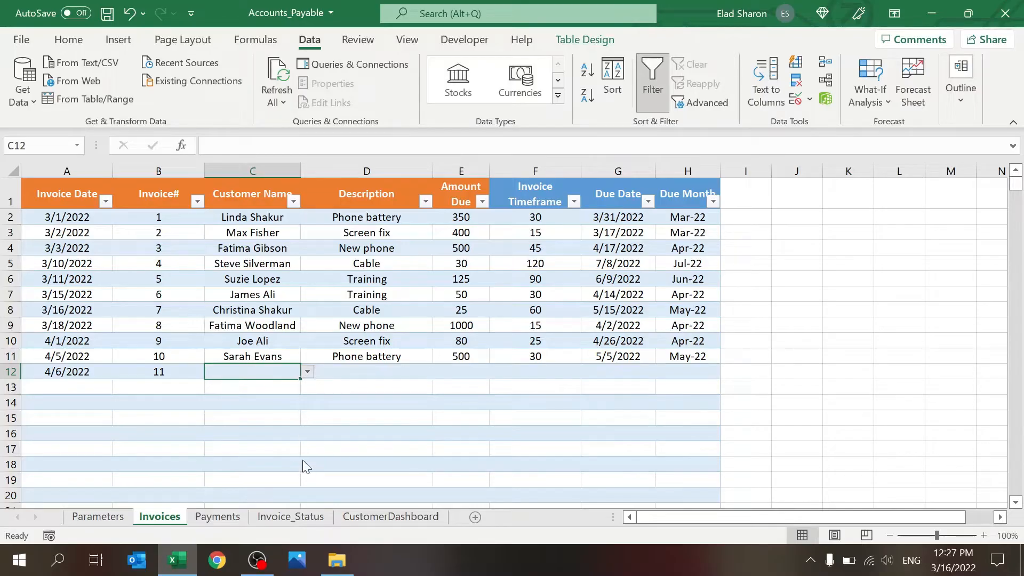
pyautogui.moveTo(265, 375)
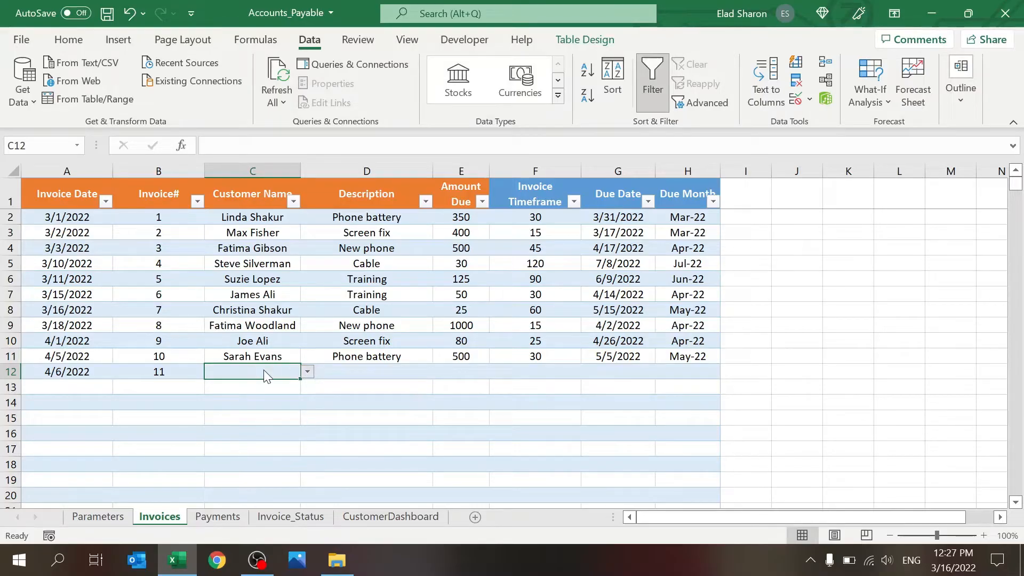
# Glance at Parameters, return to Invoices and discard stray text in the customer cell
pyautogui.click(97, 516)
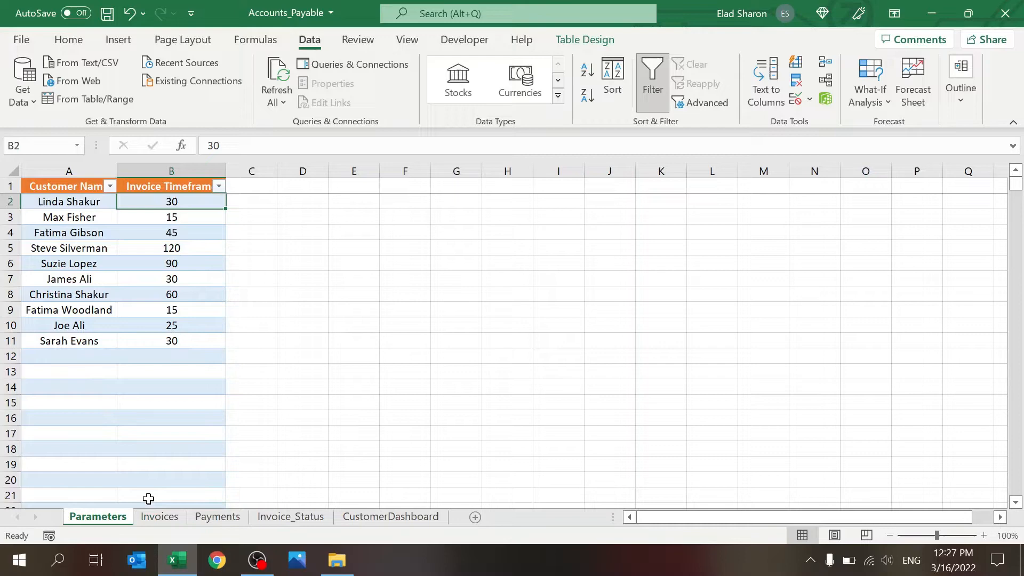
pyautogui.click(158, 516)
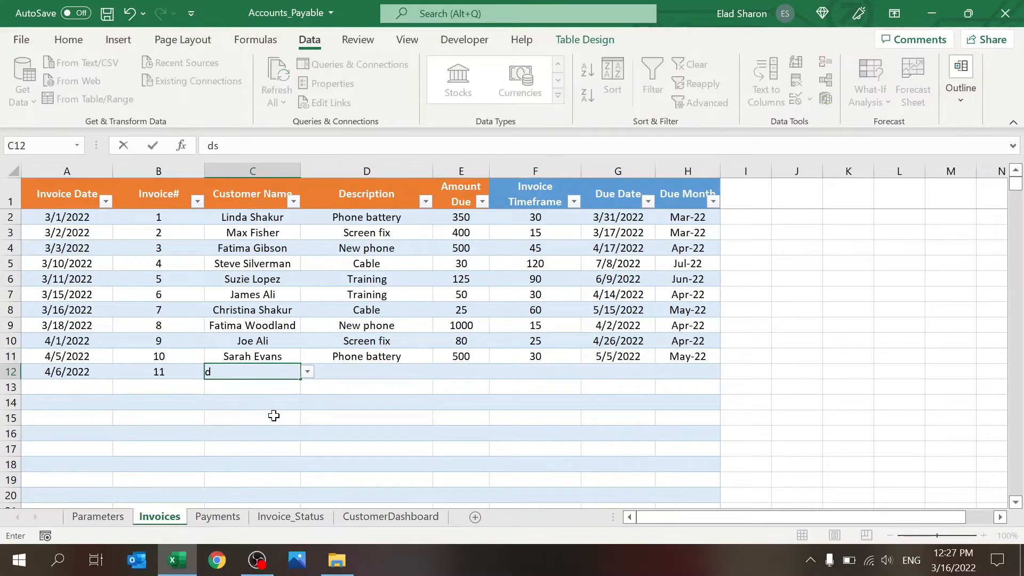
pyautogui.press('Escape')
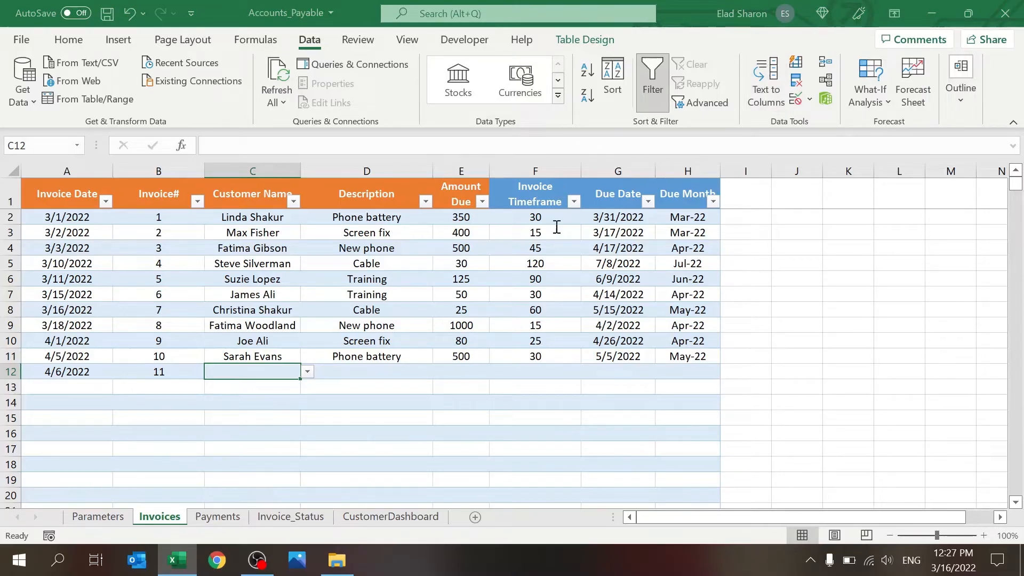
pyautogui.moveTo(549, 230)
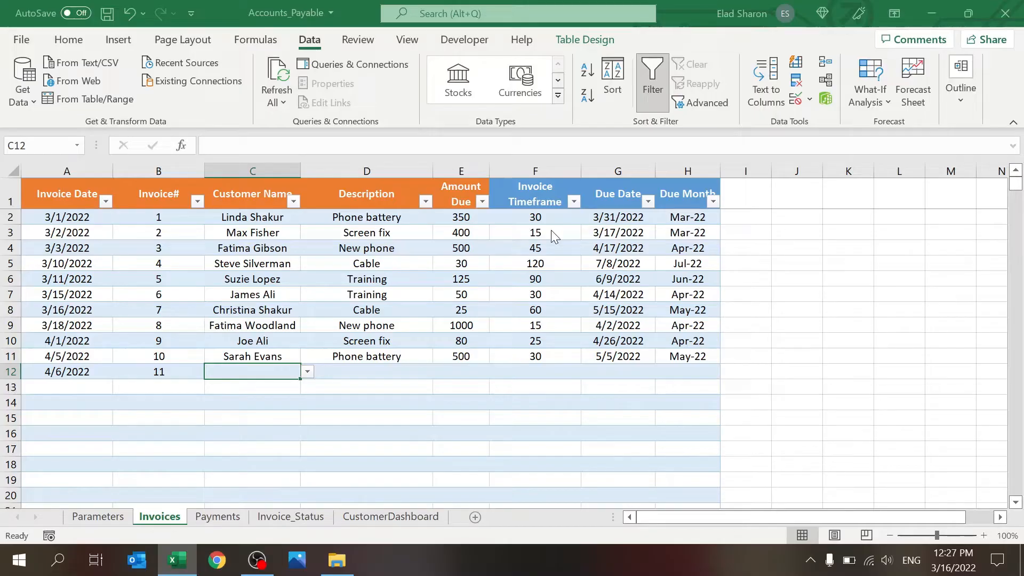
pyautogui.moveTo(781, 295)
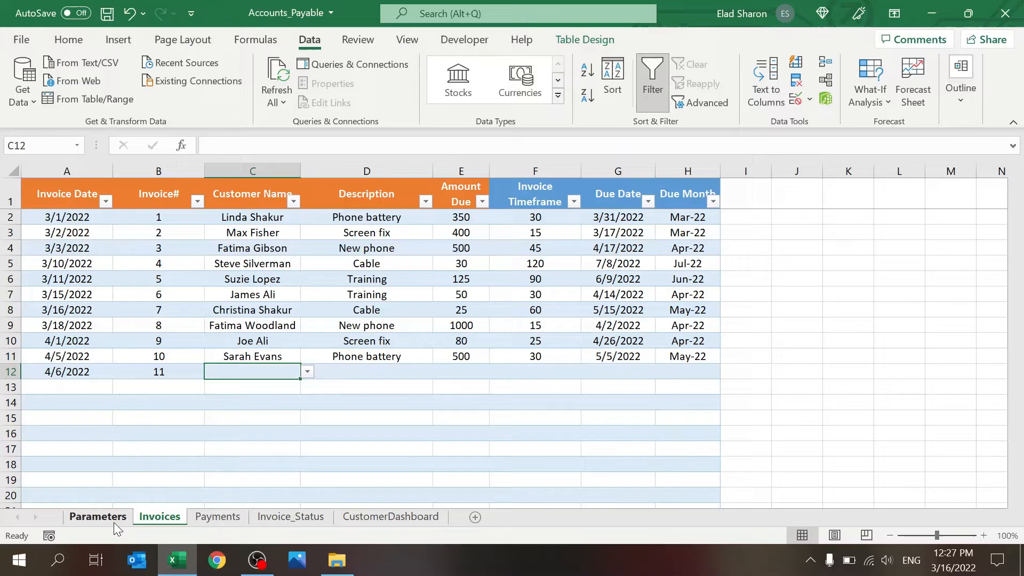
# Add customer Tes with a 123-day timeframe on Parameters, then return to Invoices
pyautogui.click(97, 516)
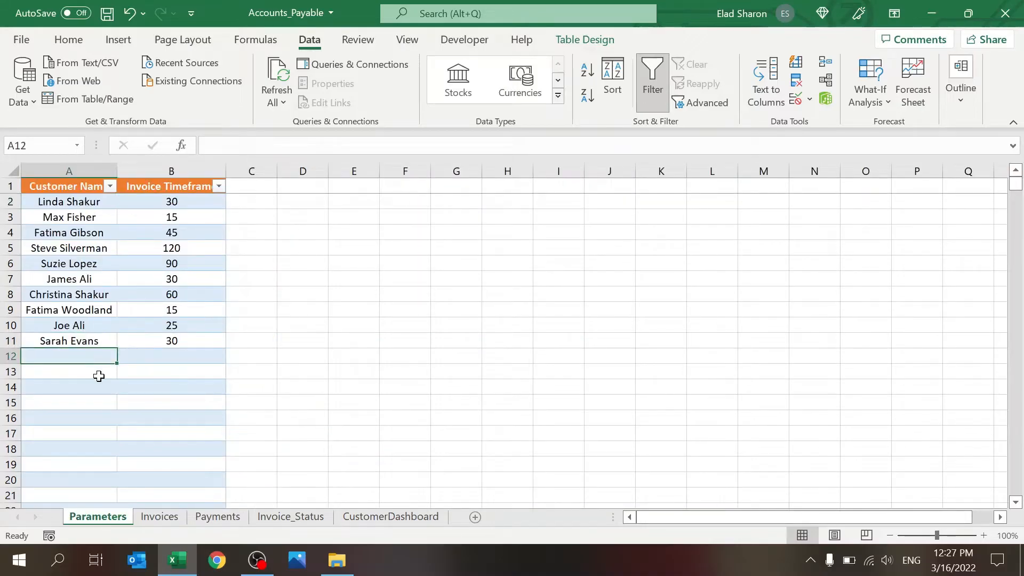
pyautogui.write('Tes')
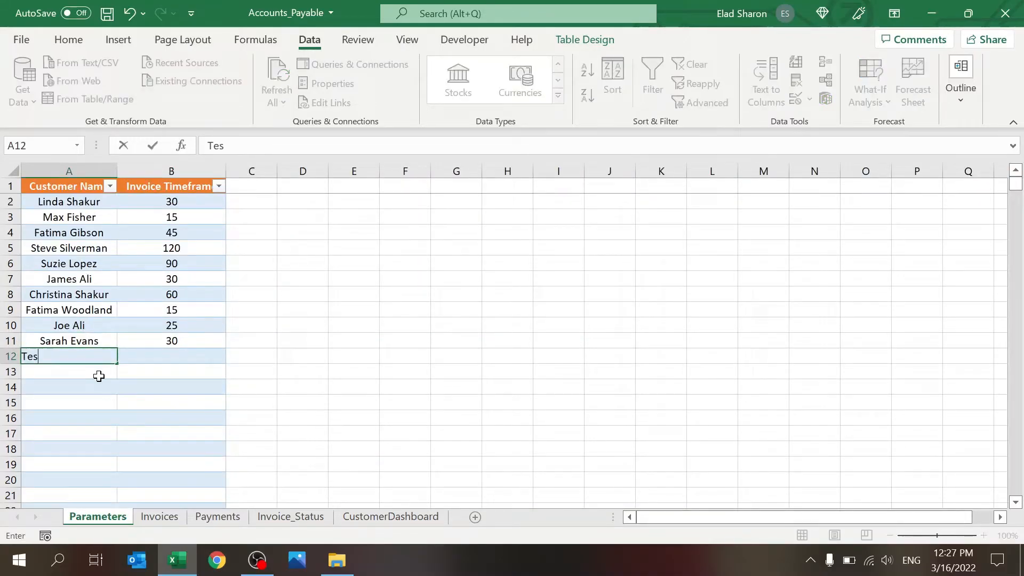
pyautogui.write('123')
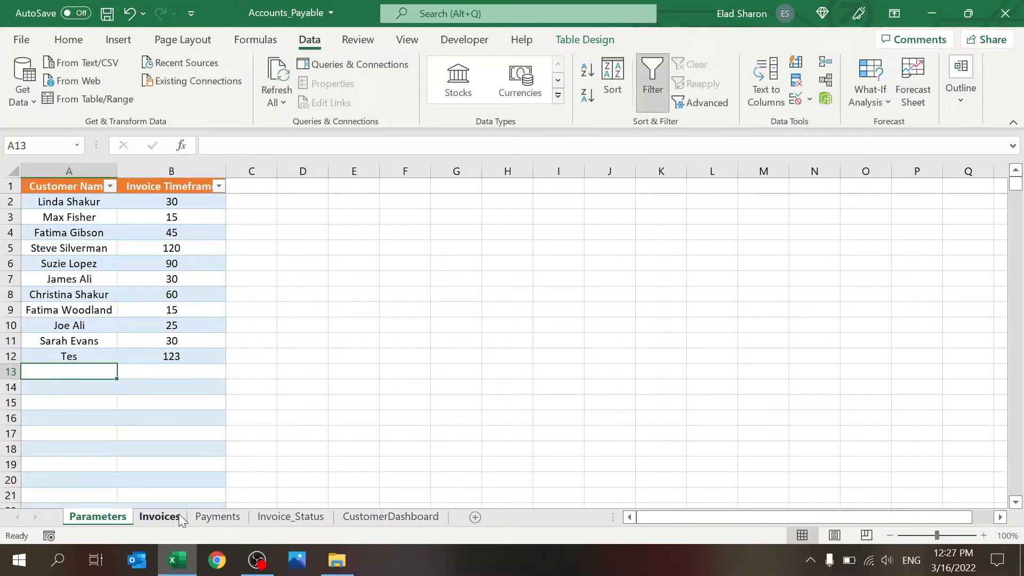
pyautogui.click(159, 517)
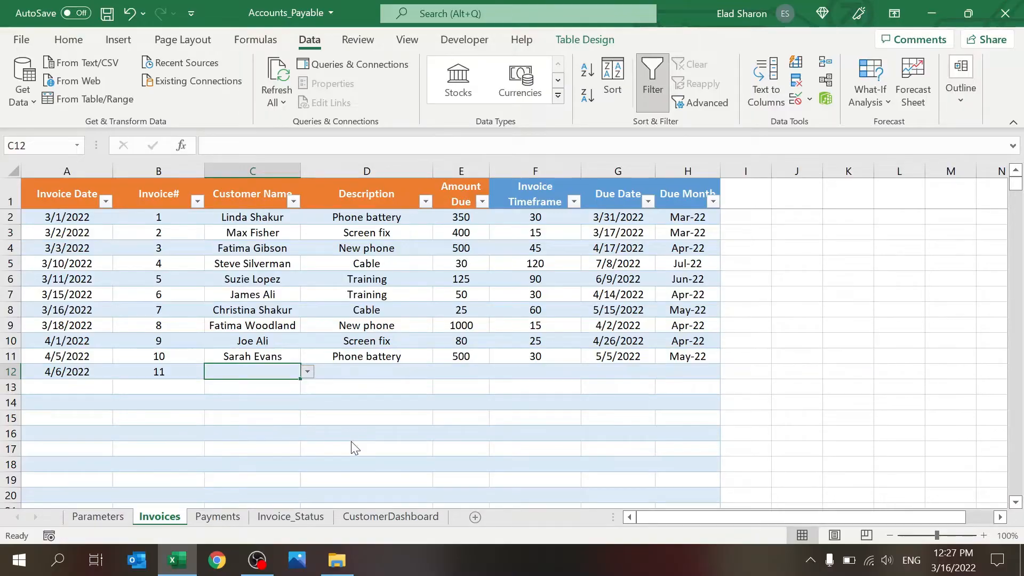
pyautogui.click(97, 516)
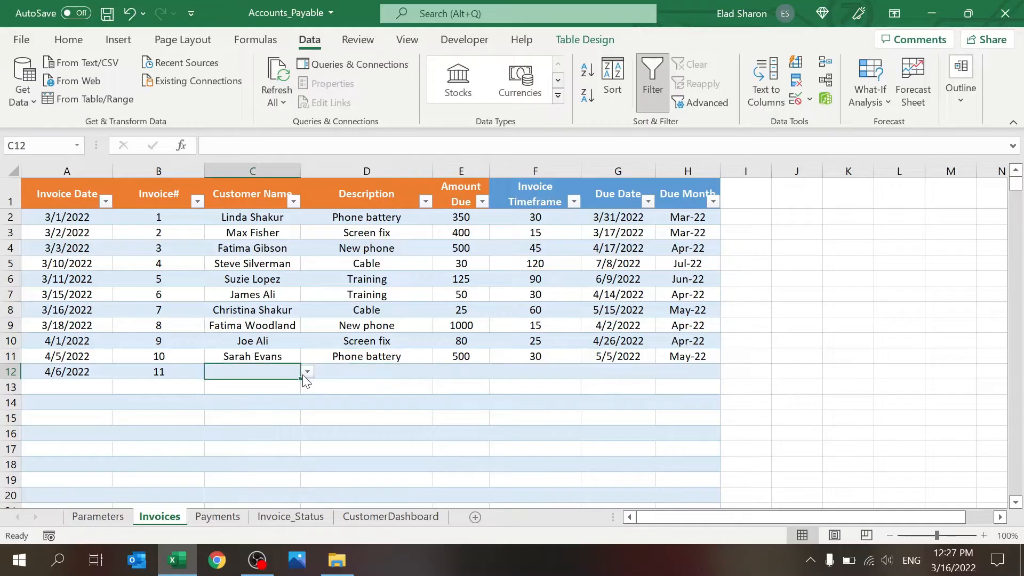
pyautogui.moveTo(273, 452)
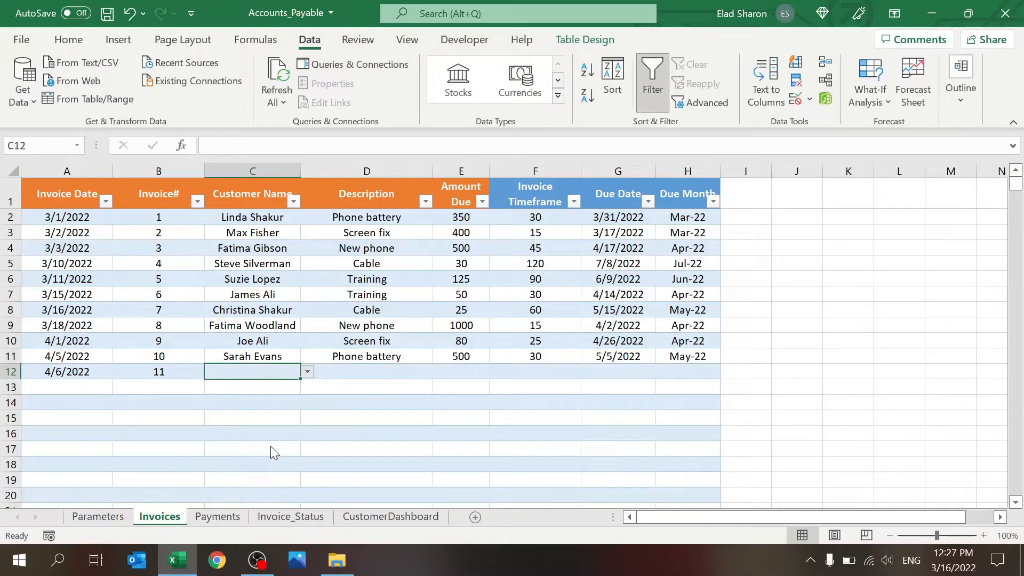
pyautogui.moveTo(276, 418)
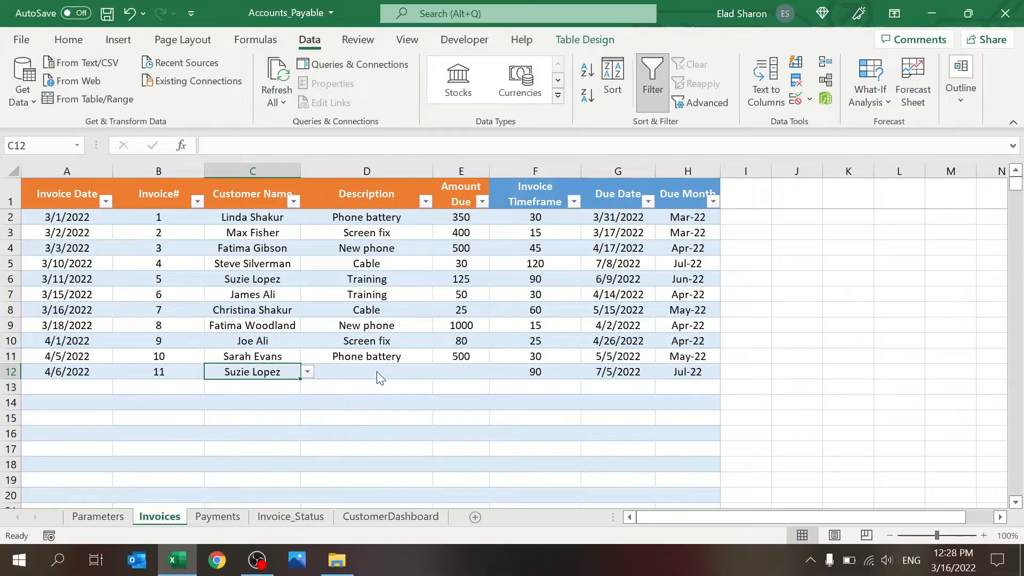
pyautogui.click(366, 372)
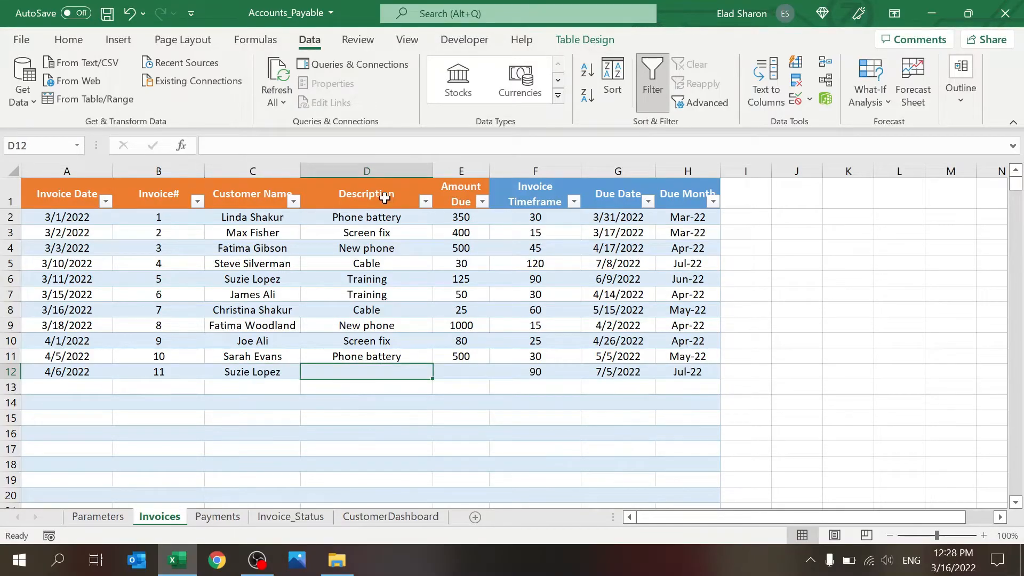
pyautogui.moveTo(392, 415)
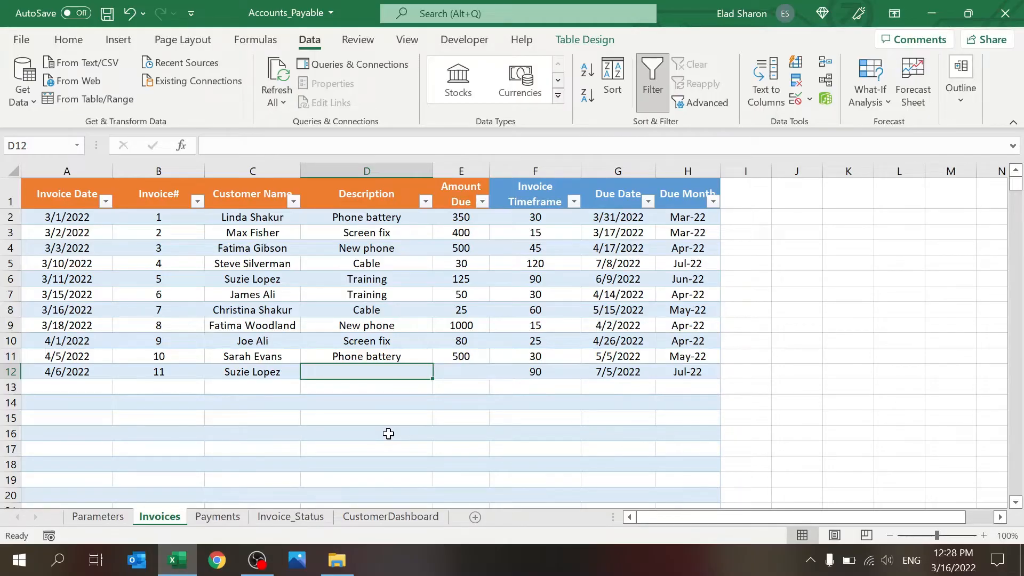
pyautogui.write('New phone')
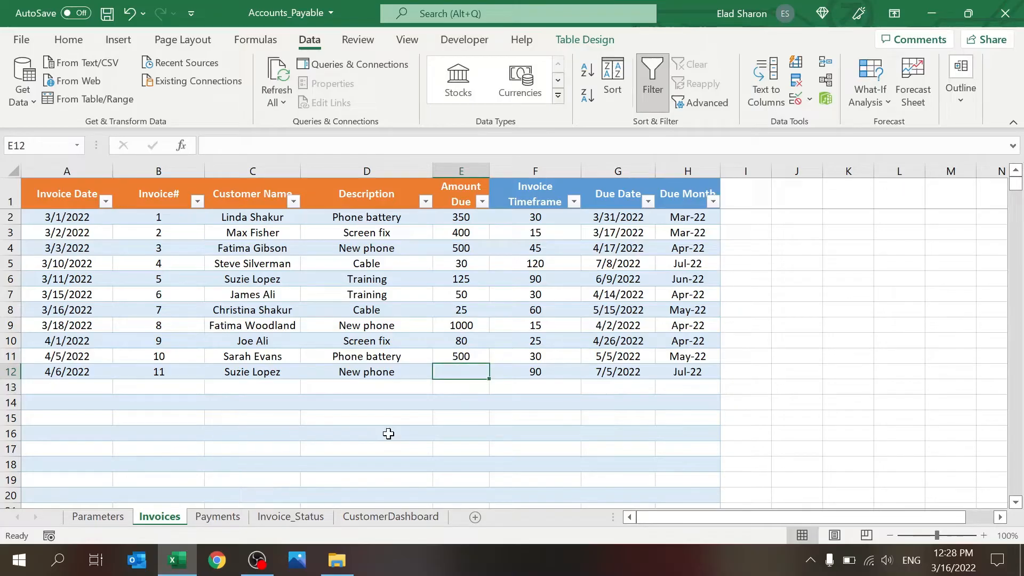
pyautogui.write('850')
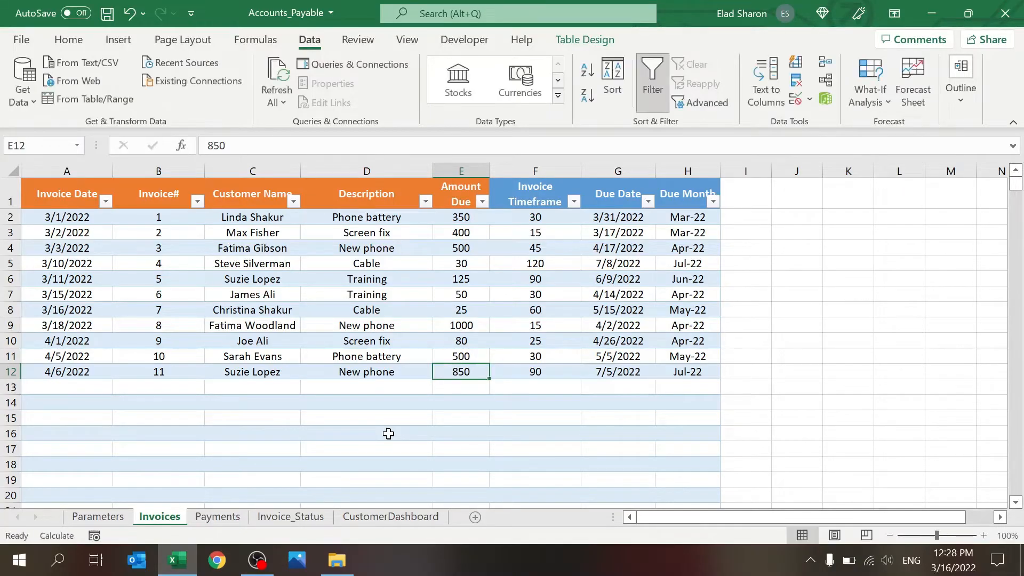
# Review the computed timeframe 90 and due month Jul-22 formulas for invoice 11
pyautogui.click(534, 371)
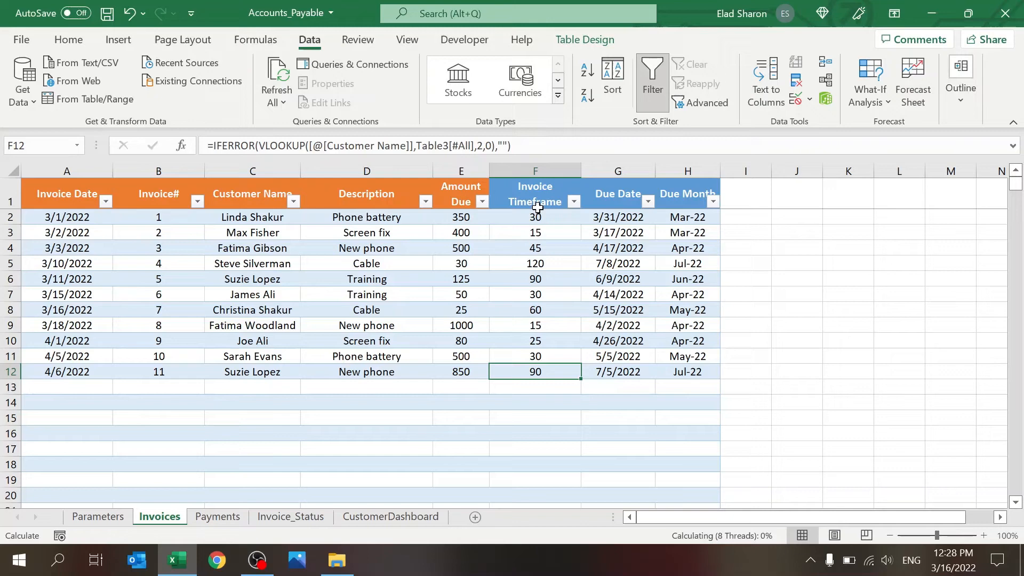
pyautogui.moveTo(551, 334)
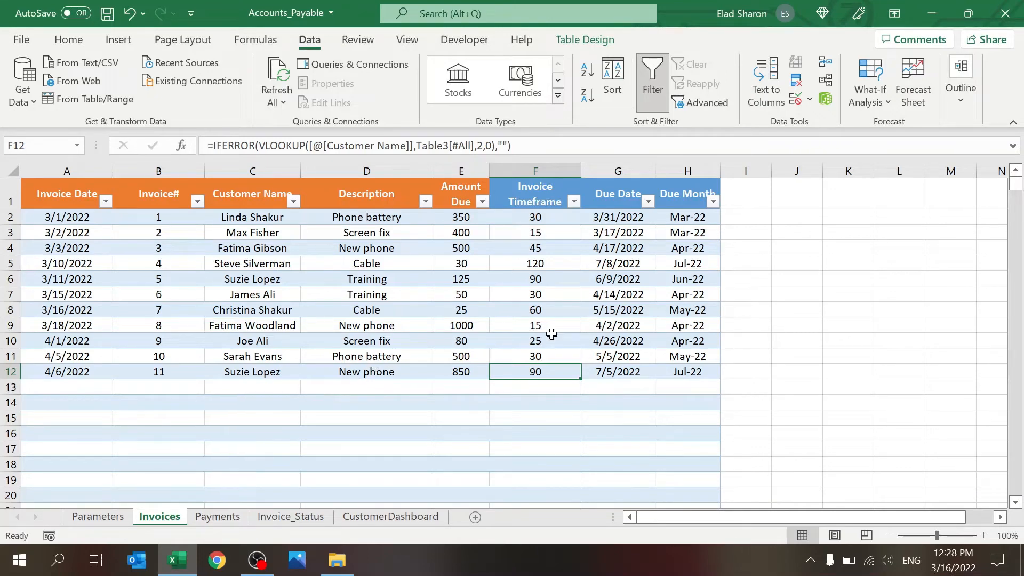
pyautogui.click(685, 371)
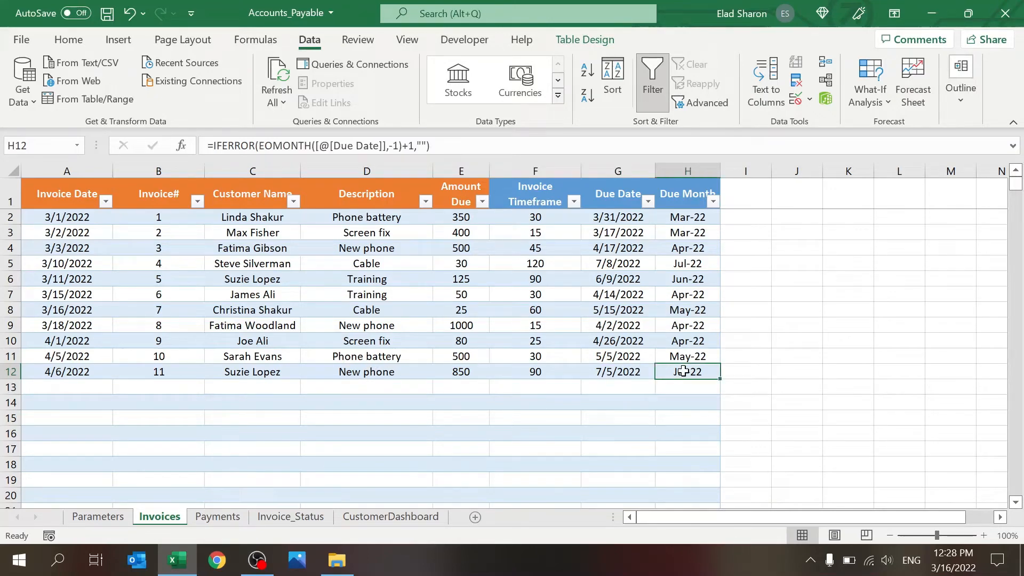
pyautogui.moveTo(607, 267)
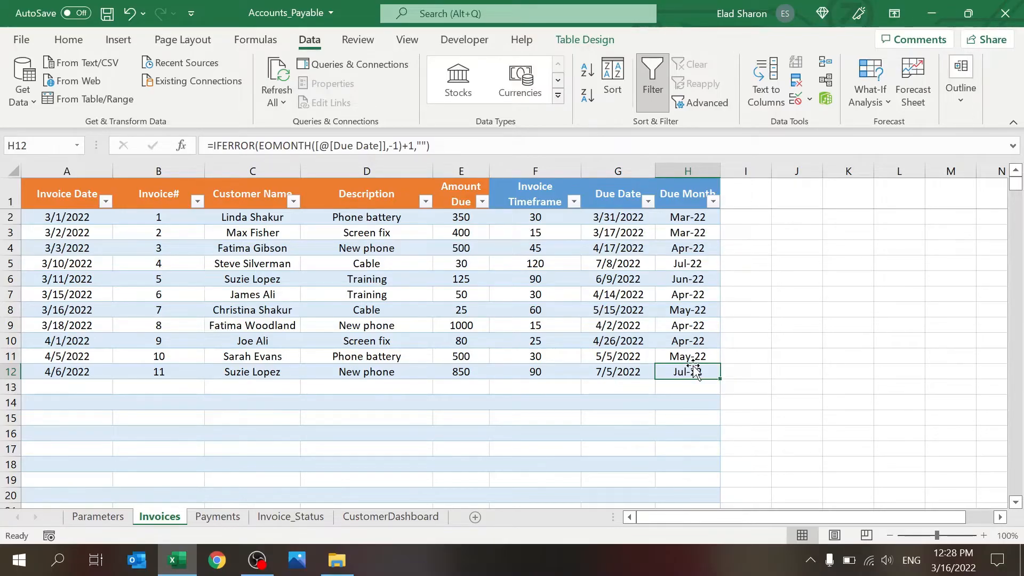
pyautogui.moveTo(539, 413)
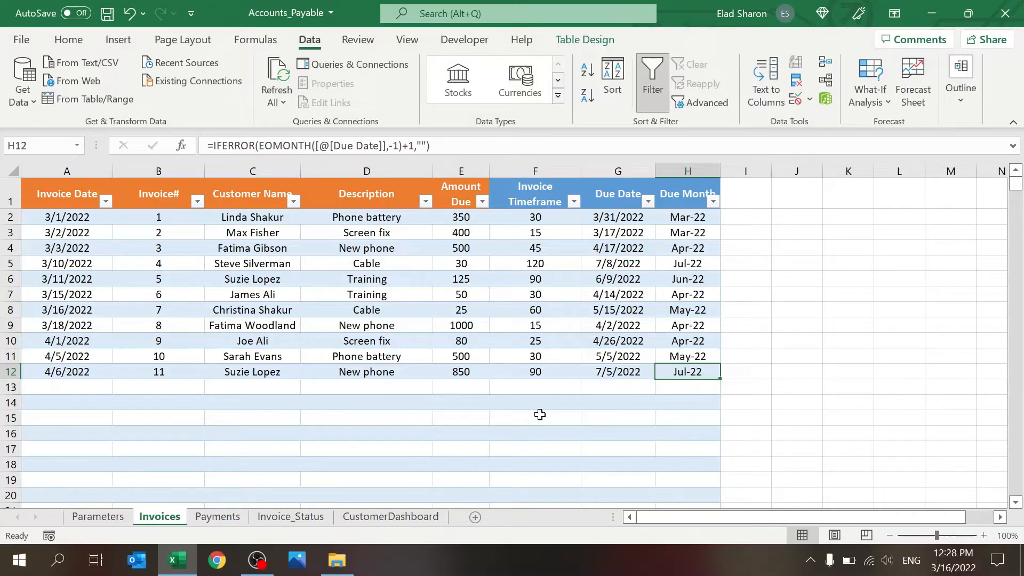
pyautogui.moveTo(199, 386)
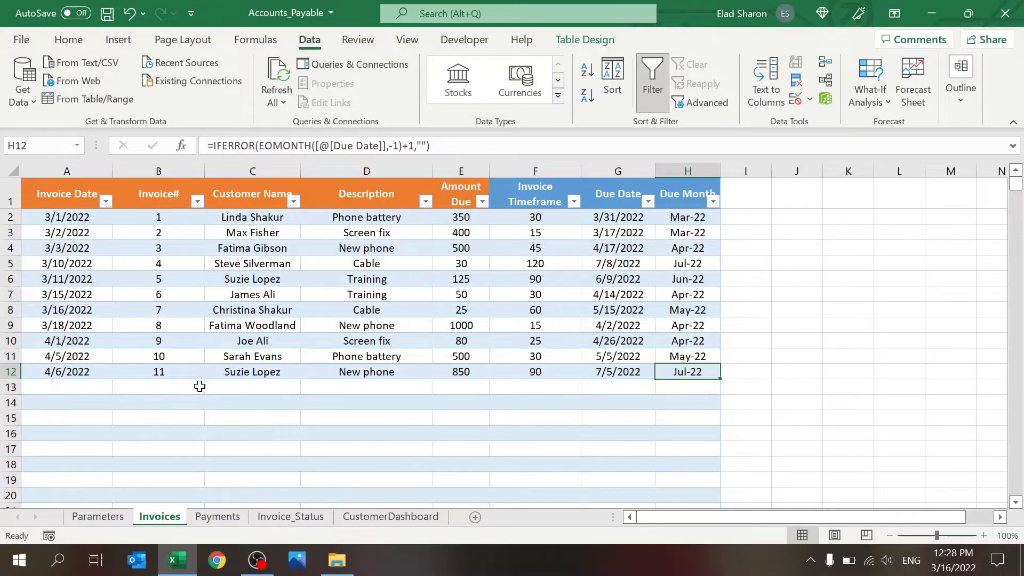
# Show the Payments sheet with partial payments and on-time flags for invoices 1 to 3
pyautogui.click(218, 516)
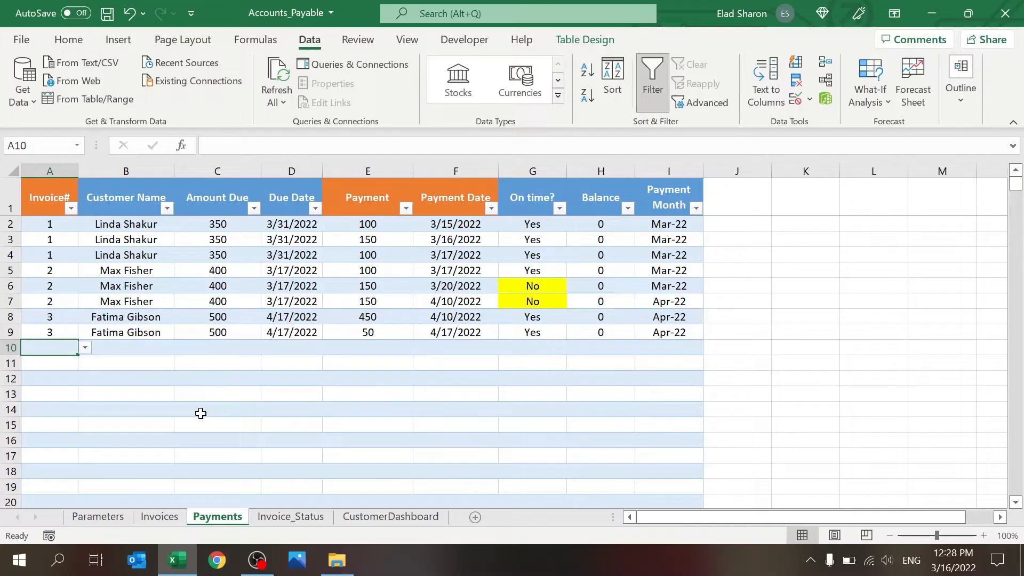
pyautogui.click(126, 347)
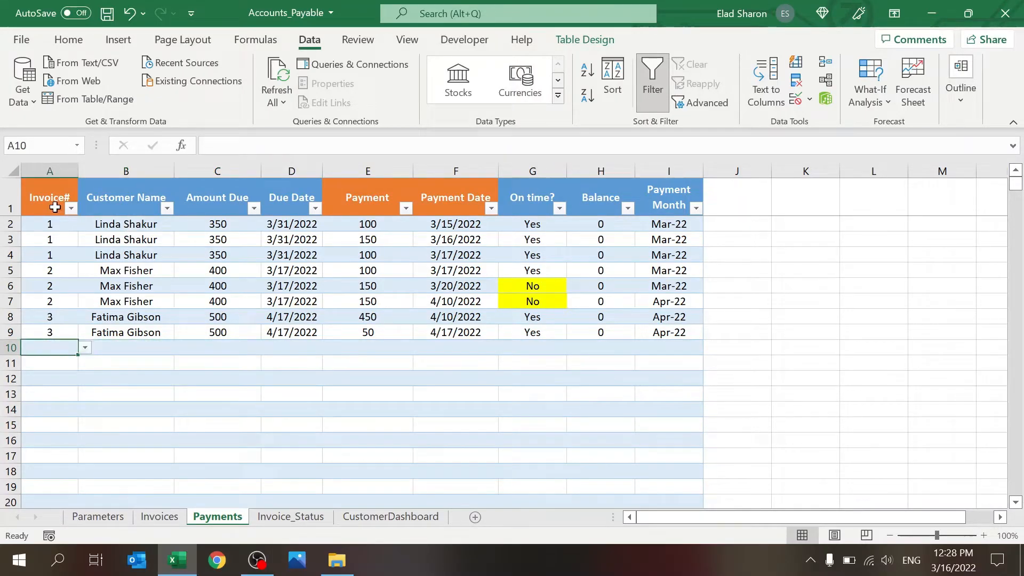
pyautogui.moveTo(71, 429)
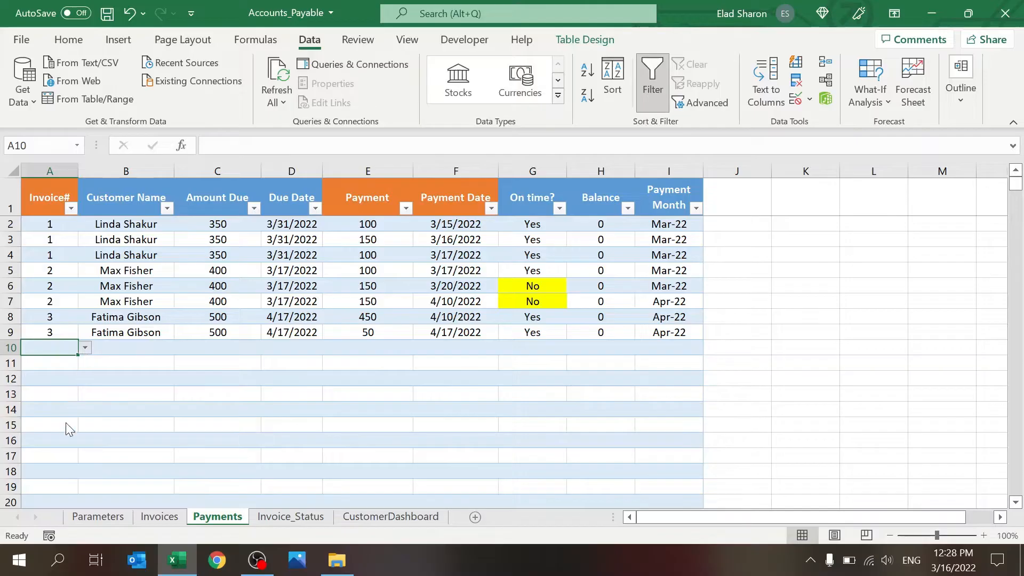
pyautogui.moveTo(75, 314)
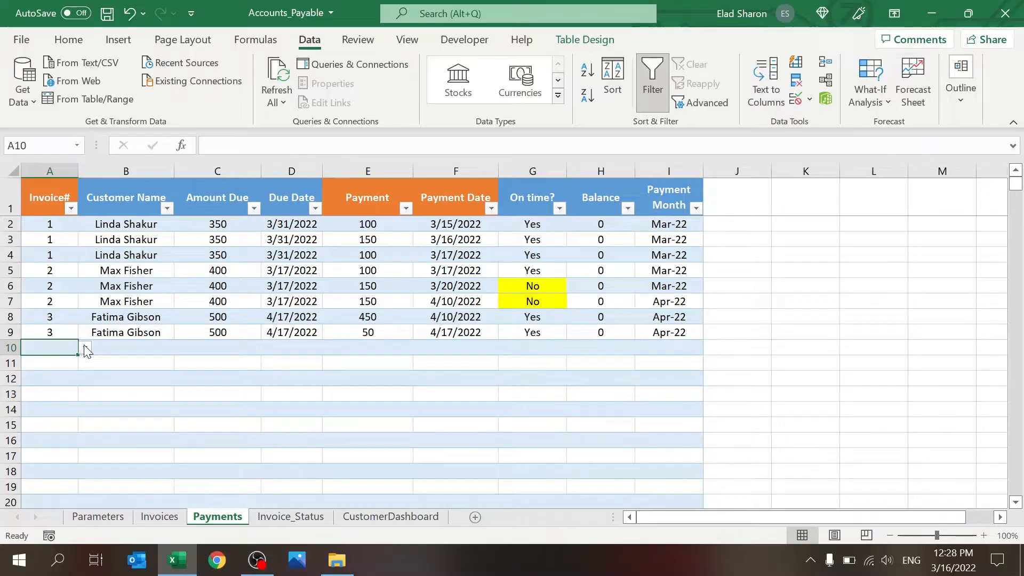
# Show Invoice_Status and point out its Description, Balance, Open Invoice? and Open Invoices headings
pyautogui.click(290, 516)
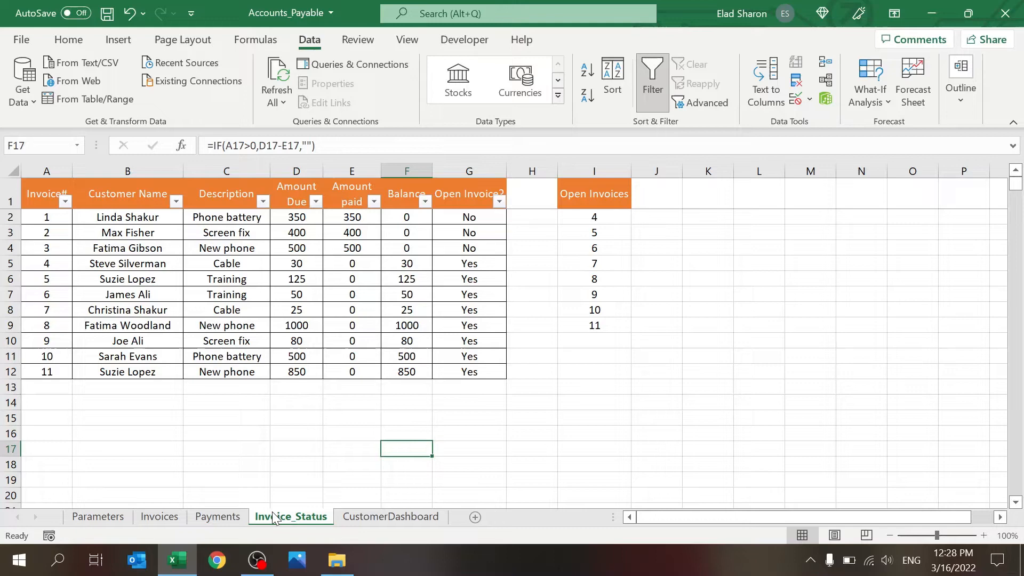
pyautogui.moveTo(312, 393)
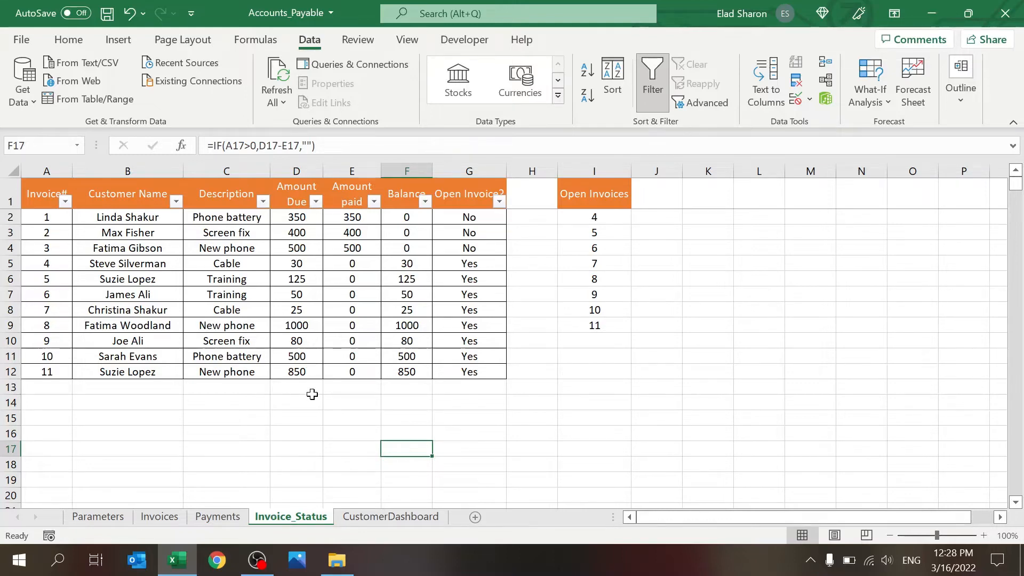
pyautogui.moveTo(297, 388)
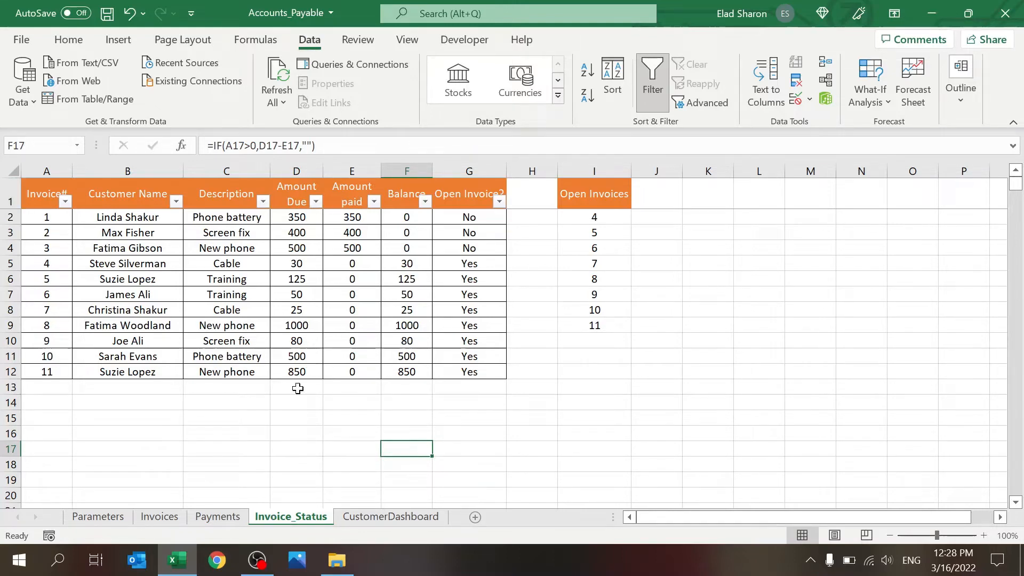
pyautogui.click(226, 193)
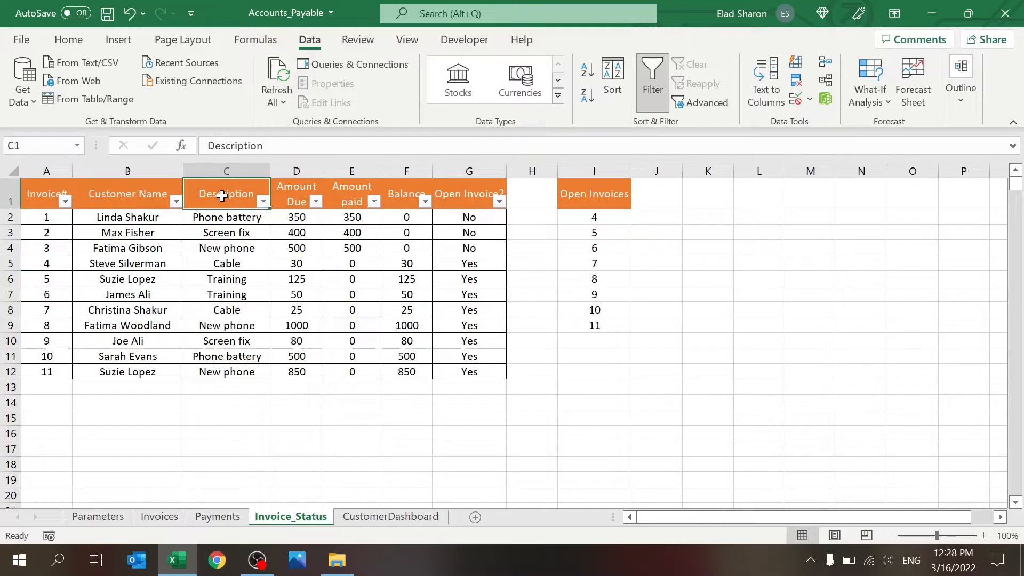
pyautogui.click(406, 193)
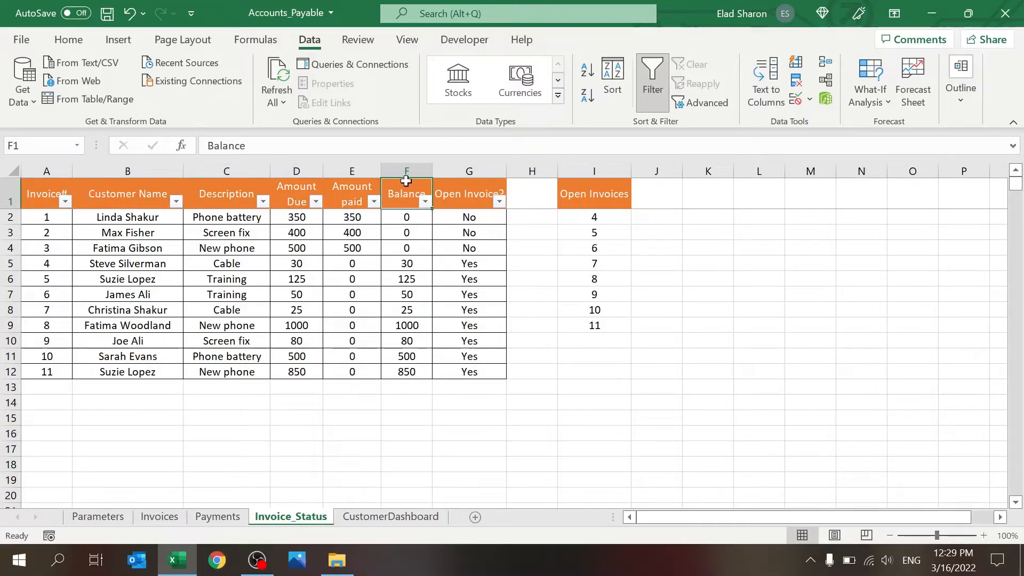
pyautogui.click(468, 193)
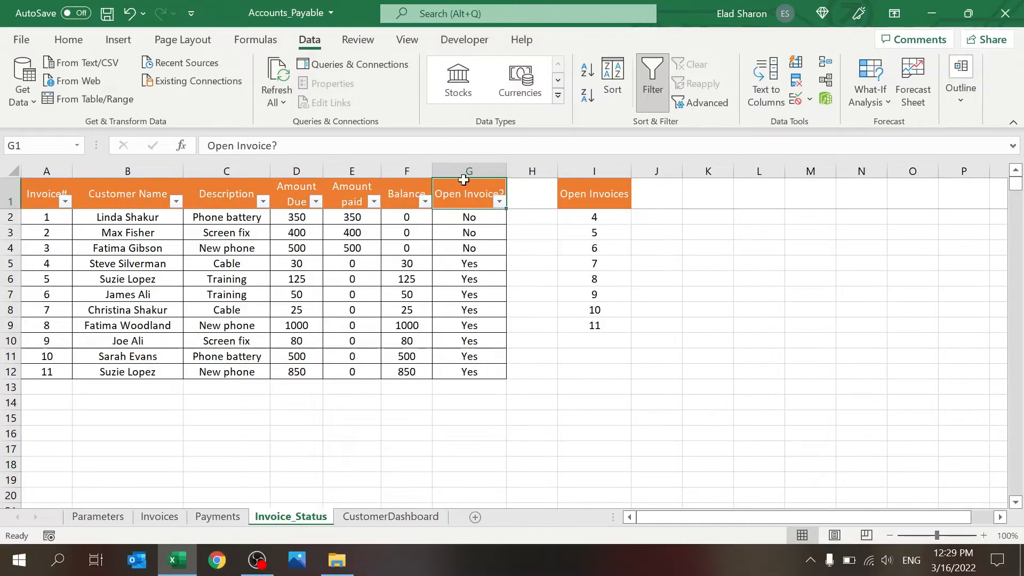
pyautogui.click(593, 193)
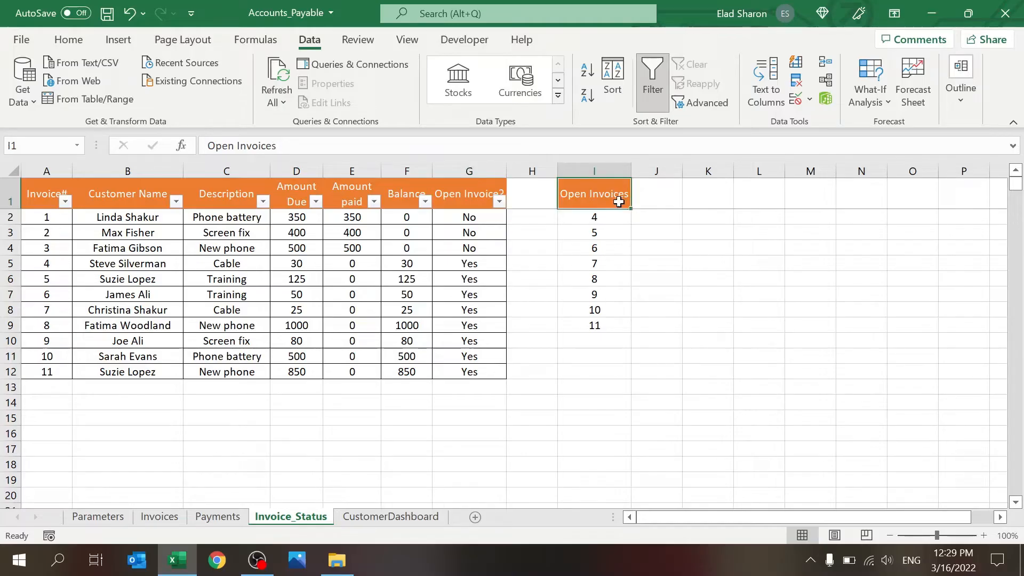
pyautogui.moveTo(238, 496)
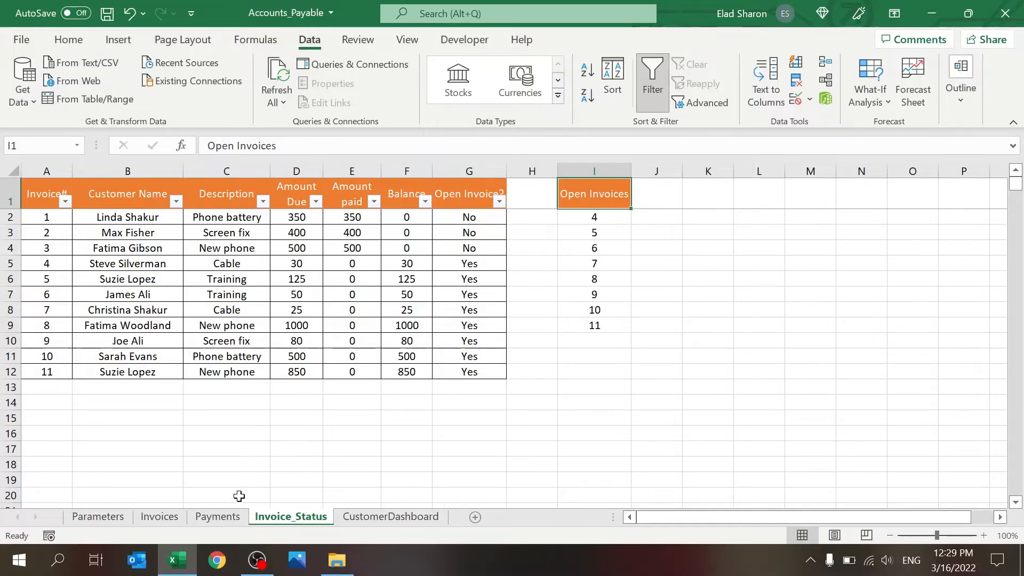
pyautogui.click(218, 517)
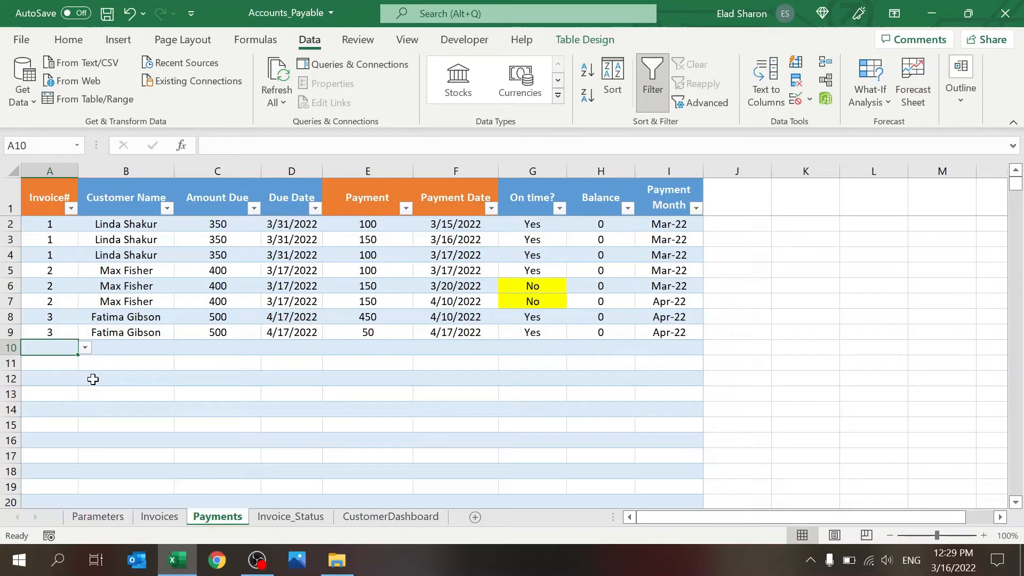
pyautogui.moveTo(68, 343)
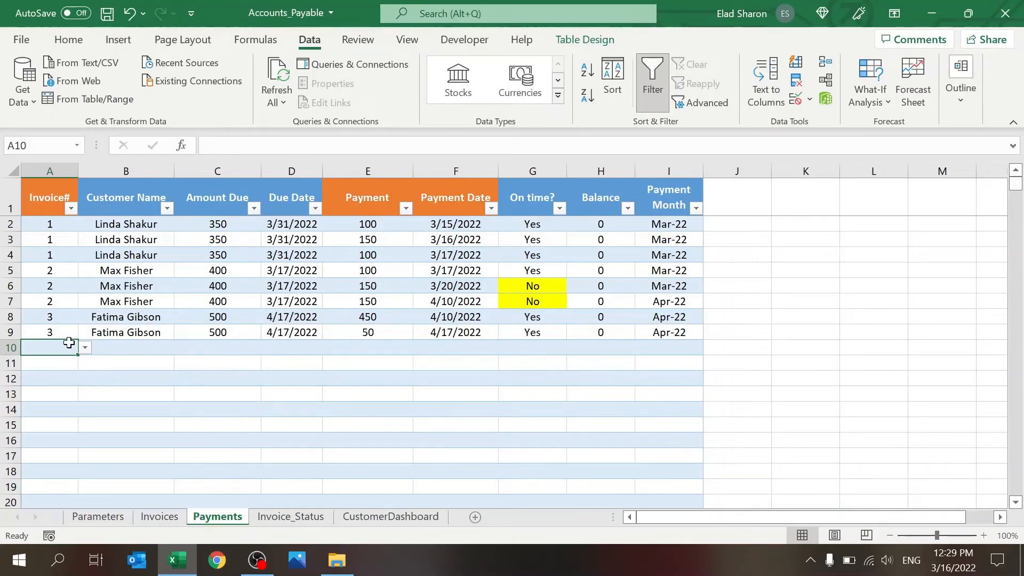
pyautogui.write('3')
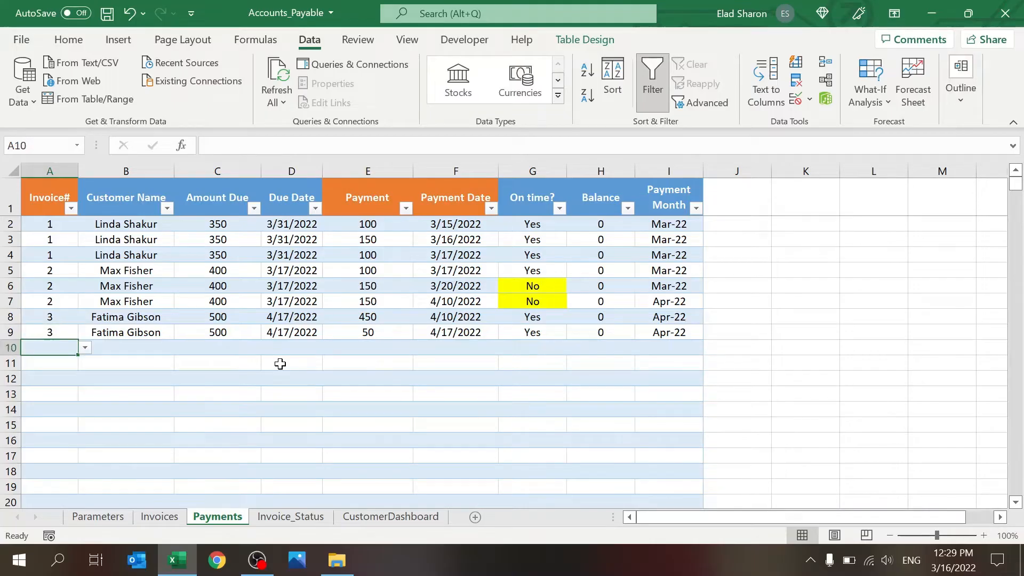
pyautogui.moveTo(54, 435)
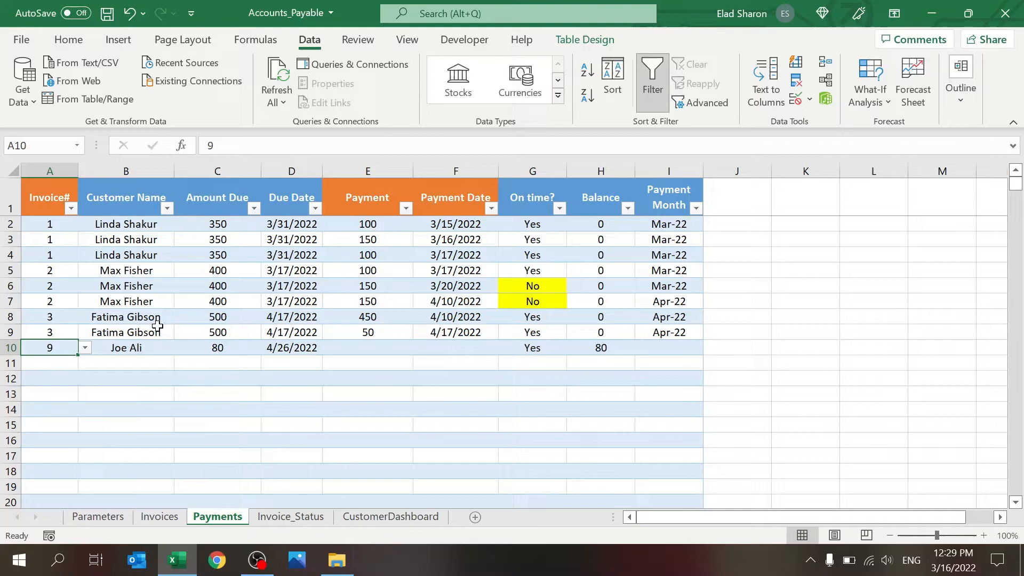
pyautogui.click(126, 332)
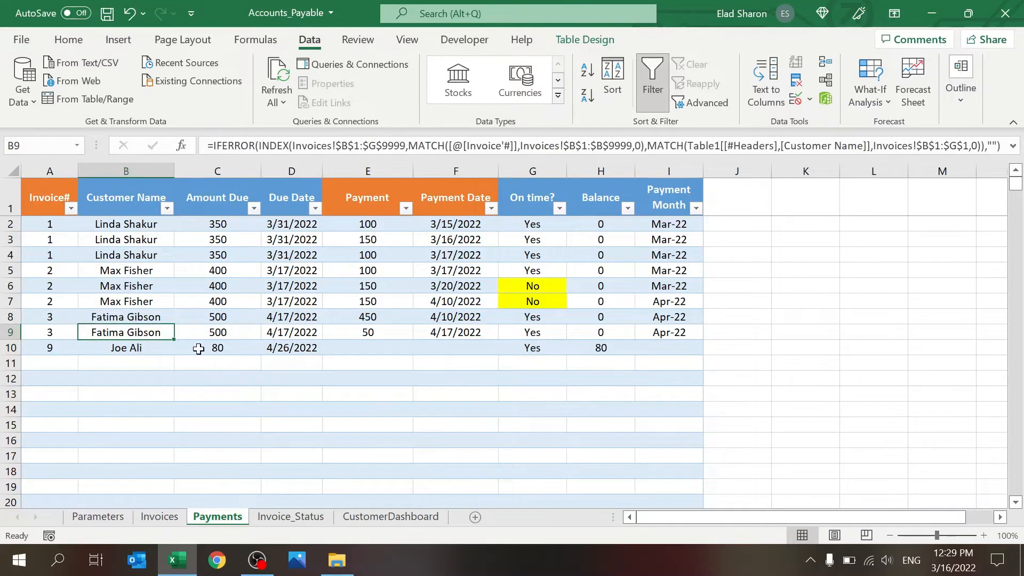
pyautogui.click(217, 348)
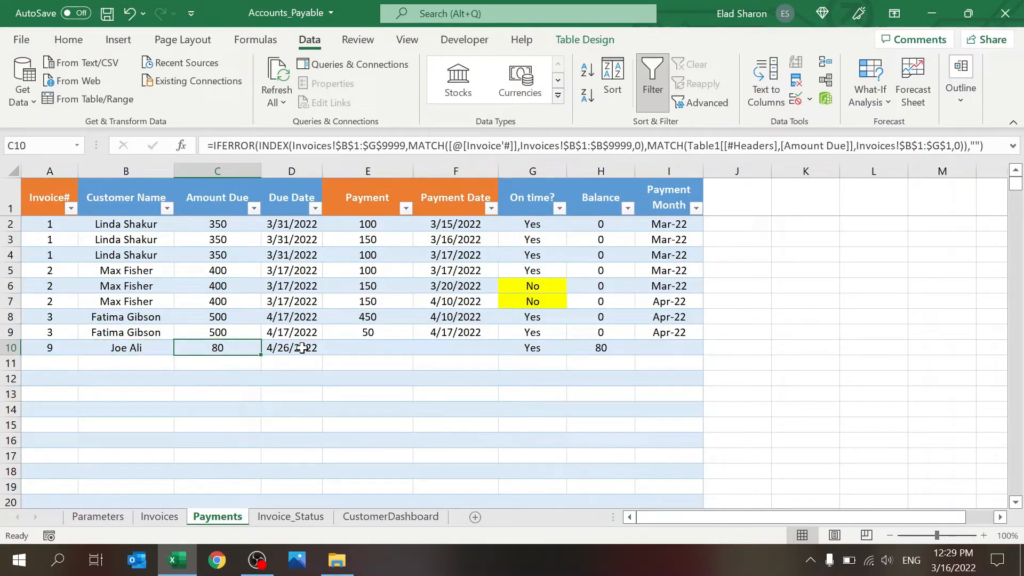
pyautogui.click(290, 347)
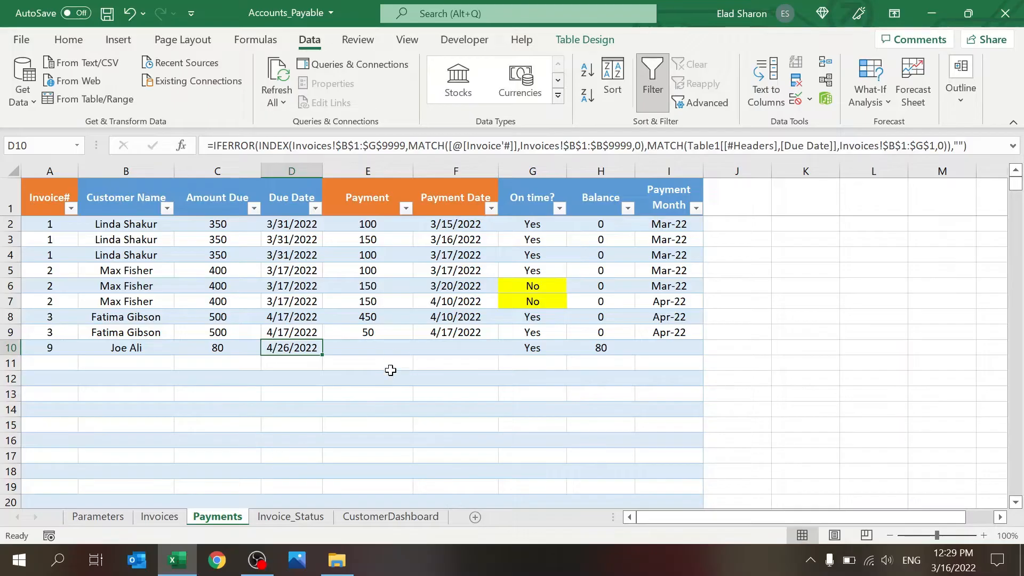
# Enter payment 40 on 4/10/2022 and confirm on-time Yes, balance 40 and payment month
pyautogui.click(367, 347)
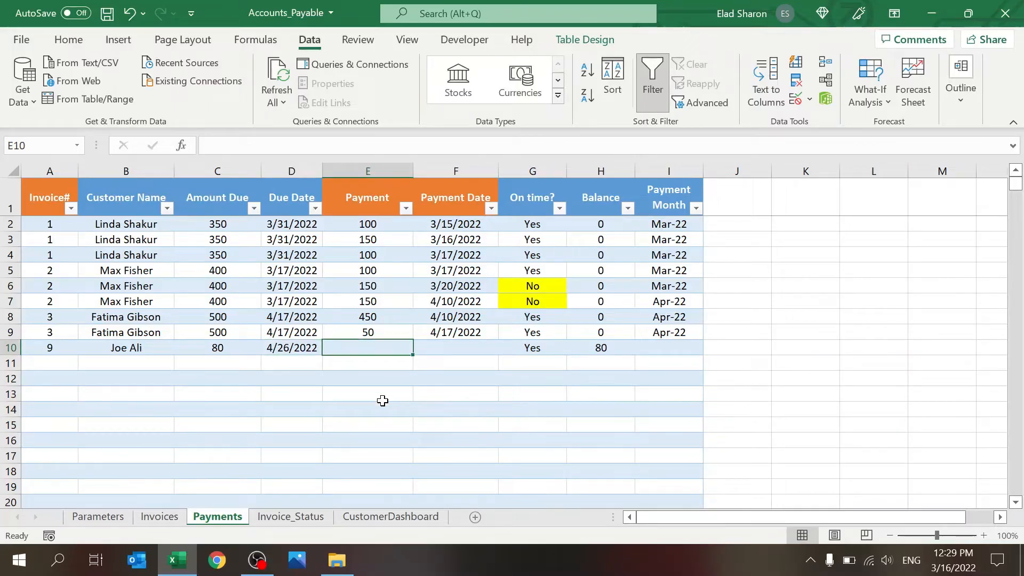
pyautogui.write('4')
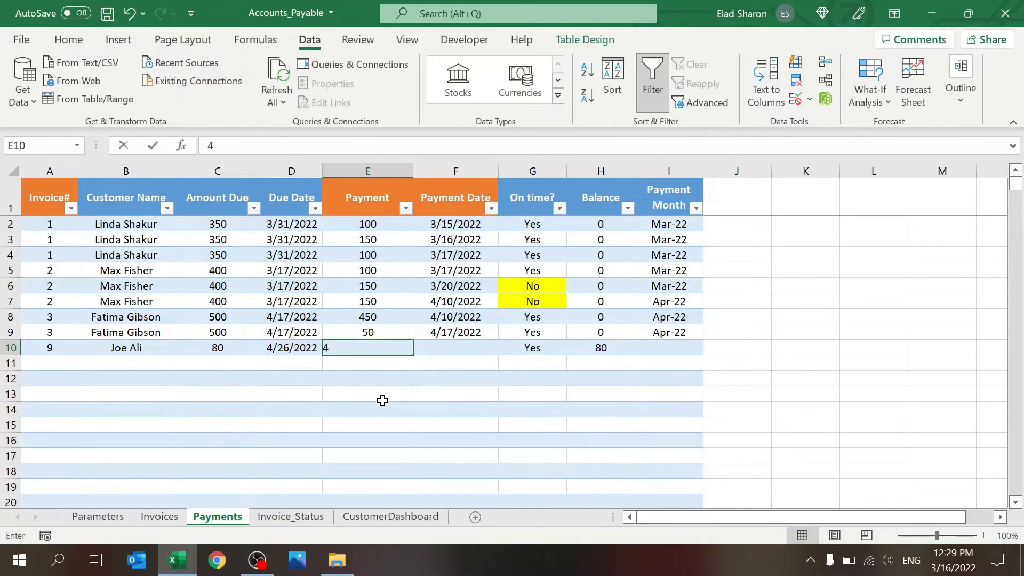
pyautogui.press('Tab')
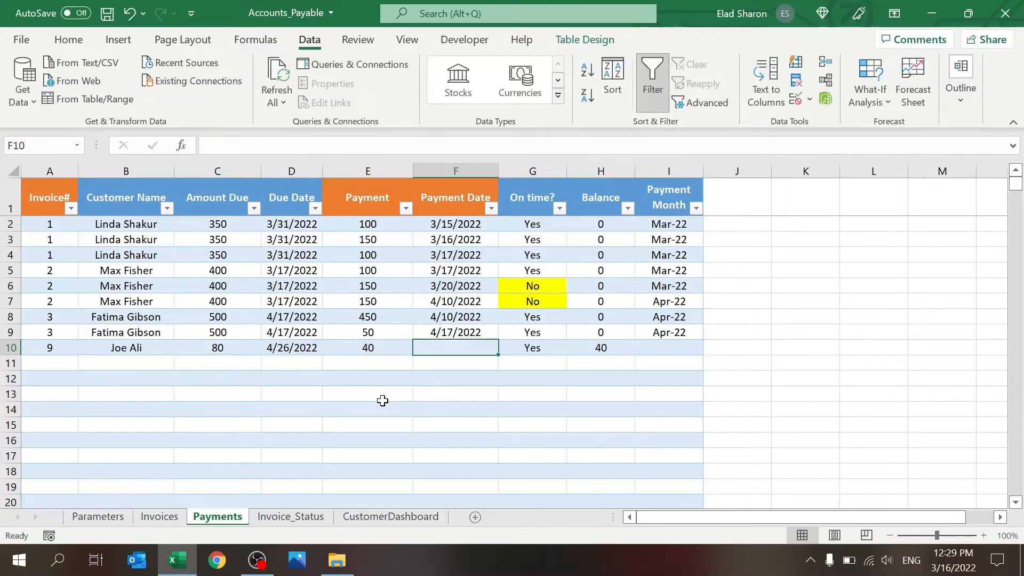
pyautogui.write('4/10/2022')
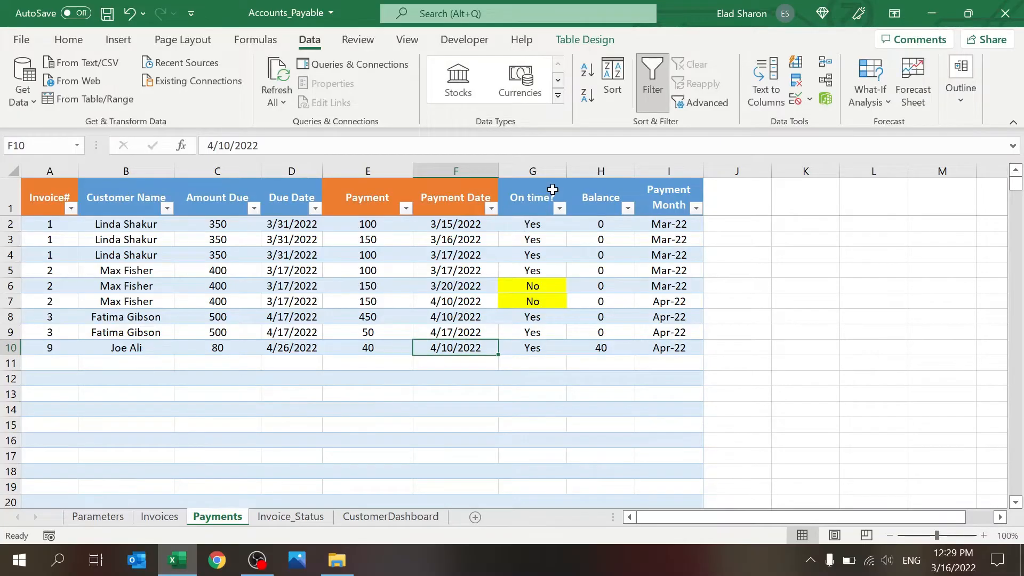
pyautogui.click(531, 347)
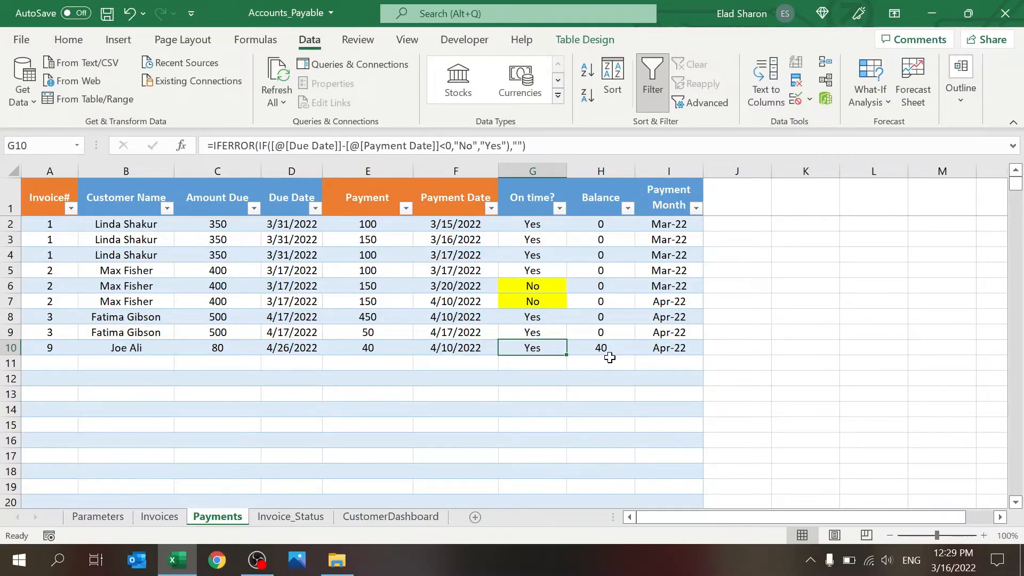
pyautogui.click(599, 347)
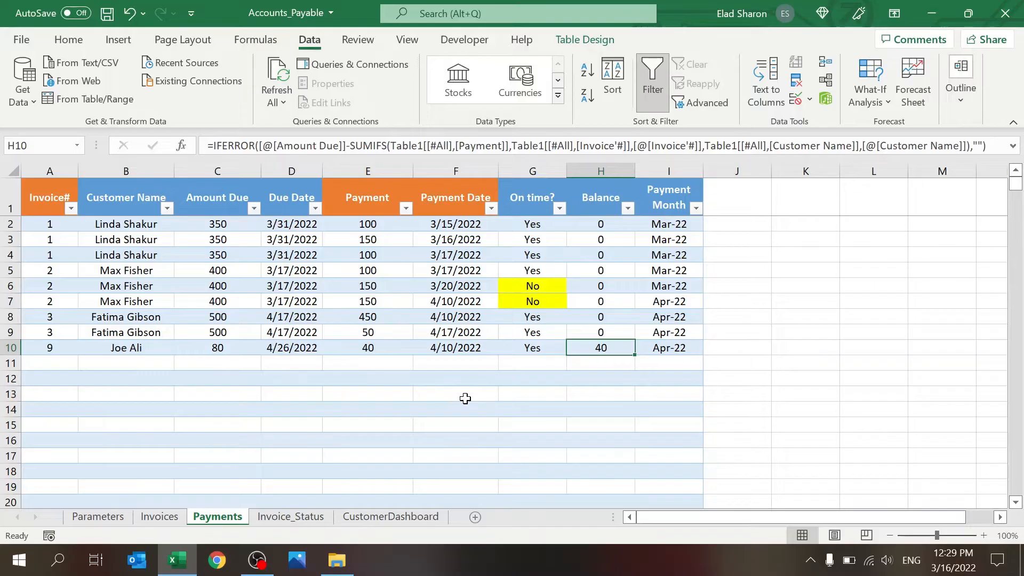
pyautogui.click(668, 347)
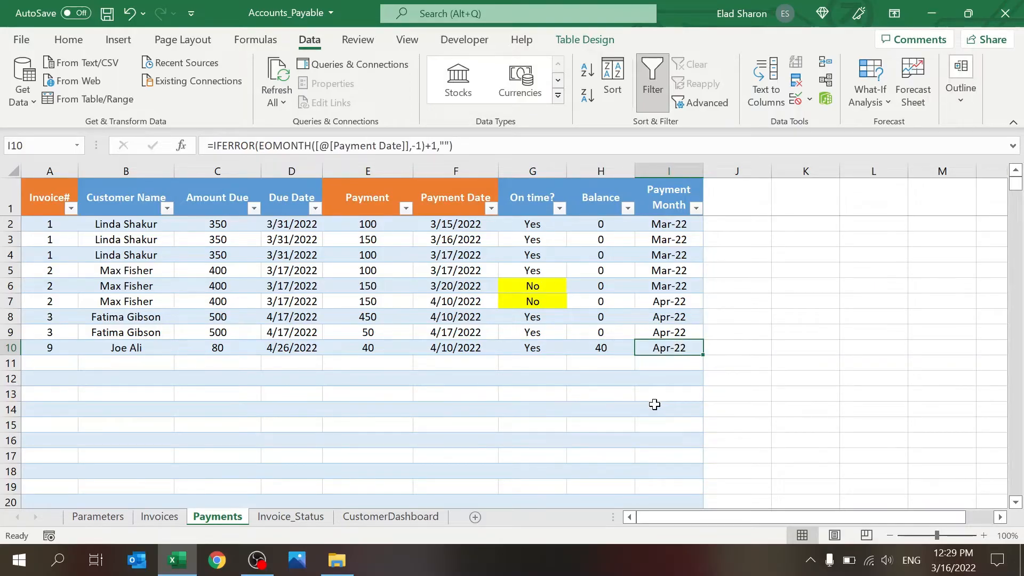
pyautogui.moveTo(481, 365)
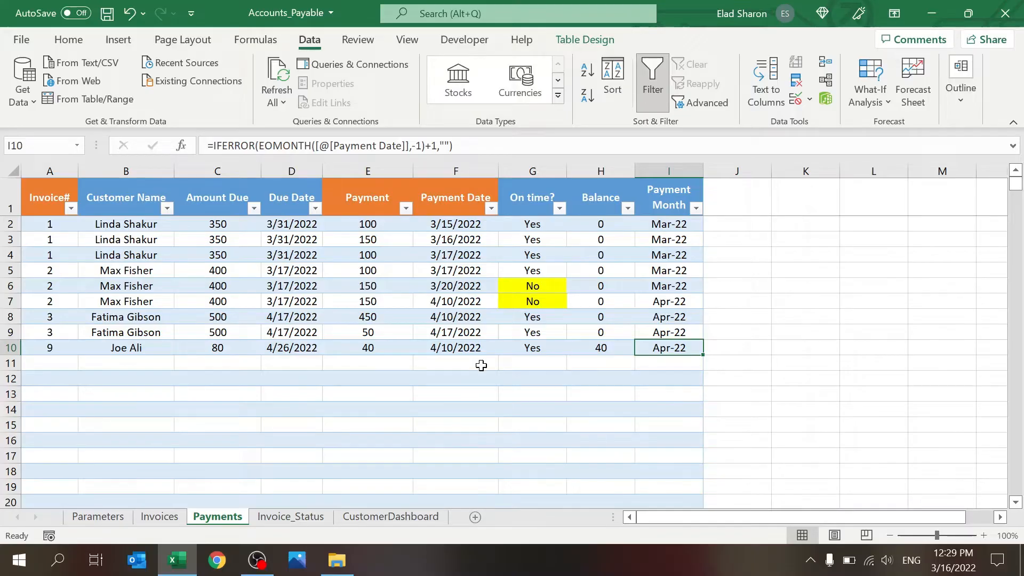
pyautogui.moveTo(486, 342)
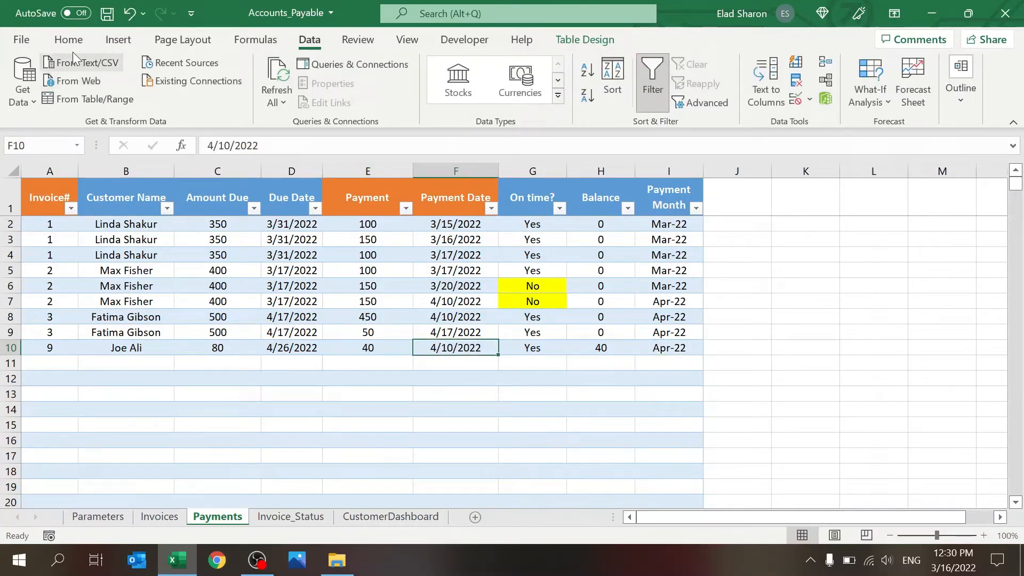
# Log a second 40 payment for invoice 9 on 4/27/2022, flagged late No with balance 0
pyautogui.click(68, 39)
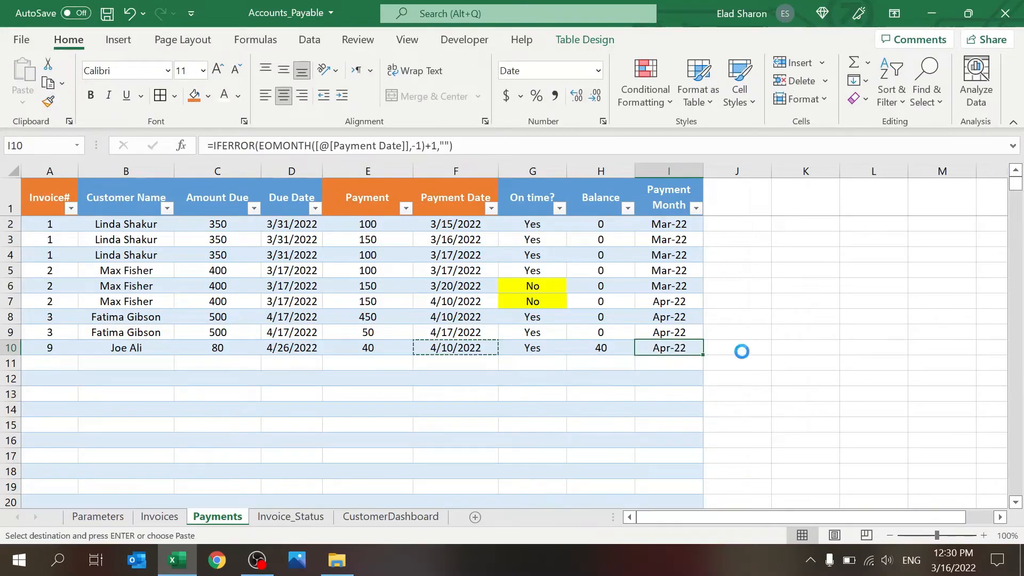
pyautogui.click(737, 347)
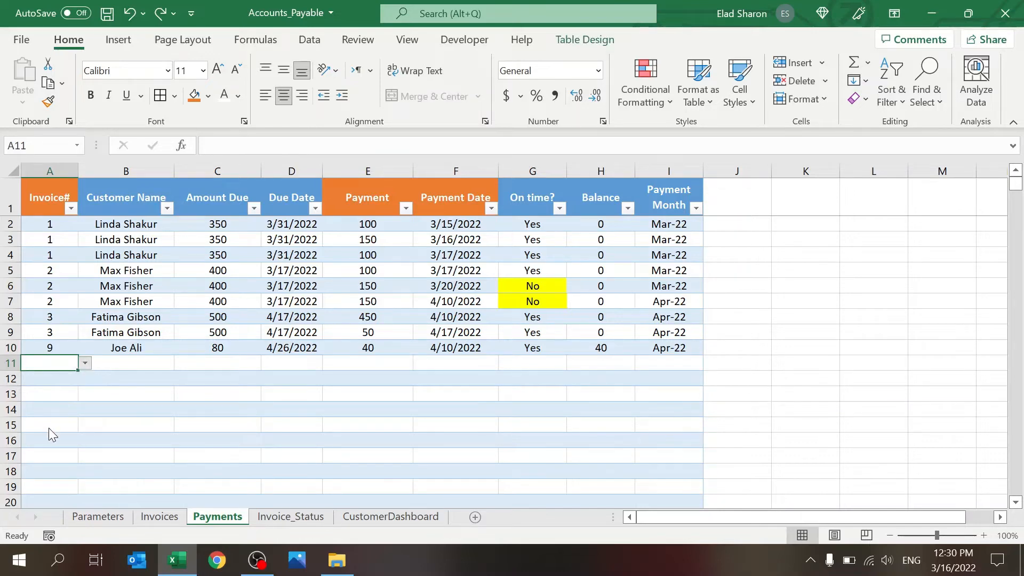
pyautogui.click(367, 363)
pyautogui.write('4/')
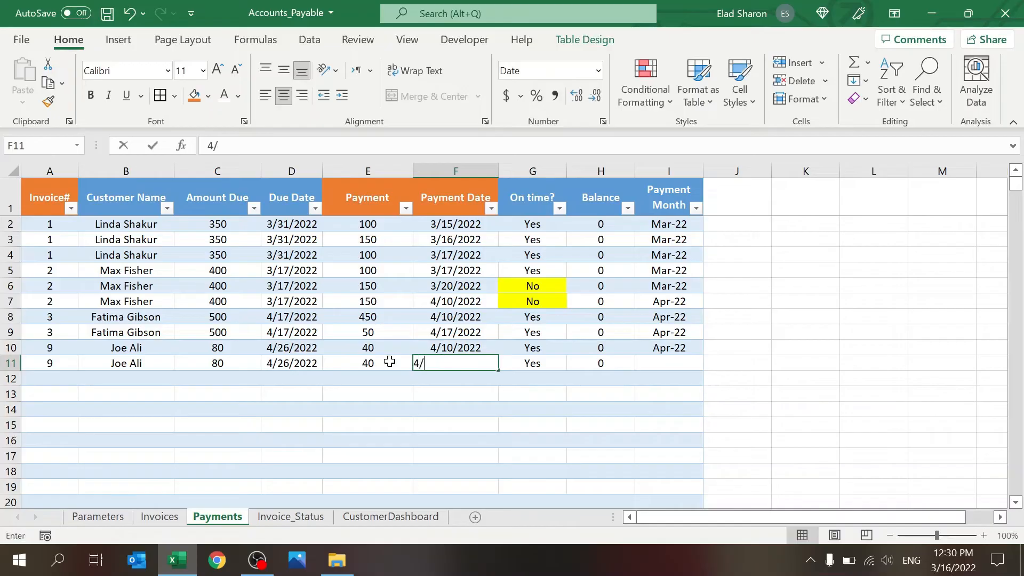
pyautogui.press('Enter')
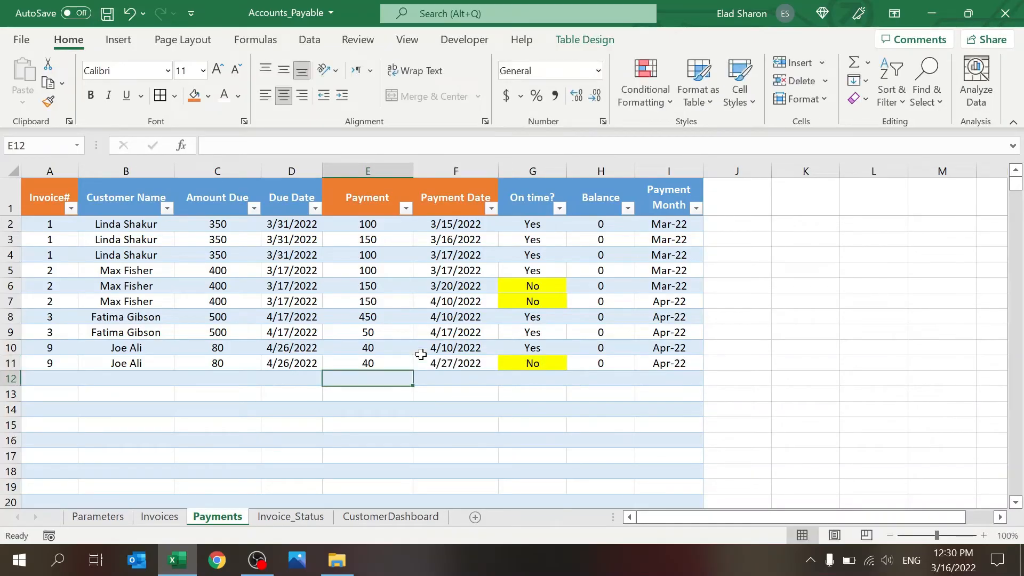
pyautogui.click(532, 363)
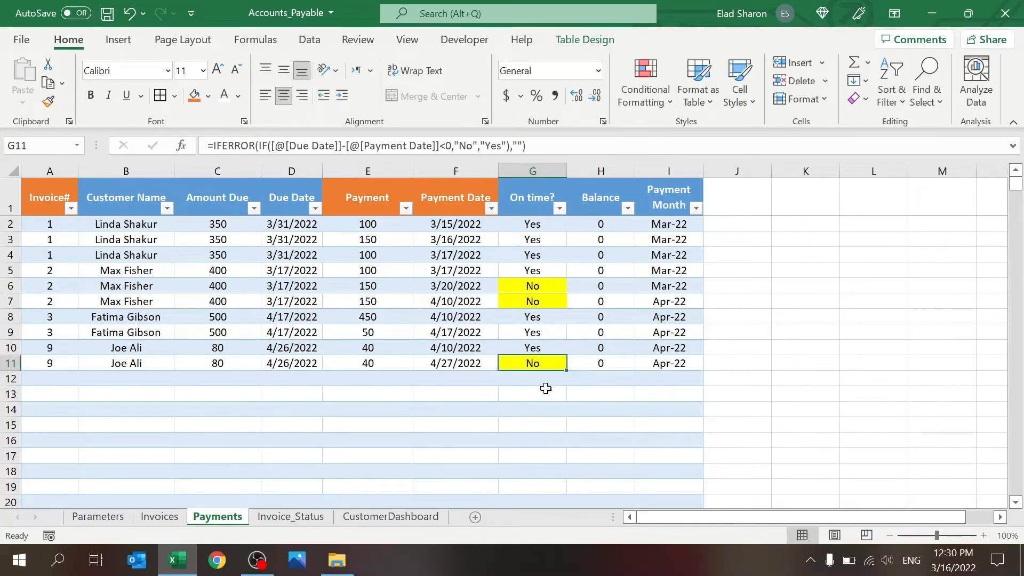
pyautogui.click(366, 363)
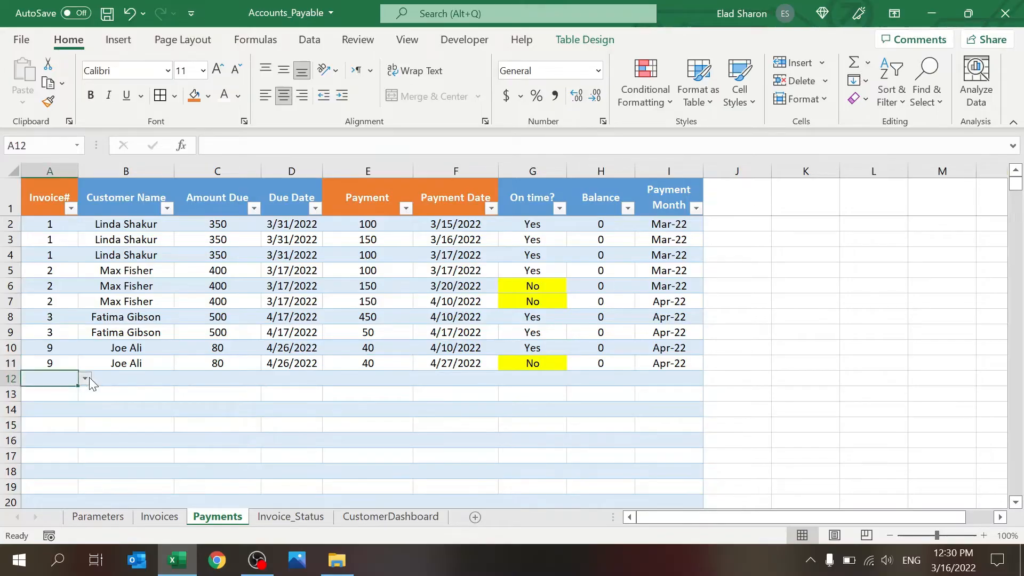
pyautogui.moveTo(53, 450)
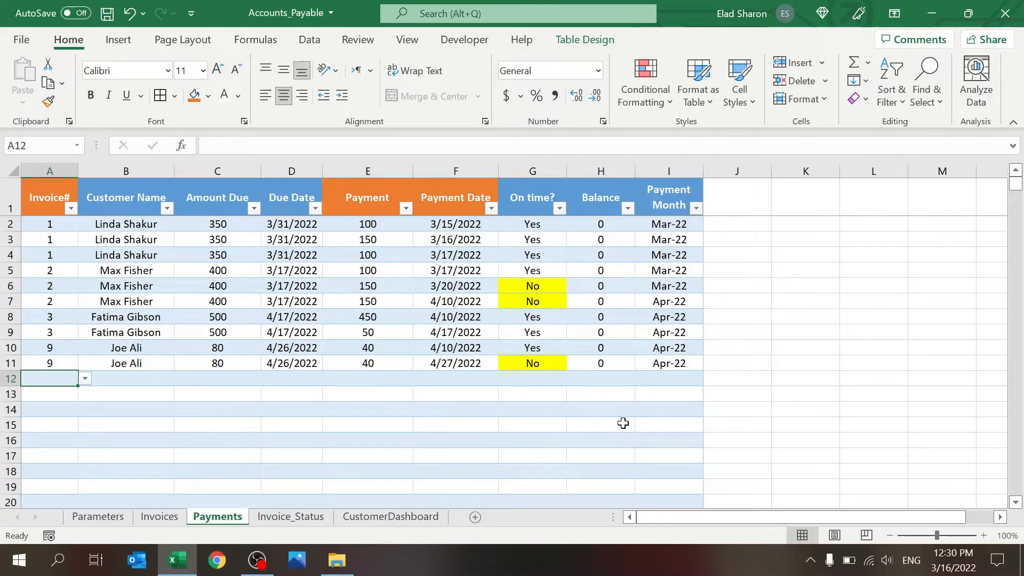
pyautogui.moveTo(119, 319)
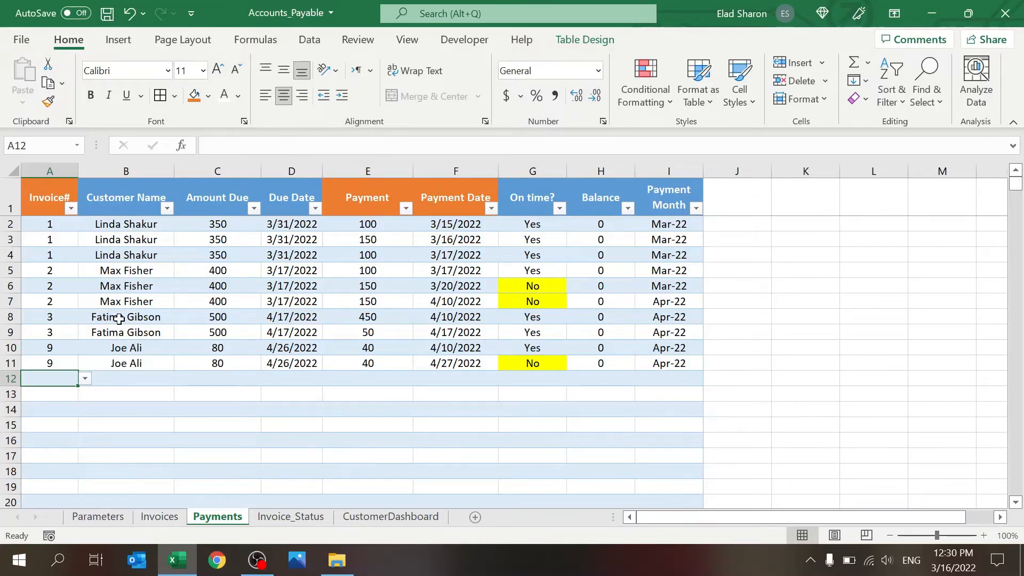
pyautogui.click(290, 516)
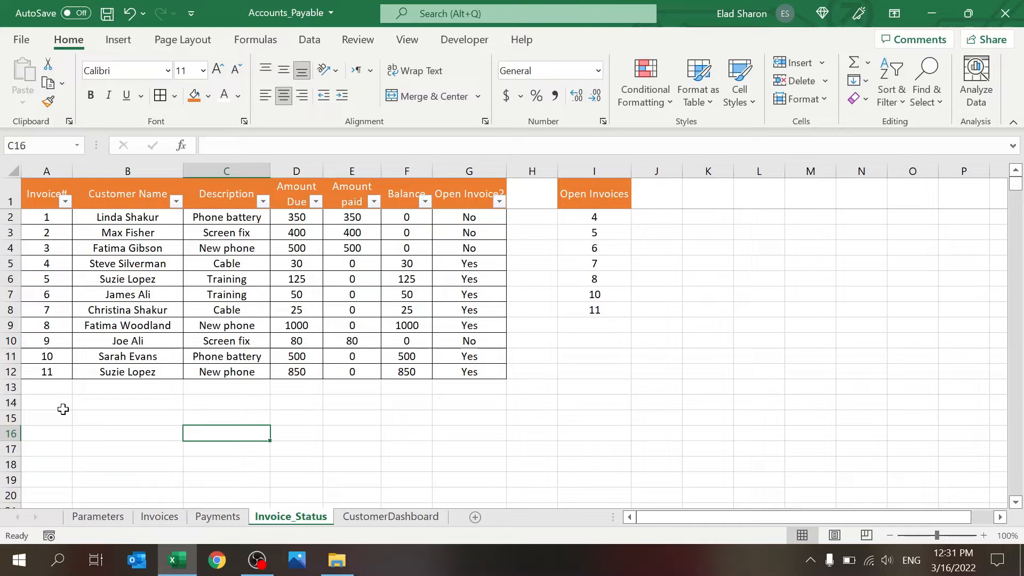
pyautogui.click(45, 217)
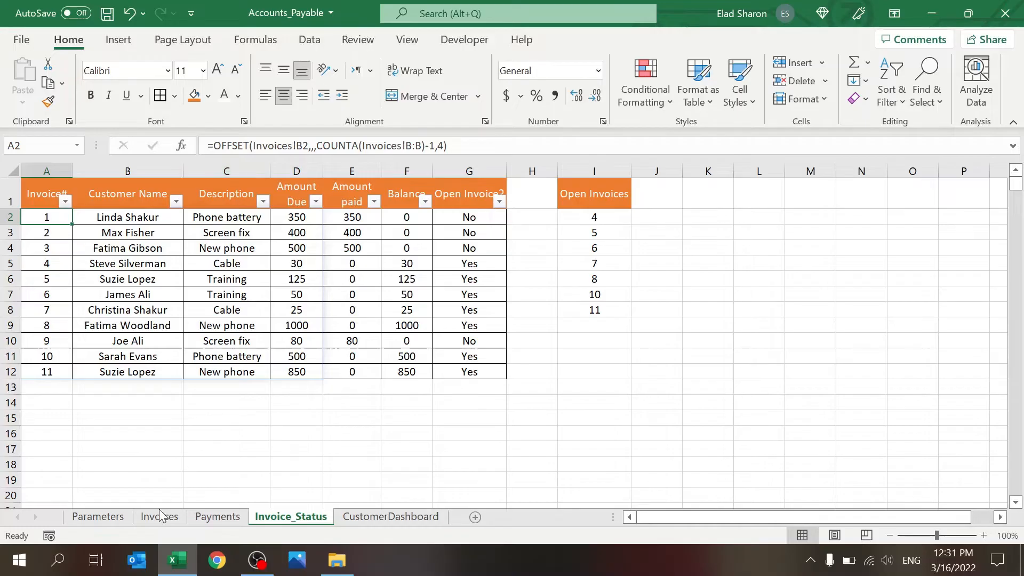
pyautogui.click(159, 517)
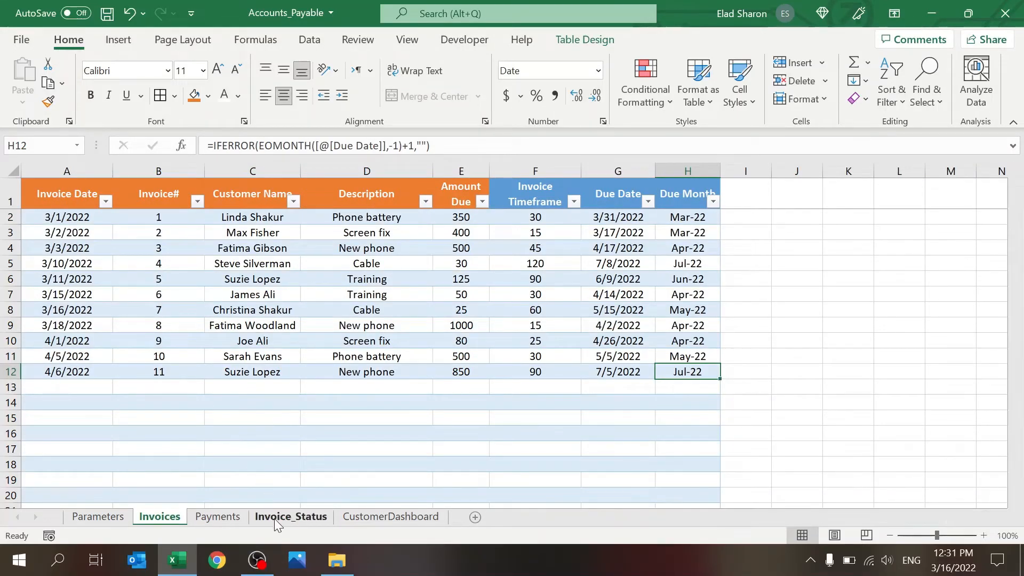
pyautogui.click(290, 516)
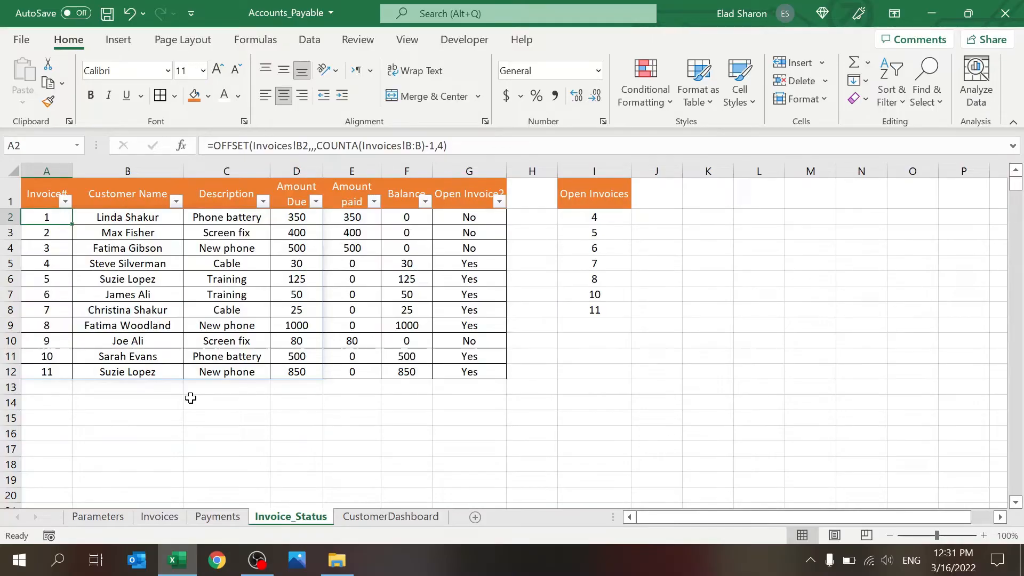
pyautogui.click(226, 403)
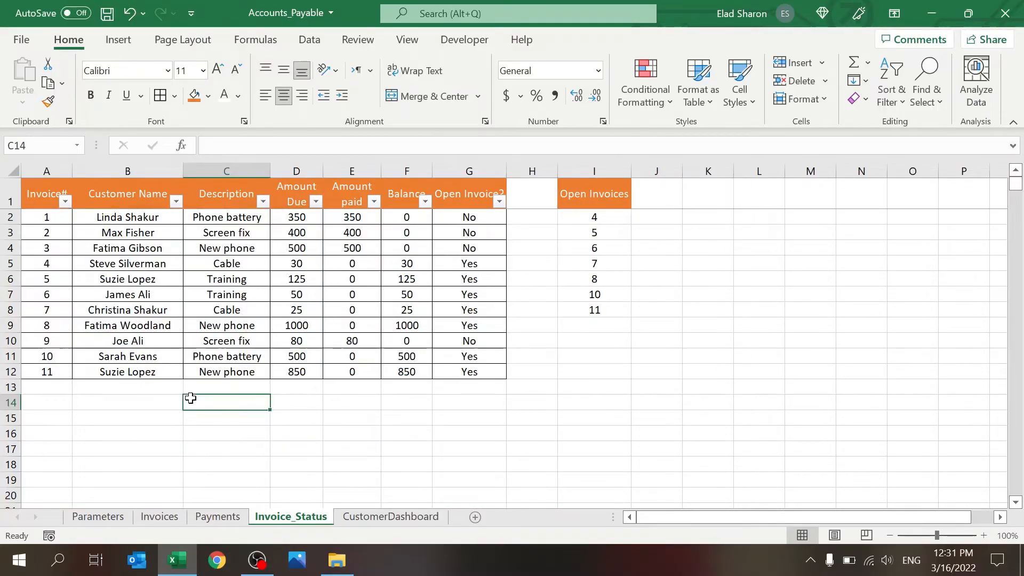
pyautogui.click(159, 516)
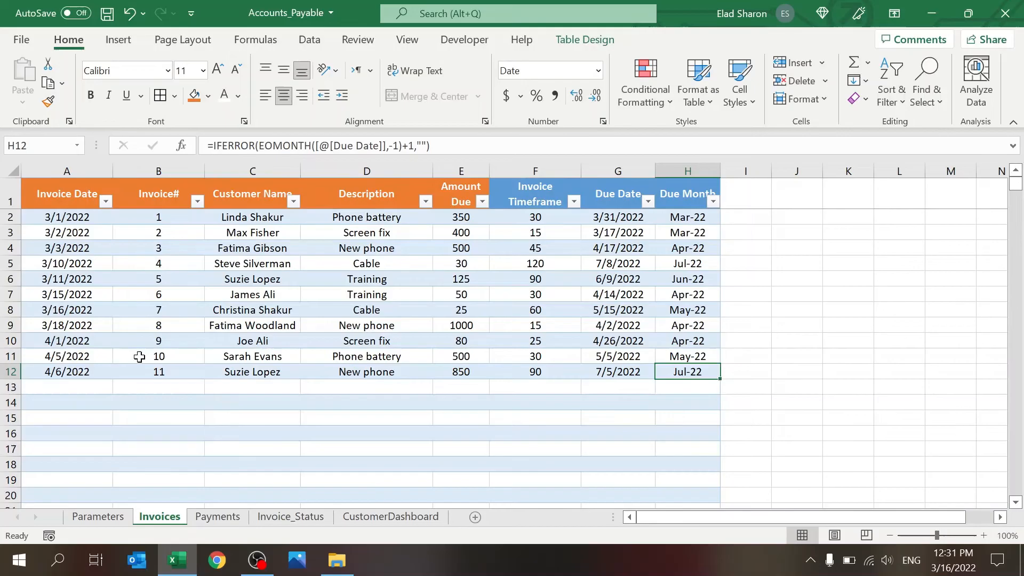
pyautogui.click(290, 516)
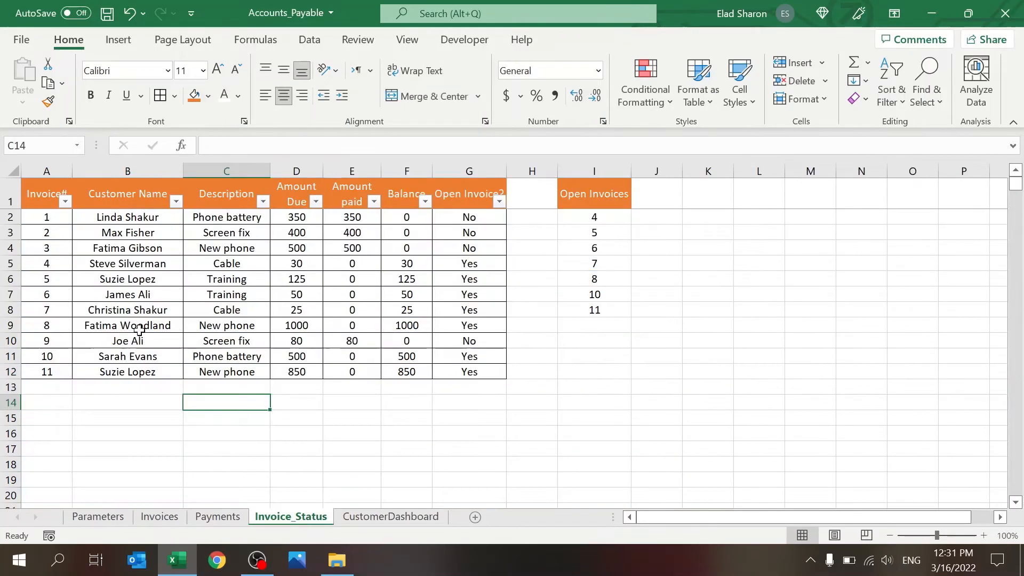
pyautogui.moveTo(44, 244)
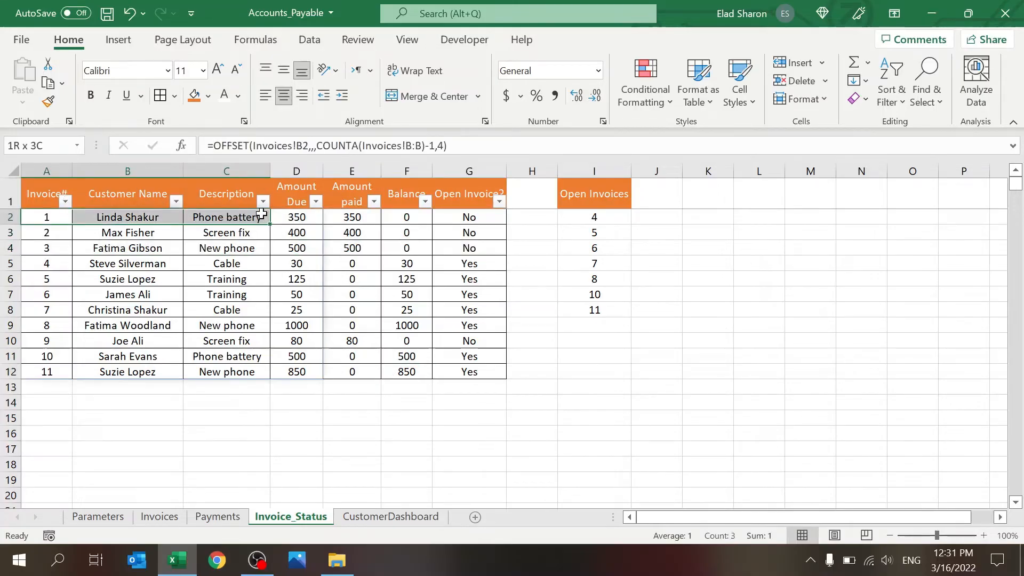
pyautogui.click(350, 216)
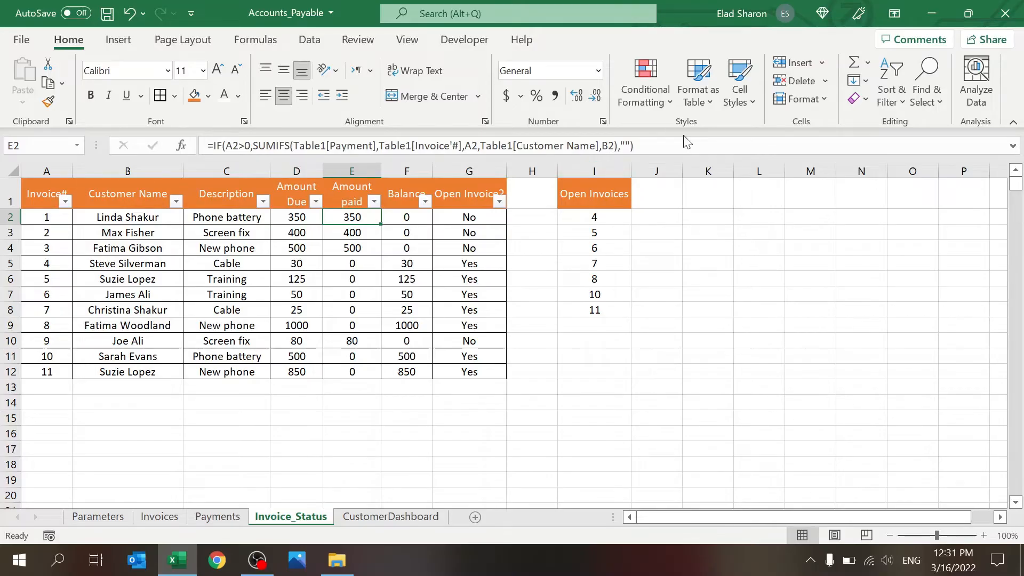
pyautogui.click(405, 217)
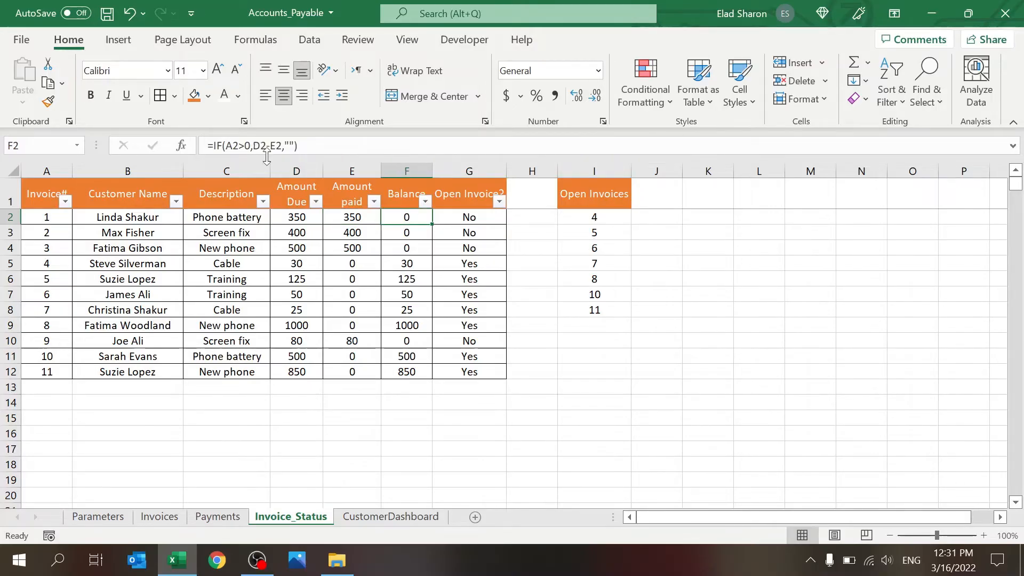
pyautogui.click(468, 217)
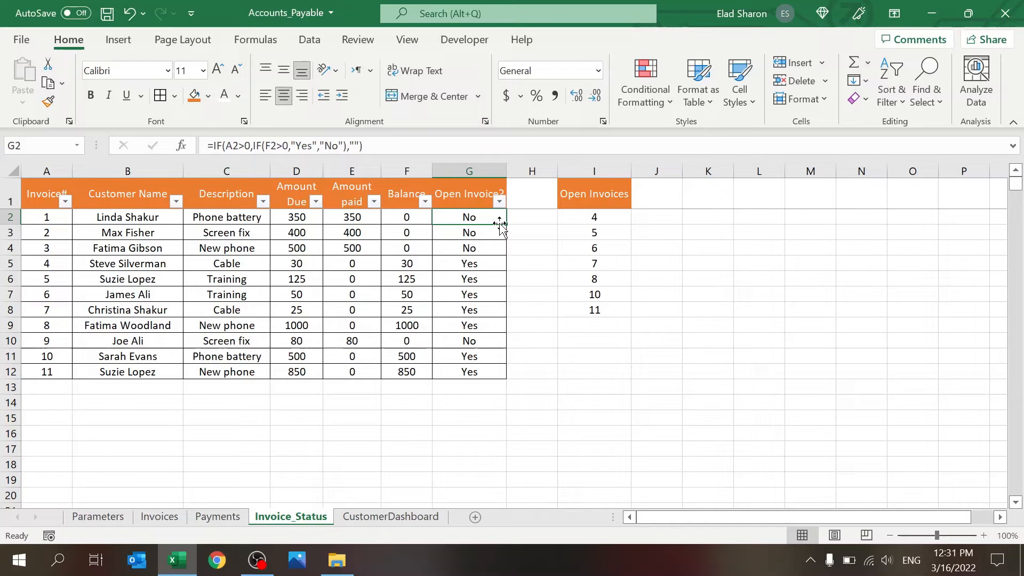
pyautogui.moveTo(403, 248)
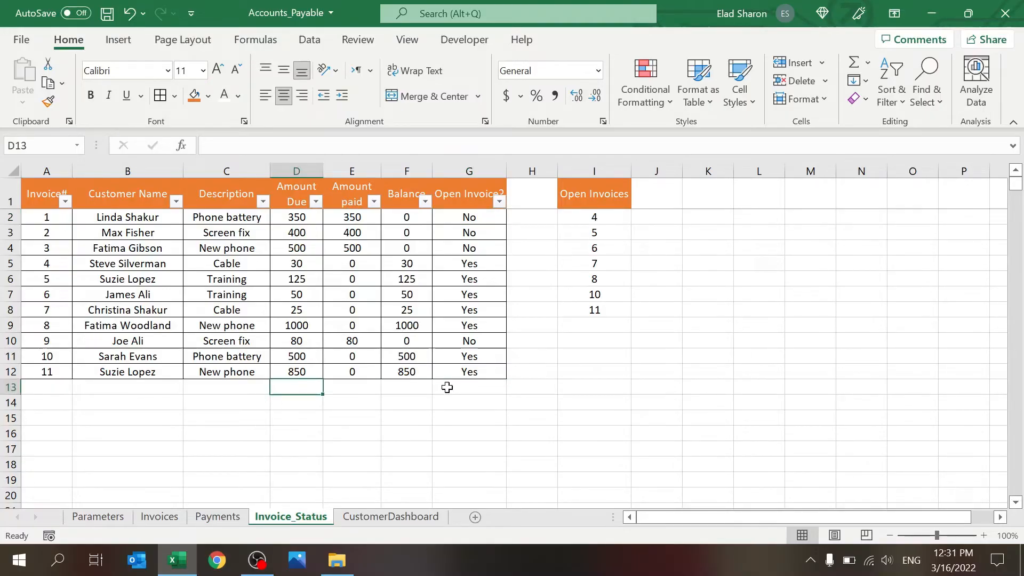
pyautogui.click(469, 386)
pyautogui.write('=IF(F13>0,"Yes","No")')
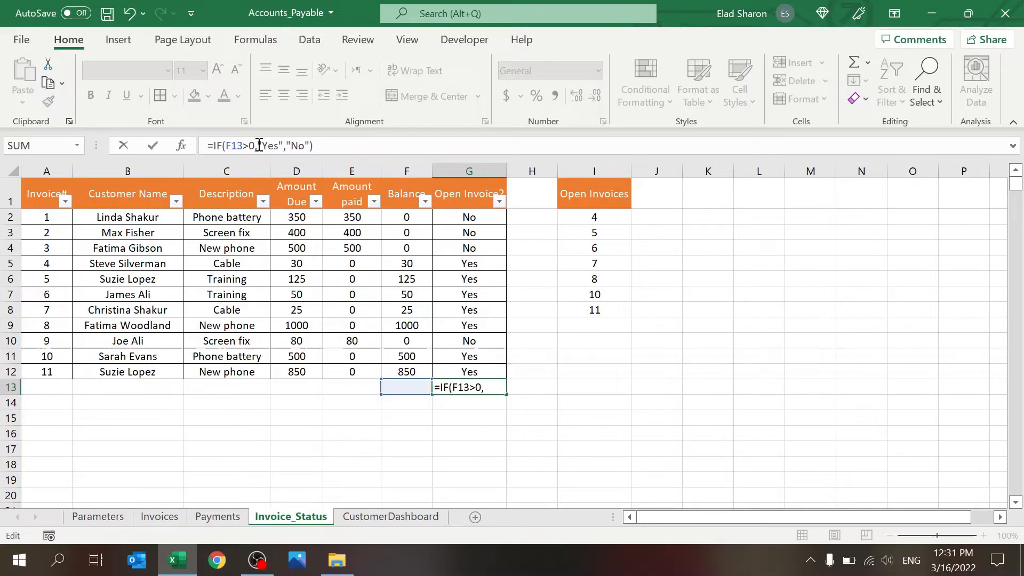
pyautogui.press('Enter')
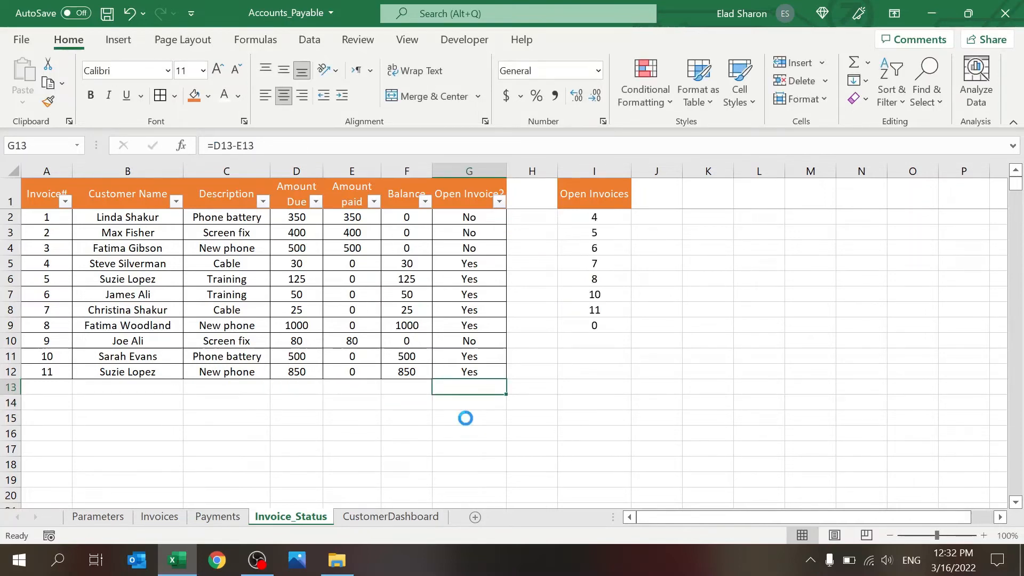
pyautogui.click(406, 418)
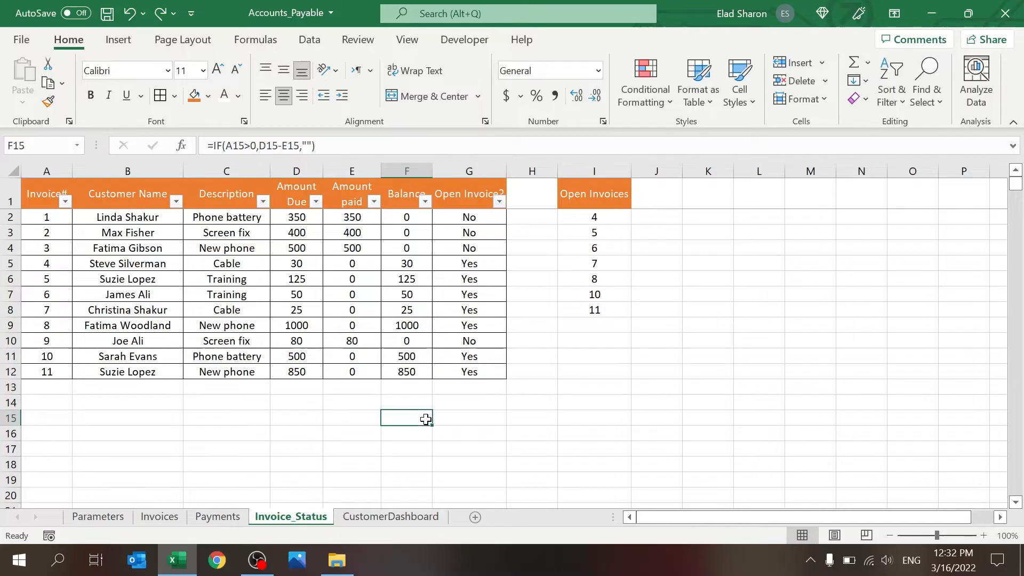
pyautogui.scroll(-3)
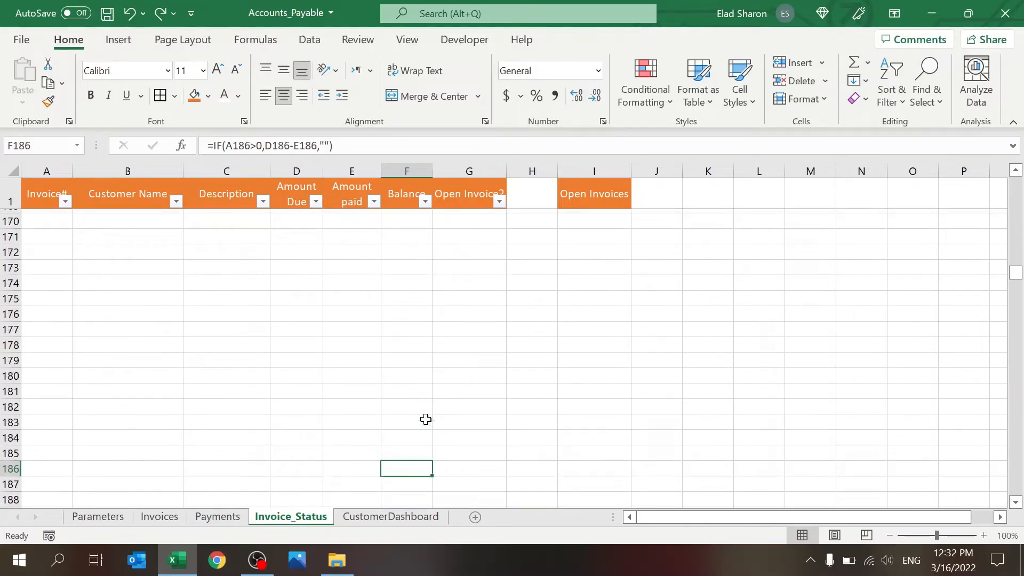
pyautogui.click(406, 193)
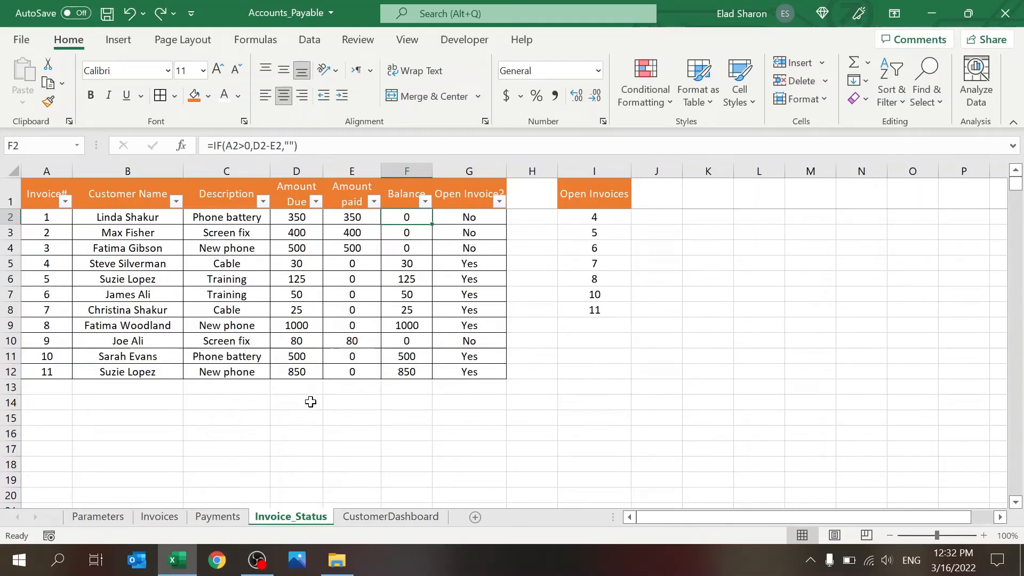
pyautogui.moveTo(435, 450)
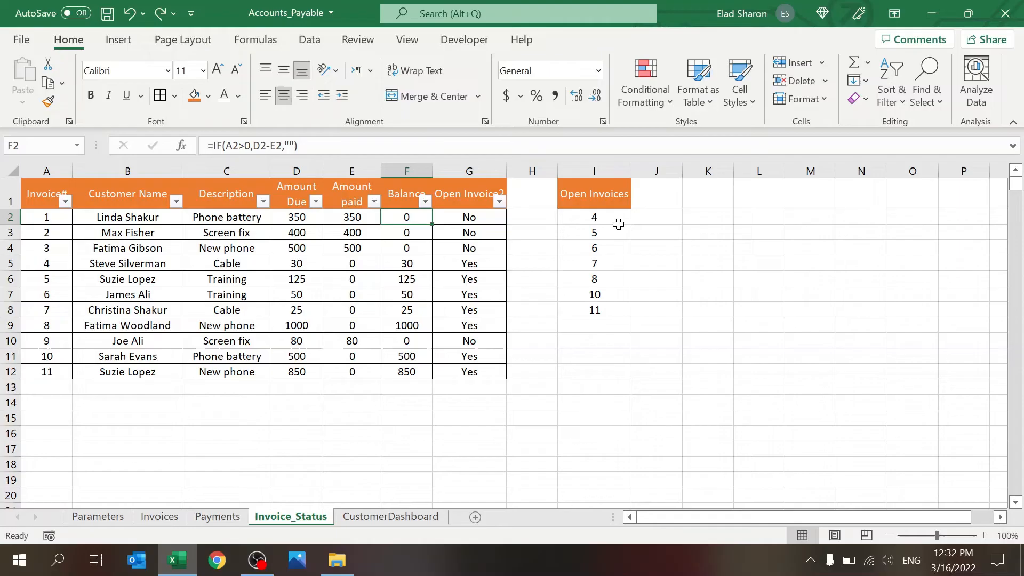
pyautogui.click(593, 217)
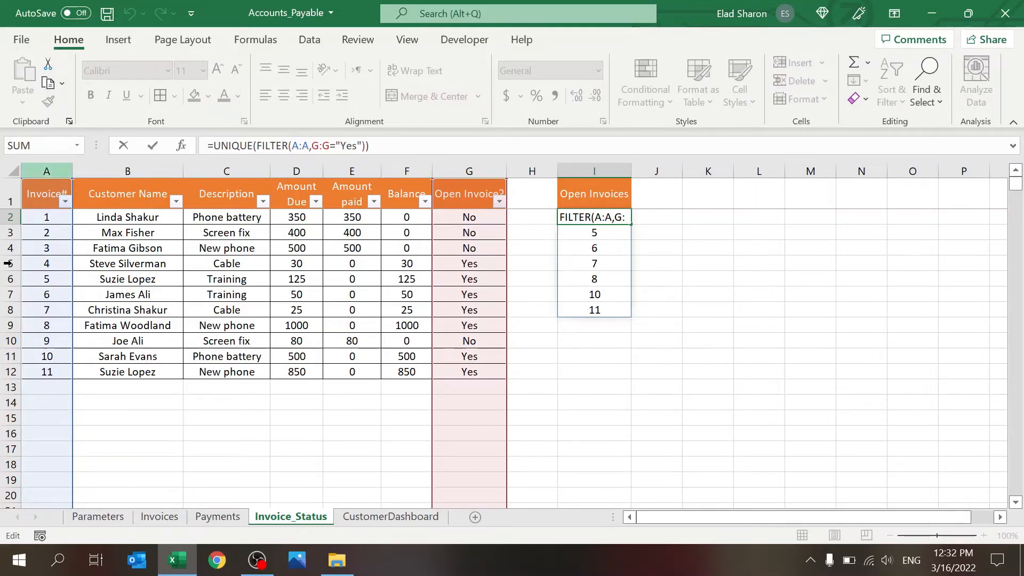
pyautogui.click(333, 145)
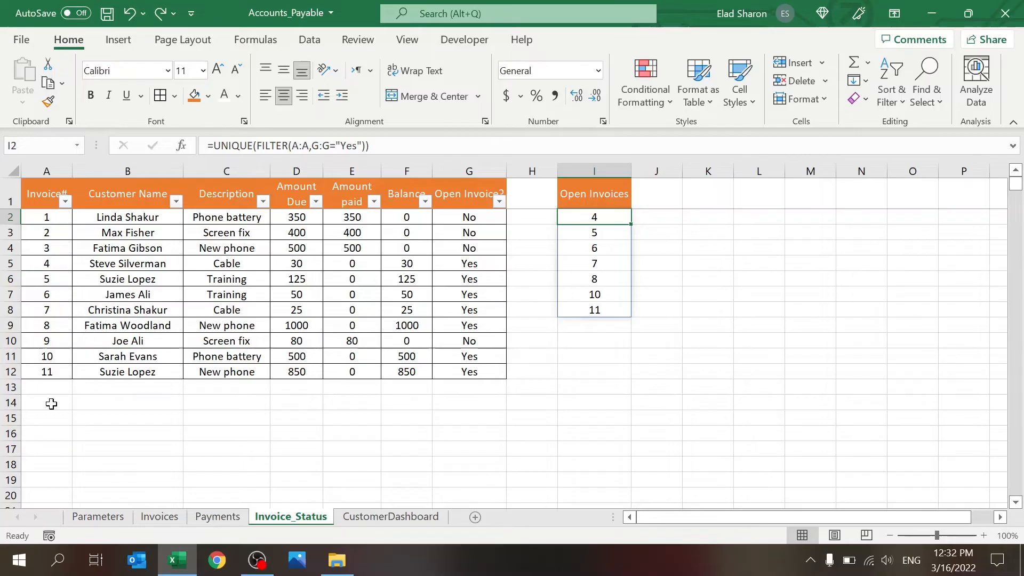
pyautogui.moveTo(528, 287)
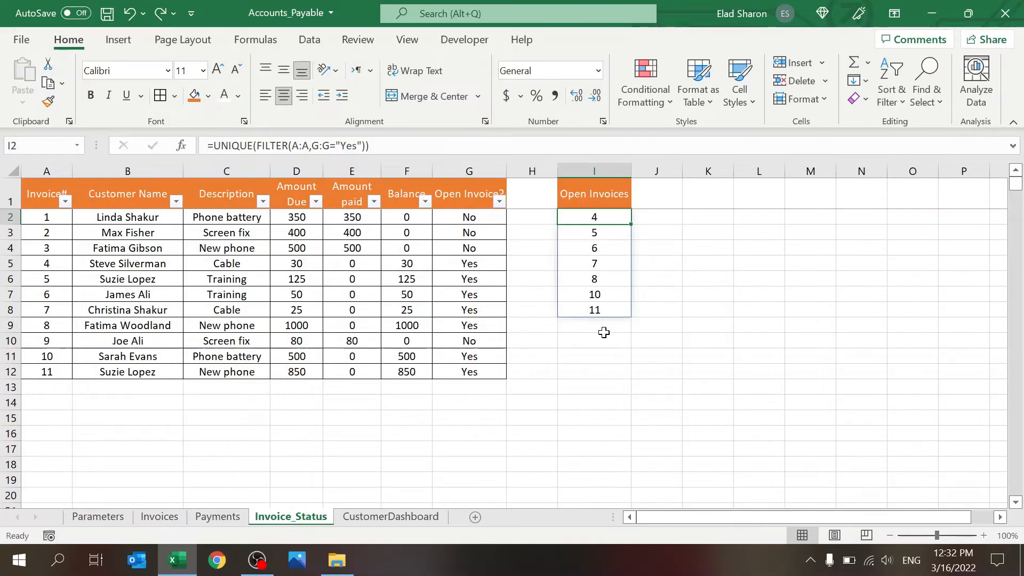
pyautogui.click(594, 324)
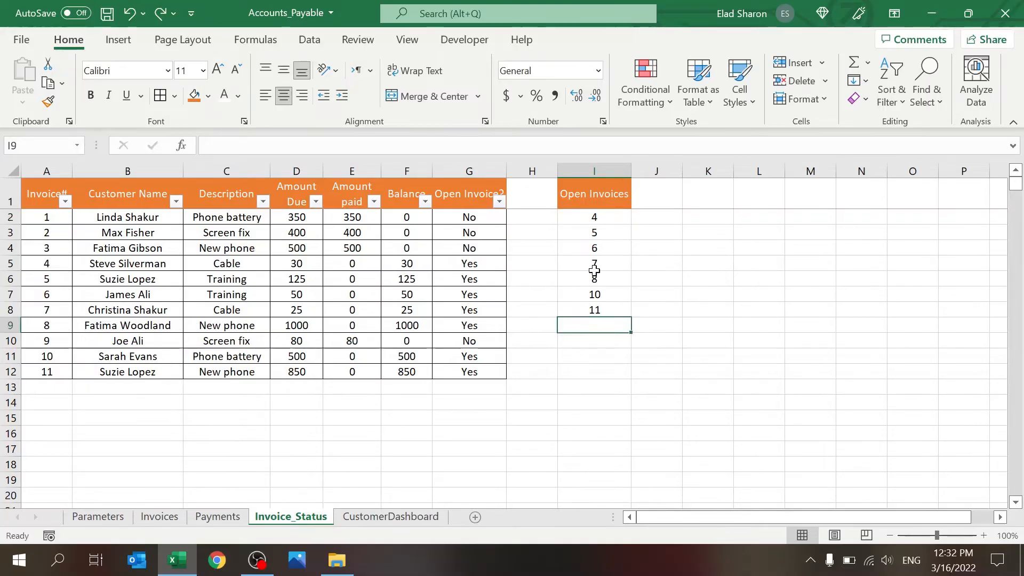
pyautogui.click(217, 516)
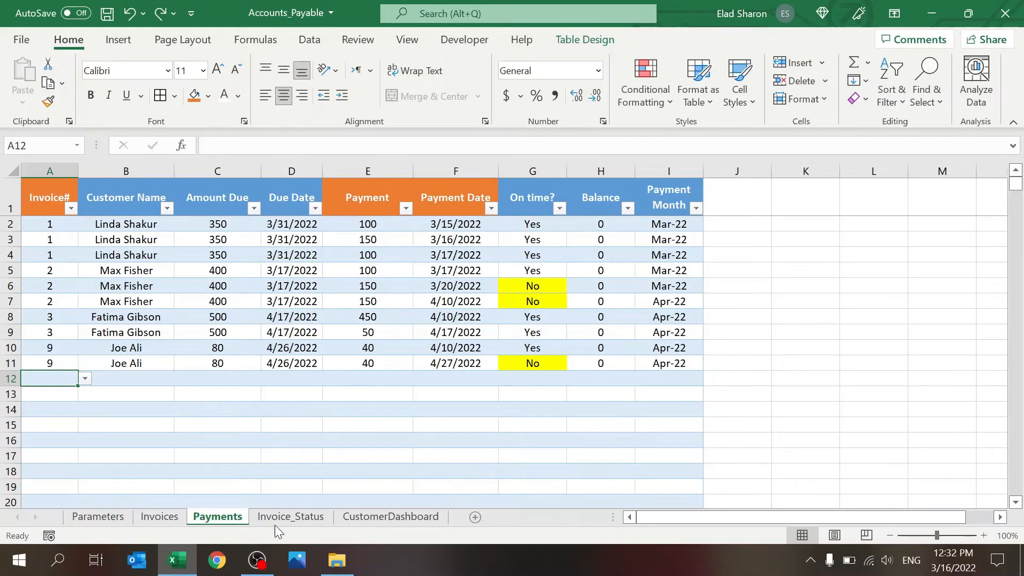
pyautogui.click(290, 516)
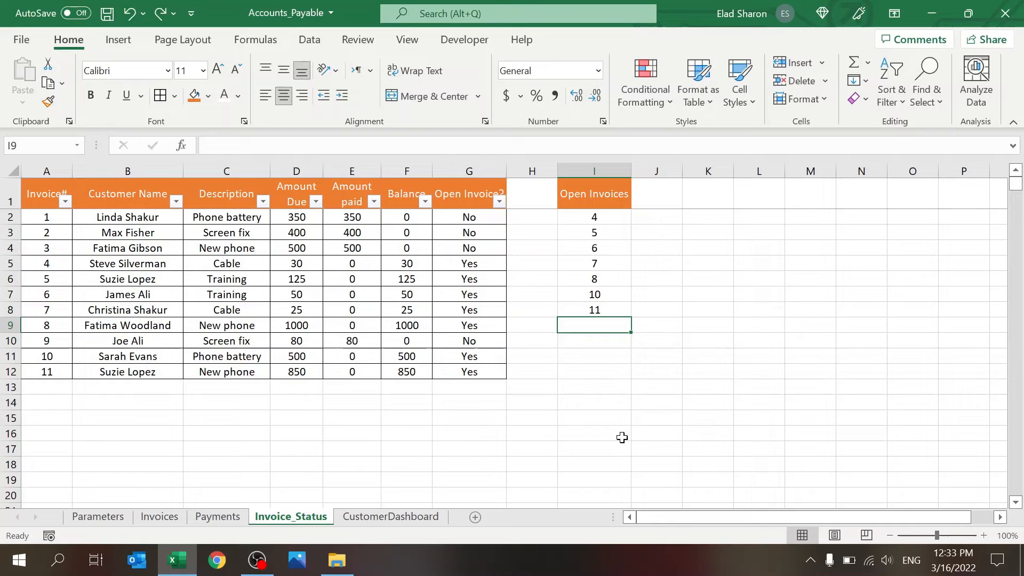
pyautogui.moveTo(306, 470)
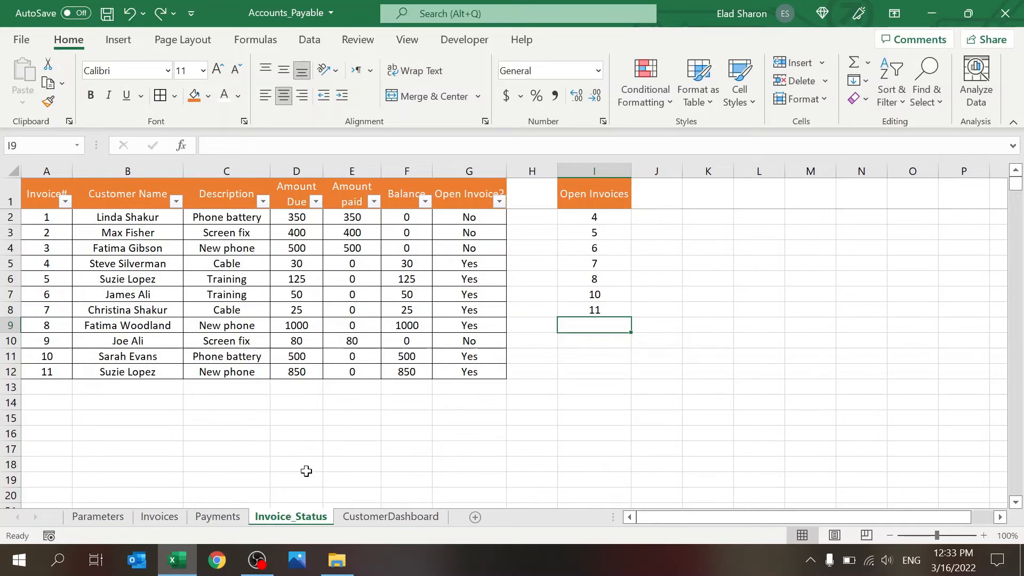
pyautogui.moveTo(329, 411)
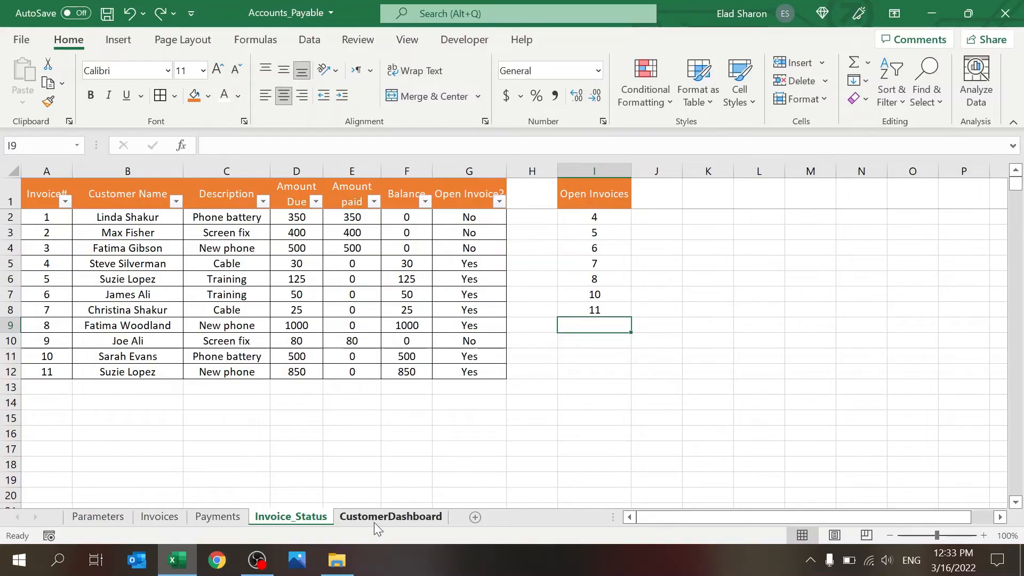
pyautogui.click(391, 516)
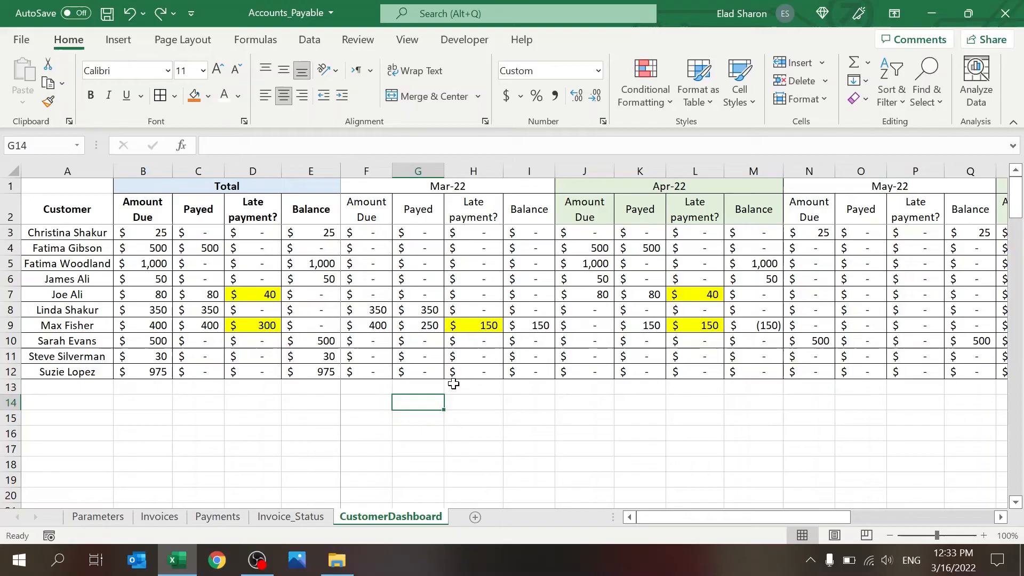
pyautogui.moveTo(442, 447)
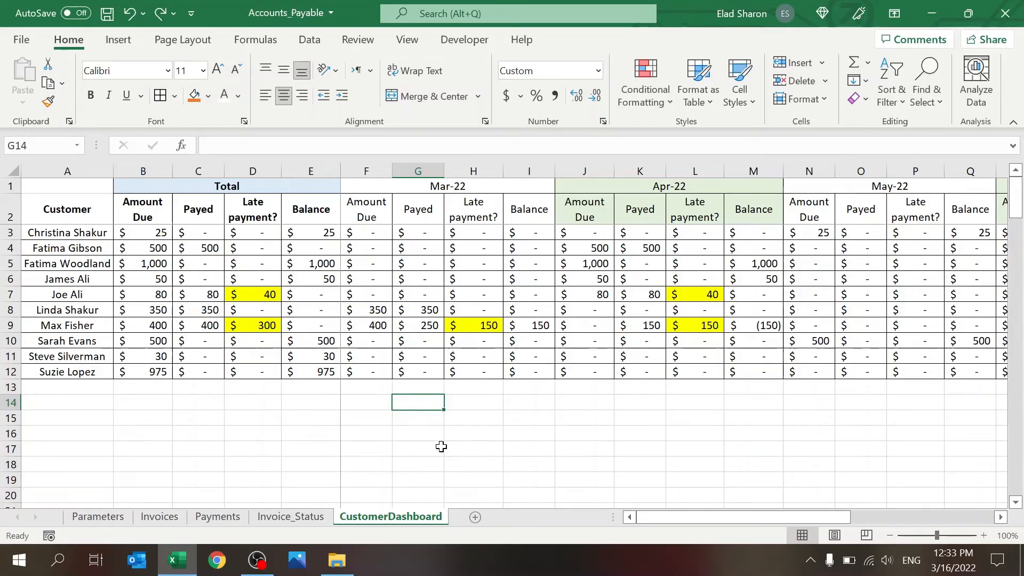
pyautogui.moveTo(77, 248)
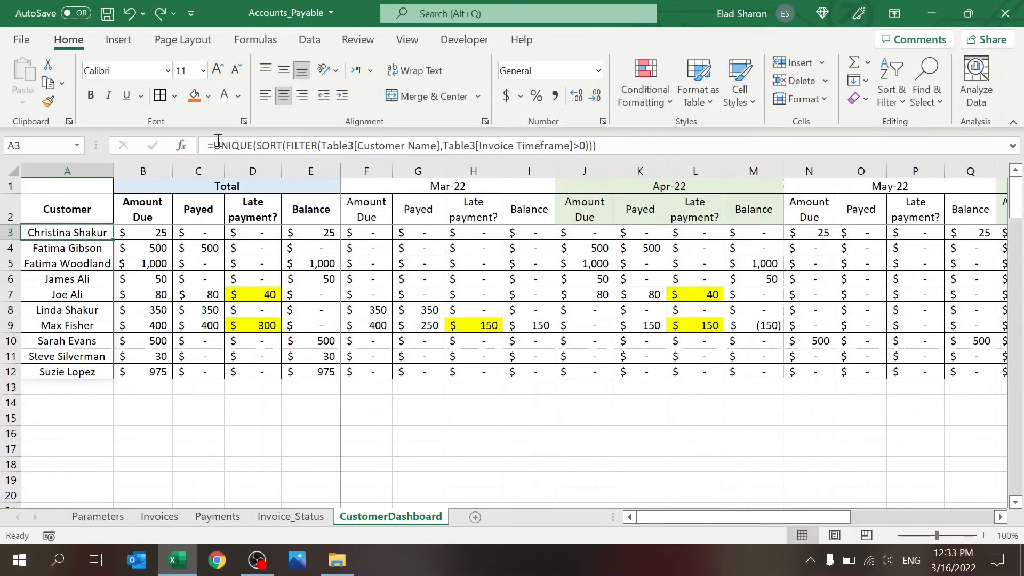
pyautogui.click(97, 516)
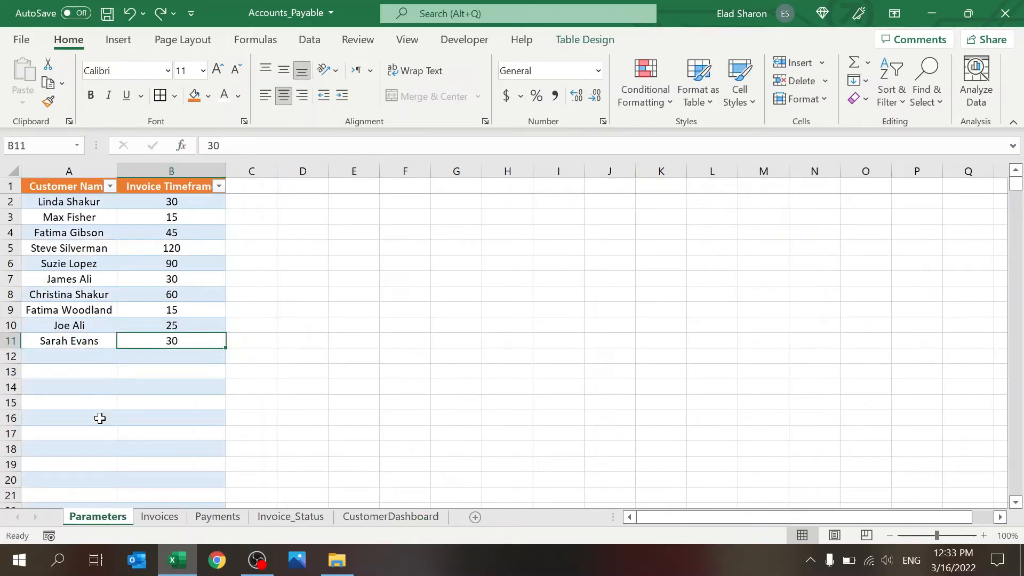
pyautogui.click(69, 448)
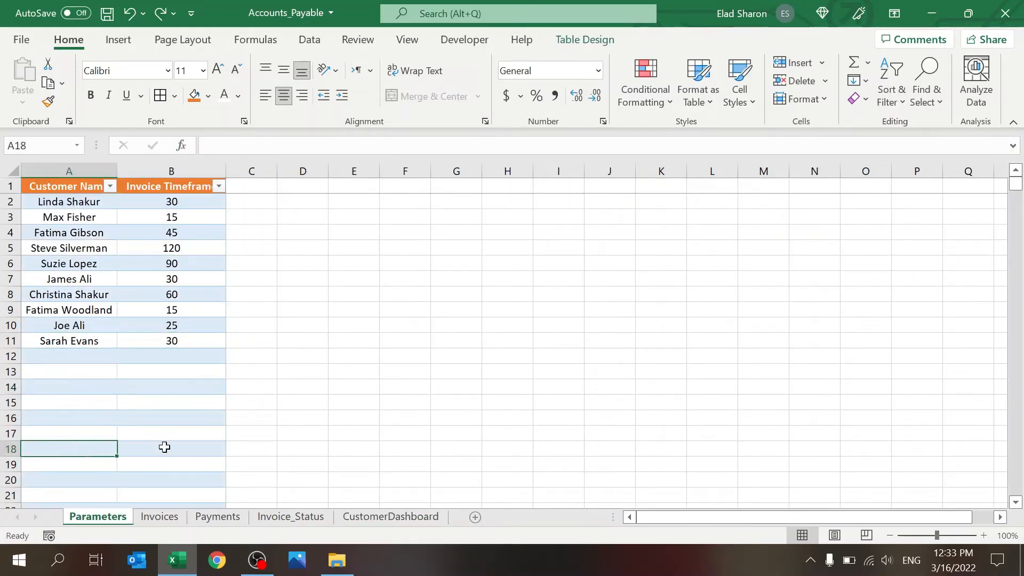
pyautogui.click(390, 516)
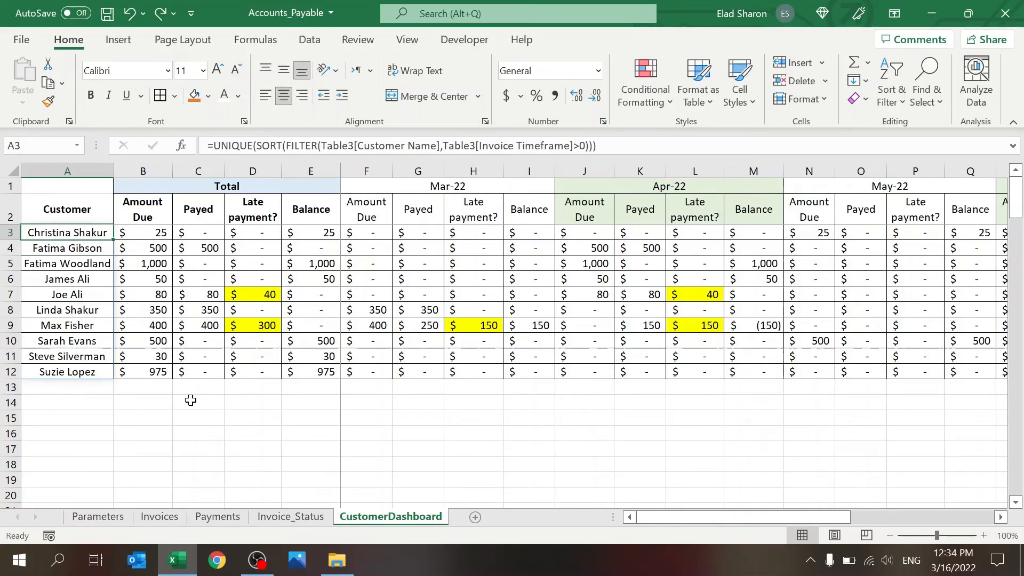
pyautogui.click(142, 232)
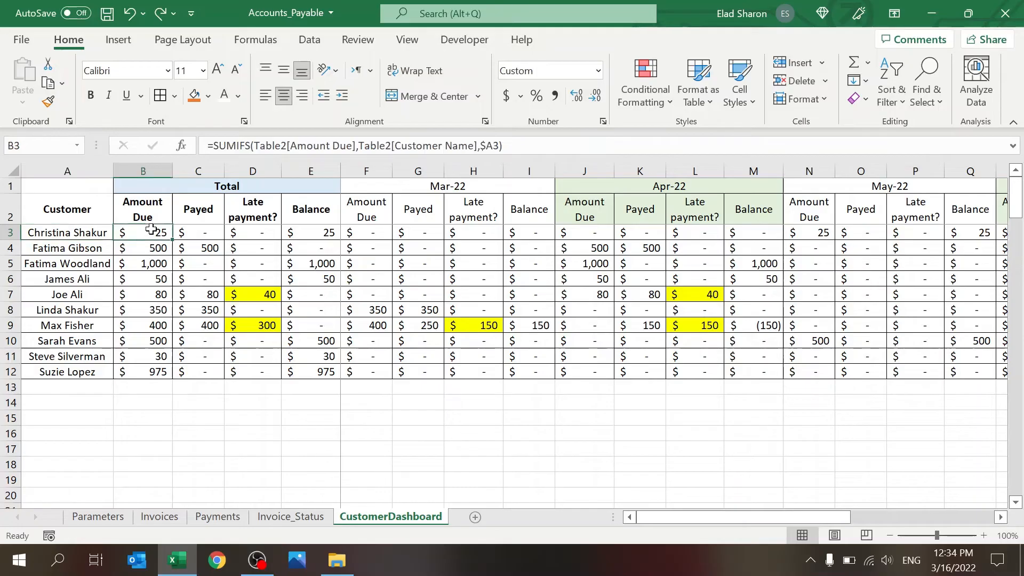
pyautogui.click(583, 231)
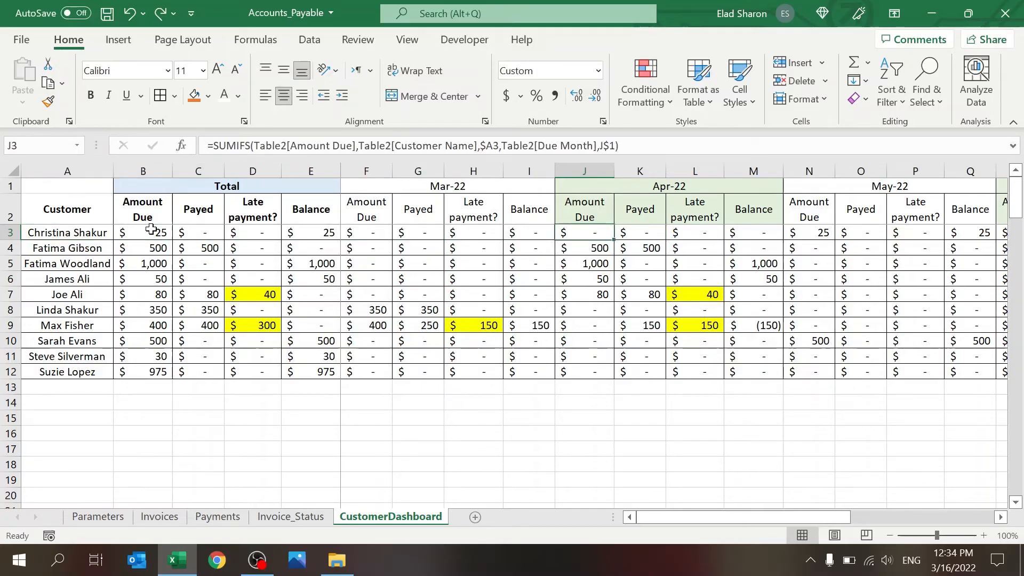
pyautogui.click(418, 232)
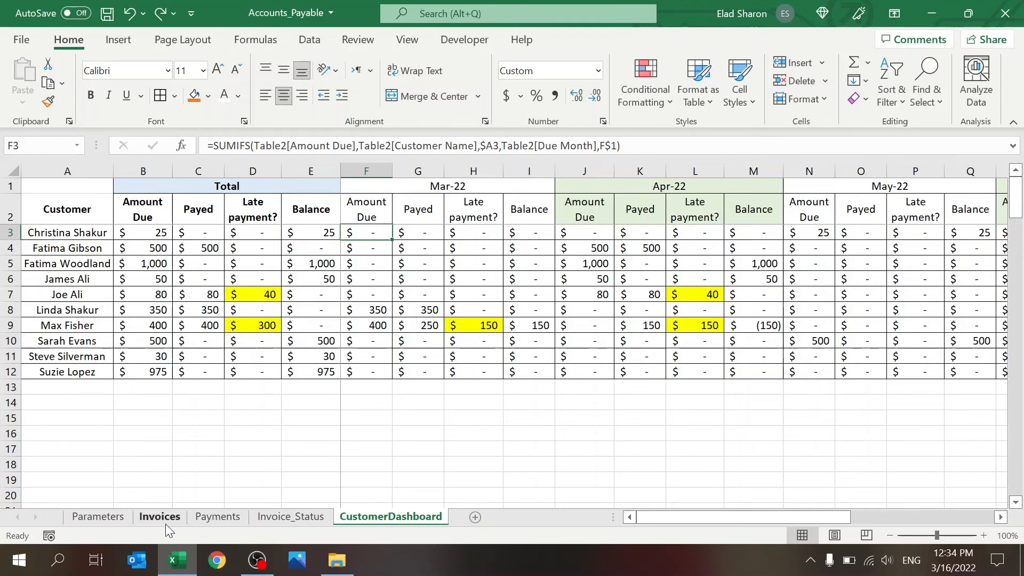
pyautogui.click(159, 517)
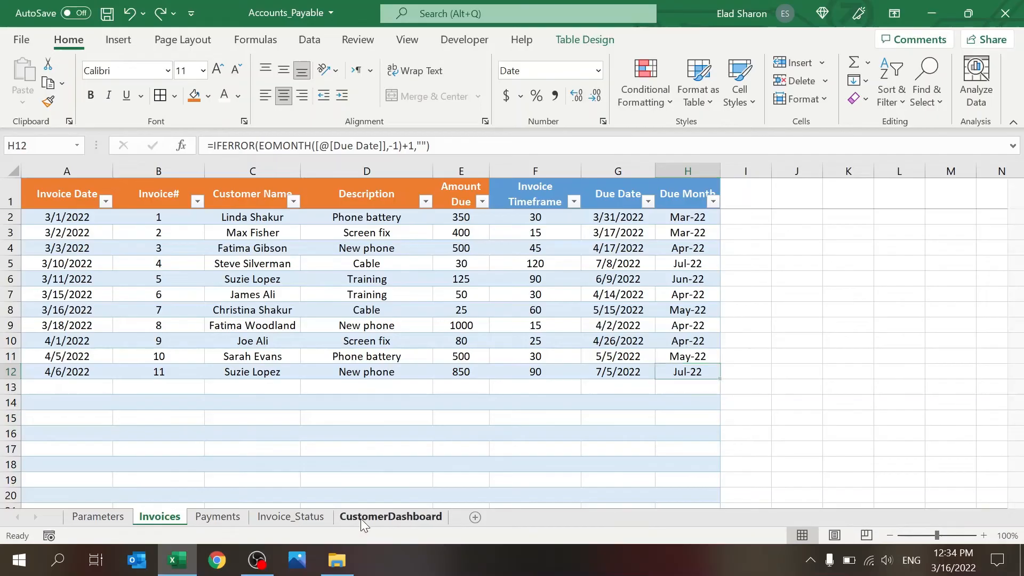
pyautogui.click(390, 516)
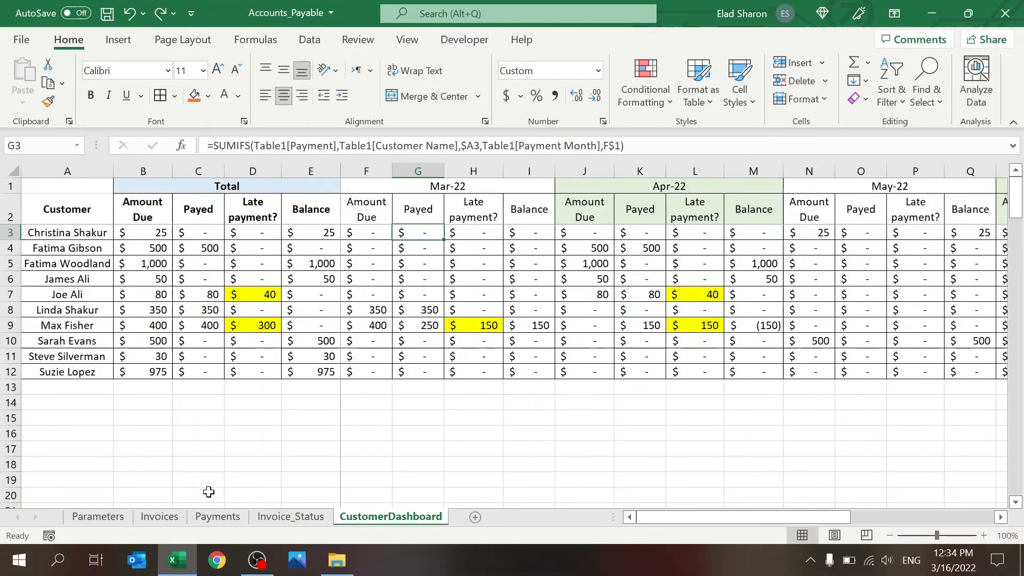
pyautogui.click(218, 516)
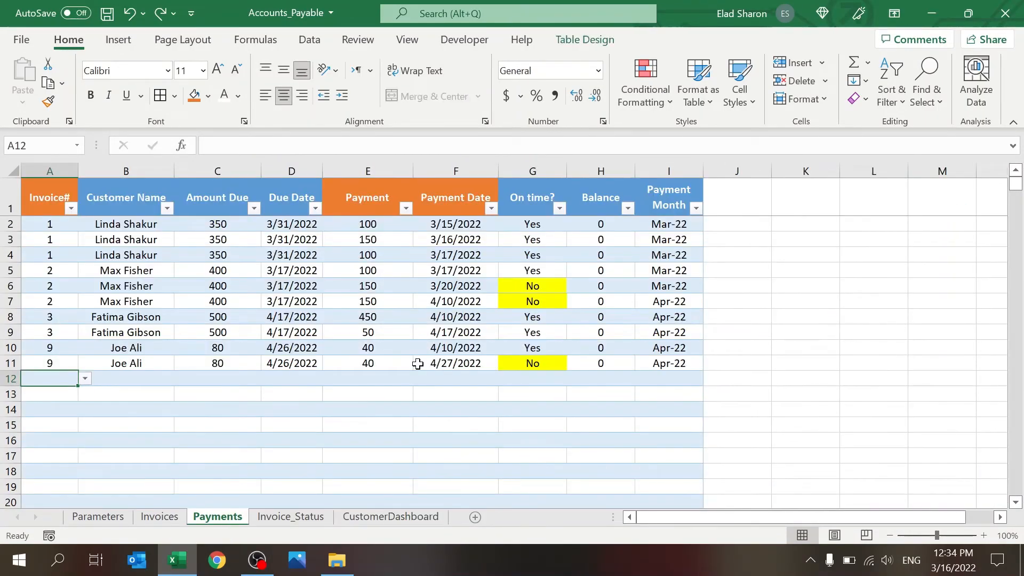
pyautogui.click(391, 517)
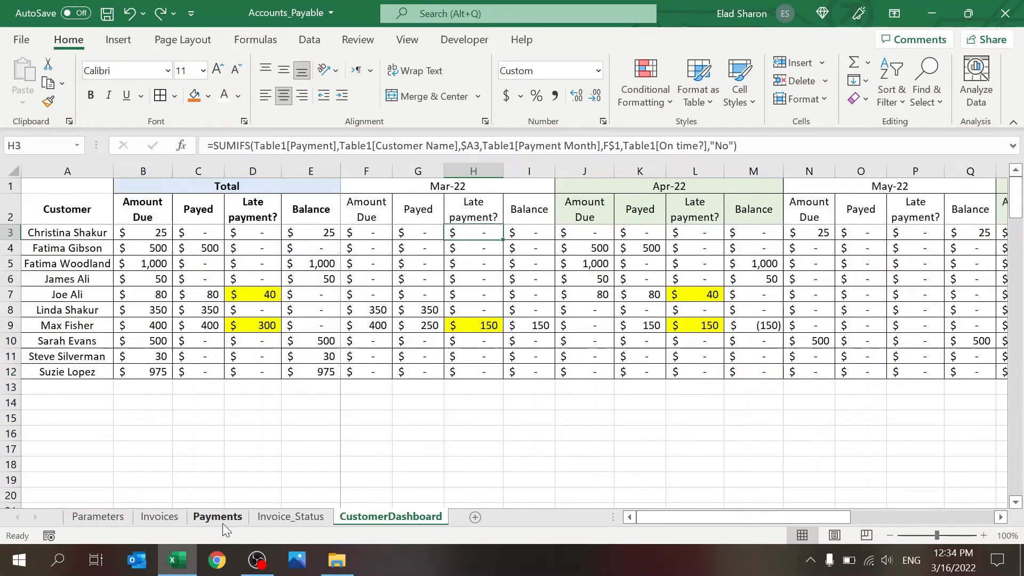
pyautogui.click(218, 516)
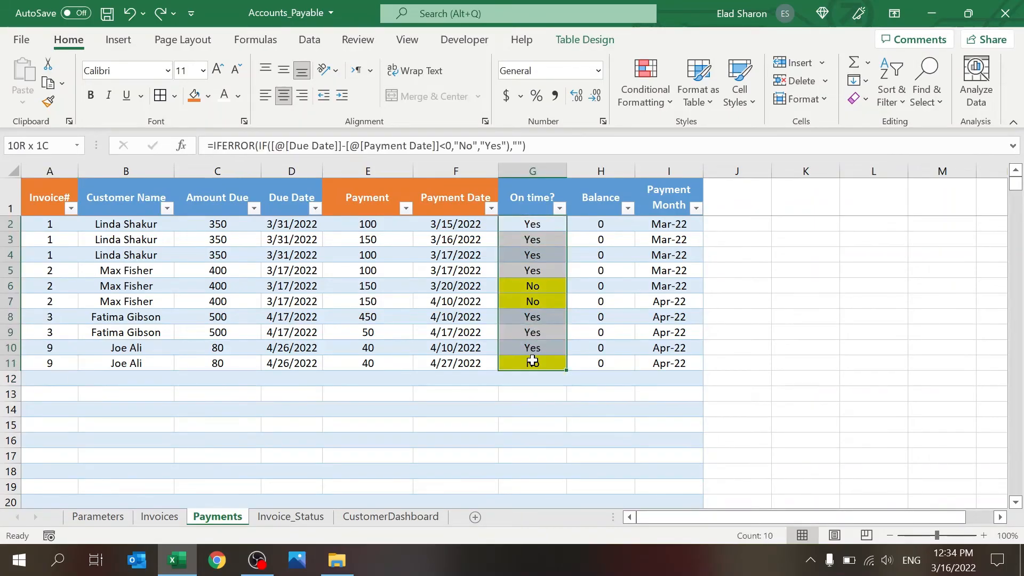
pyautogui.click(390, 516)
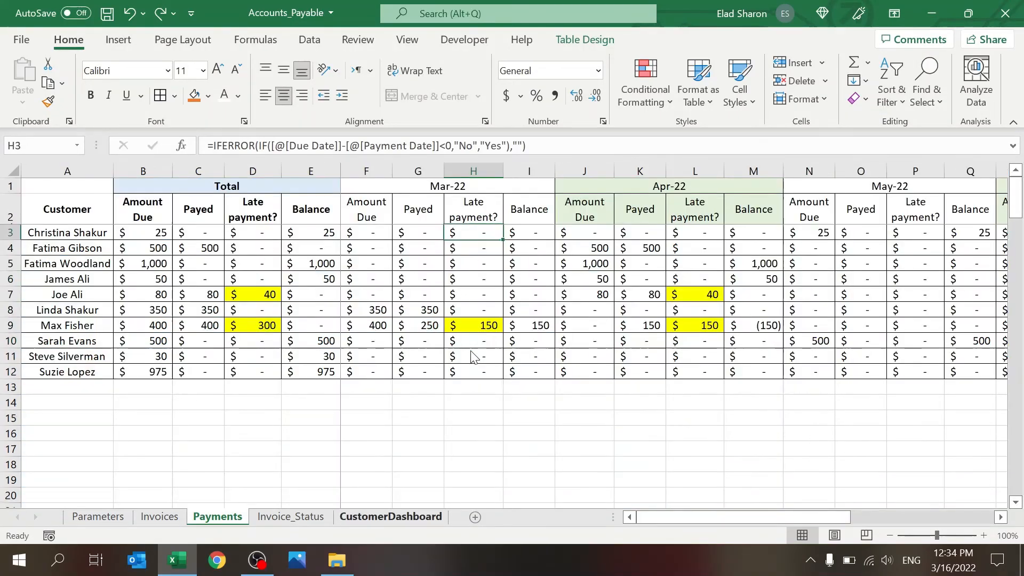
pyautogui.click(390, 516)
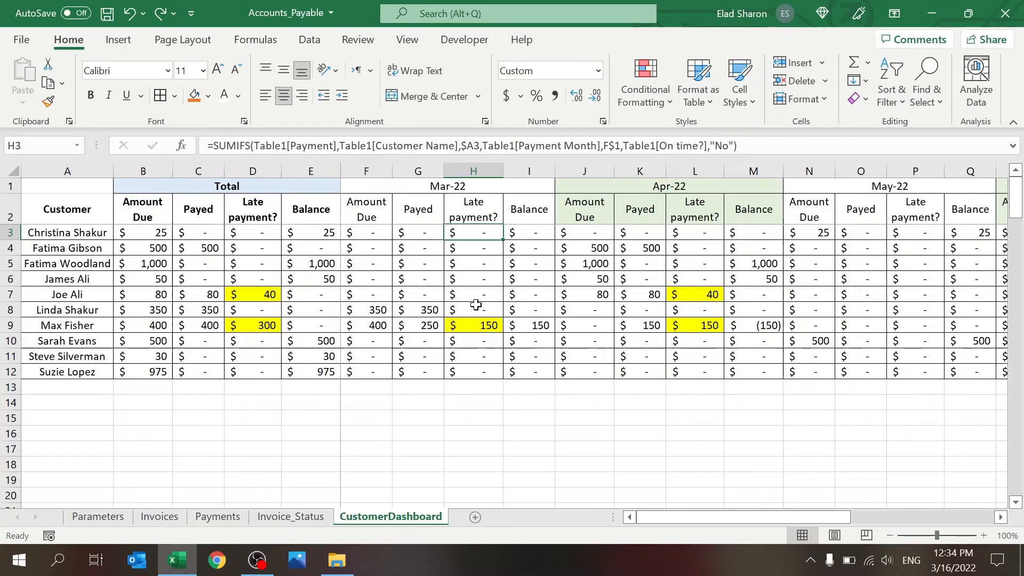
pyautogui.moveTo(489, 300)
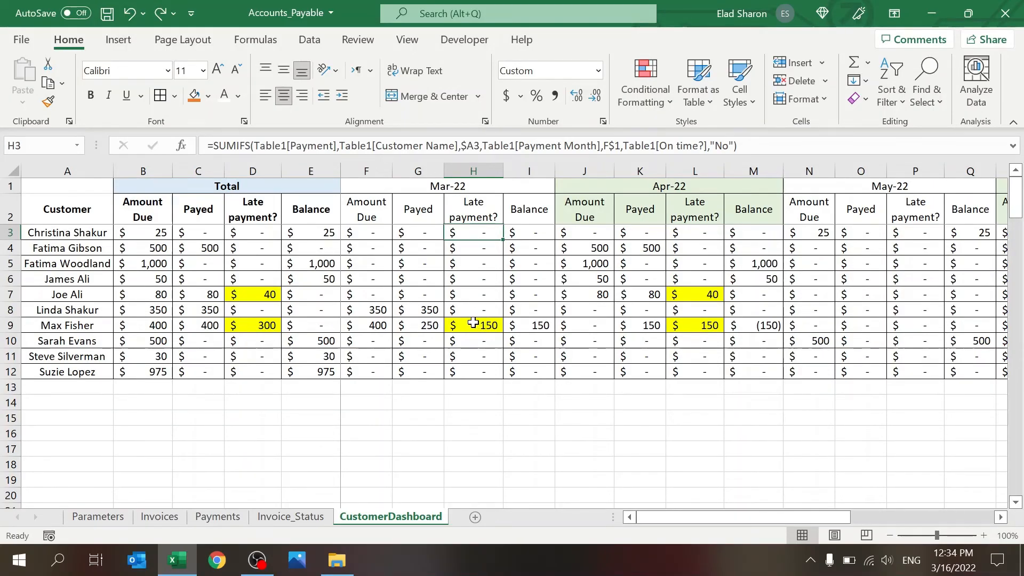
pyautogui.moveTo(477, 324)
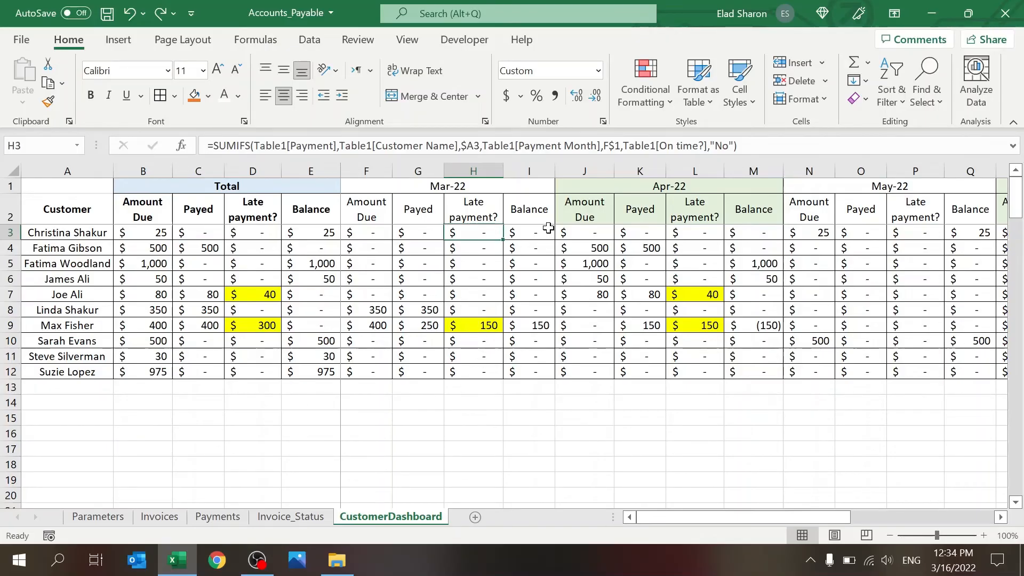
pyautogui.click(529, 231)
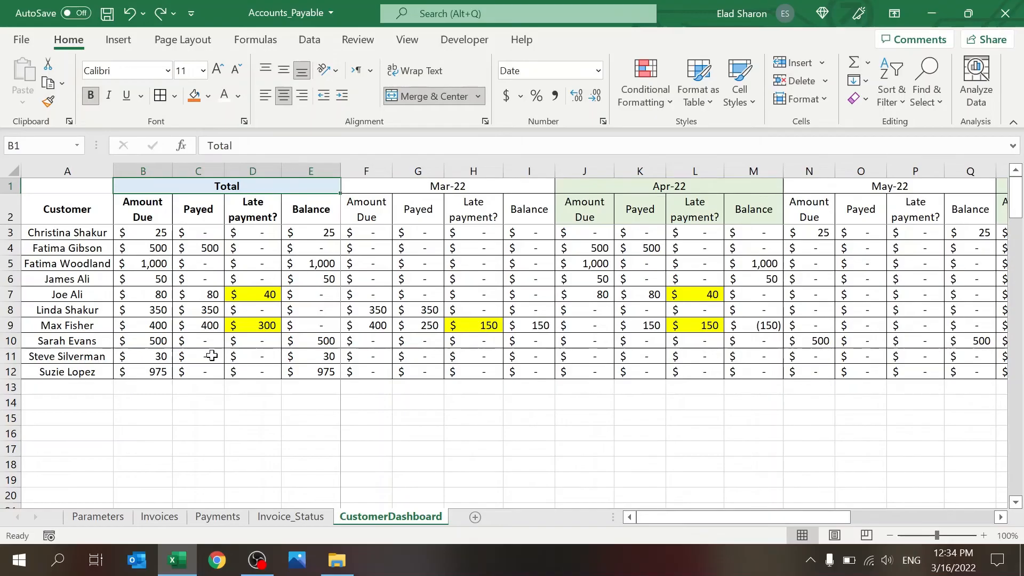
pyautogui.click(142, 232)
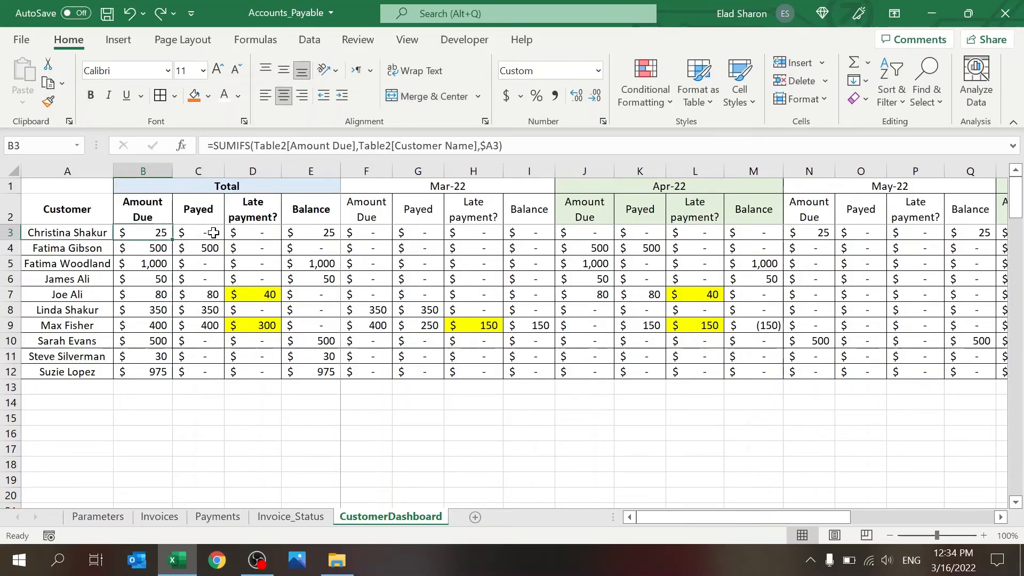
pyautogui.click(252, 233)
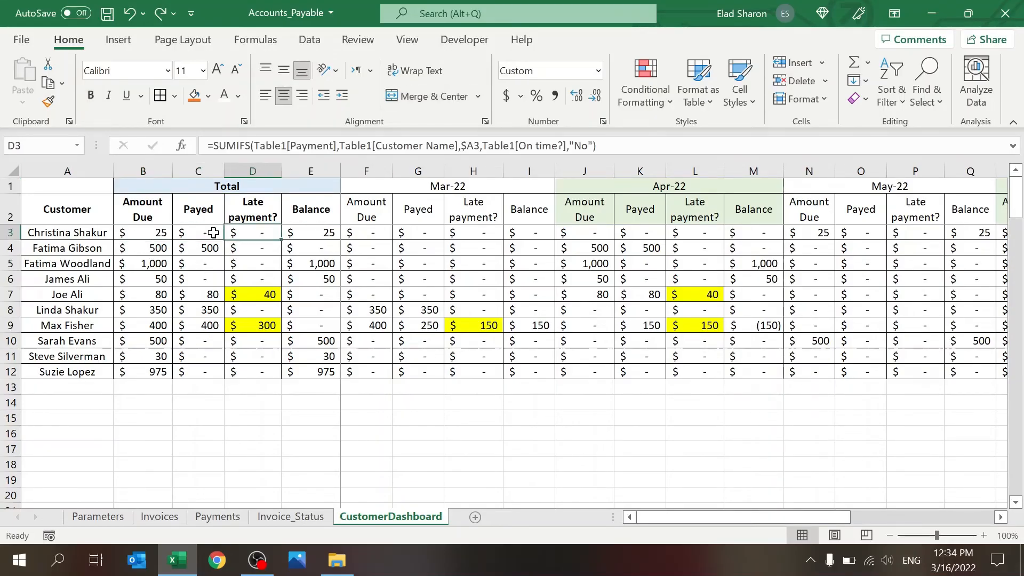
pyautogui.click(142, 232)
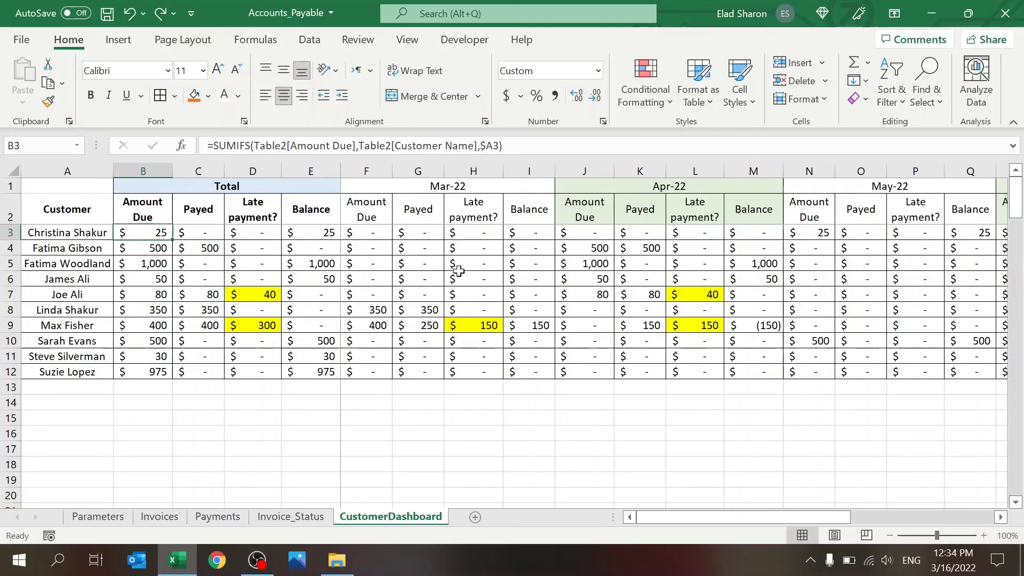
pyautogui.moveTo(457, 353)
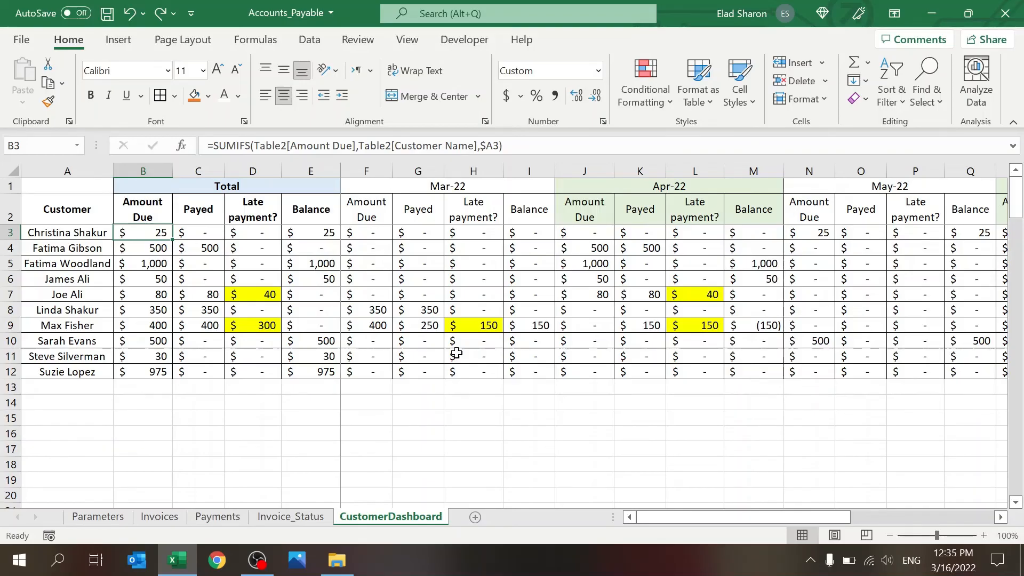
pyautogui.moveTo(300, 421)
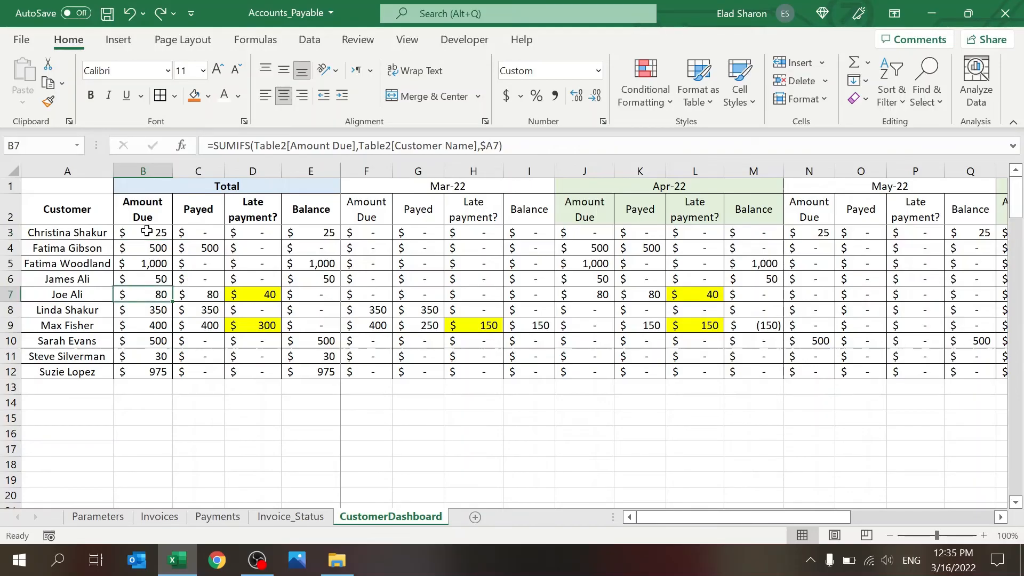
pyautogui.moveTo(176, 291)
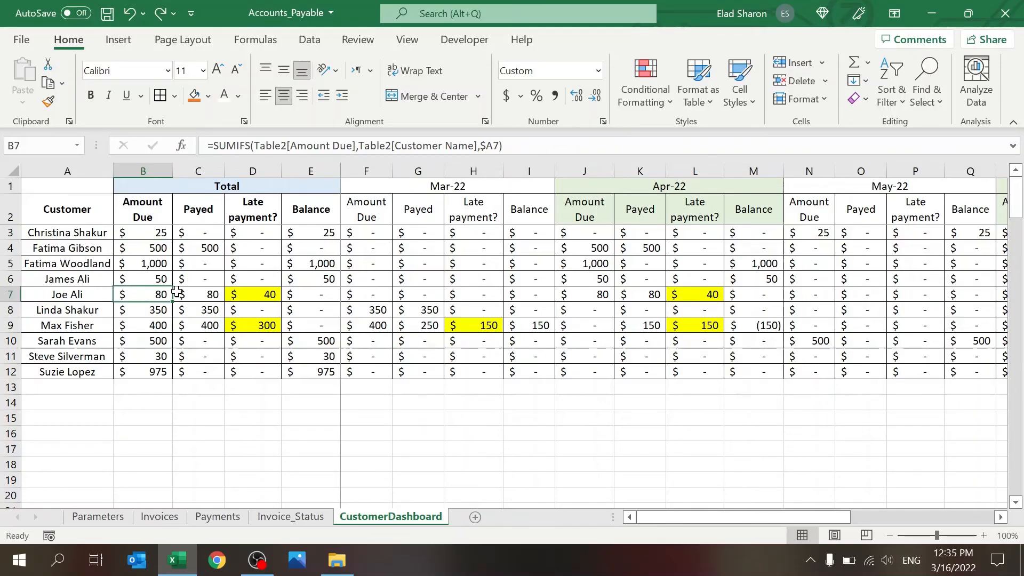
pyautogui.click(252, 294)
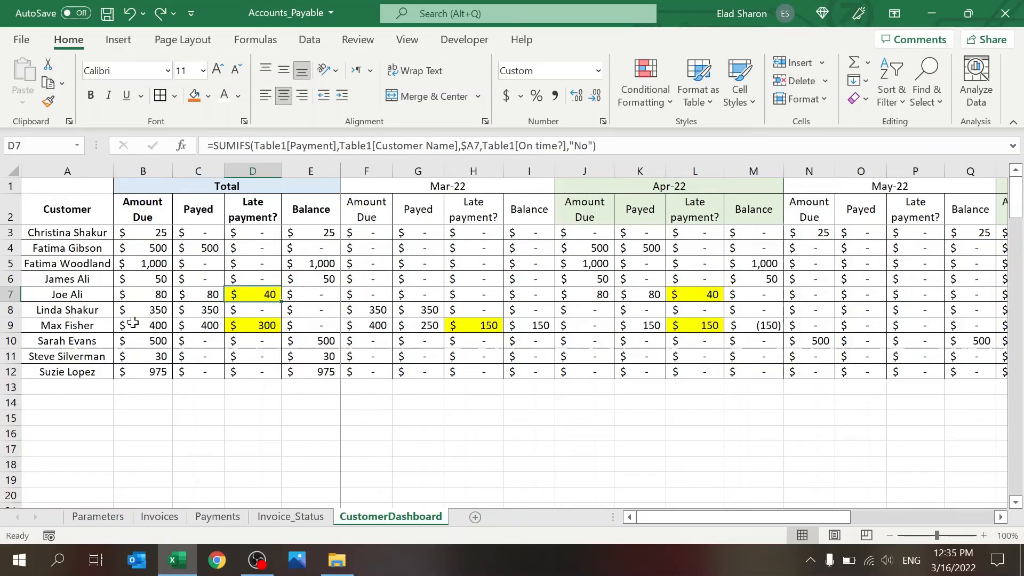
pyautogui.click(252, 324)
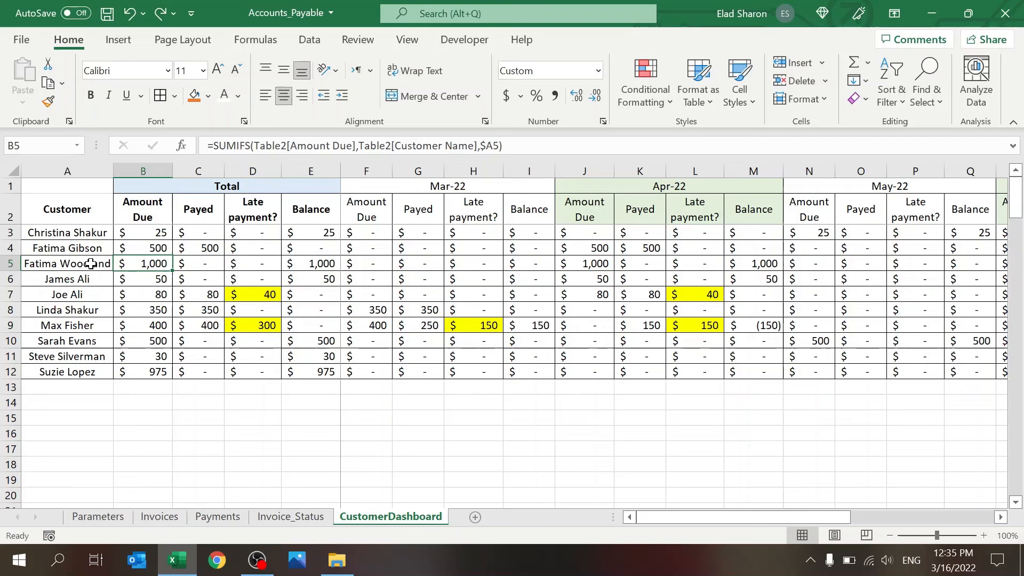
pyautogui.click(310, 263)
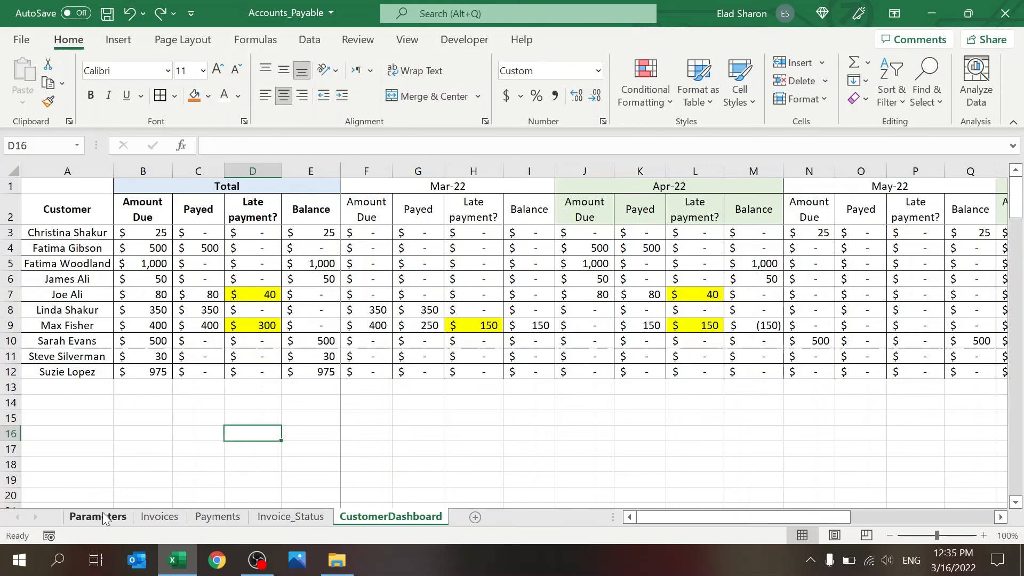
pyautogui.click(97, 516)
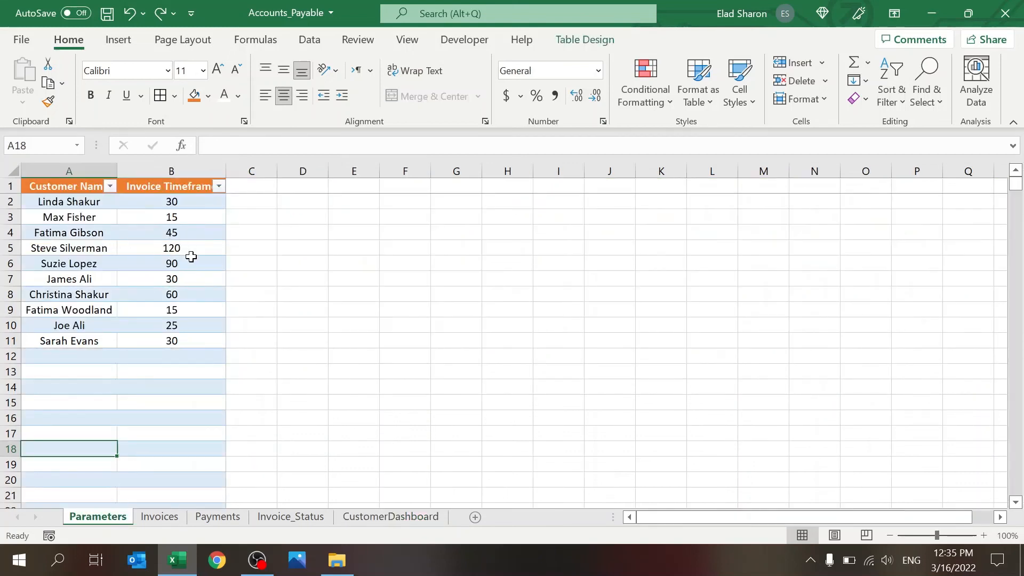
pyautogui.moveTo(147, 491)
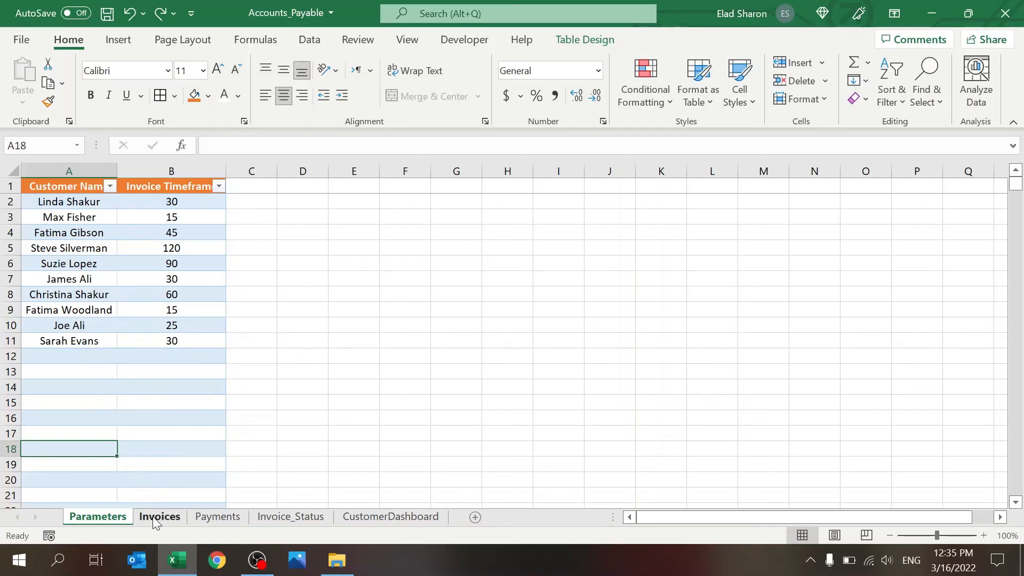
pyautogui.click(159, 516)
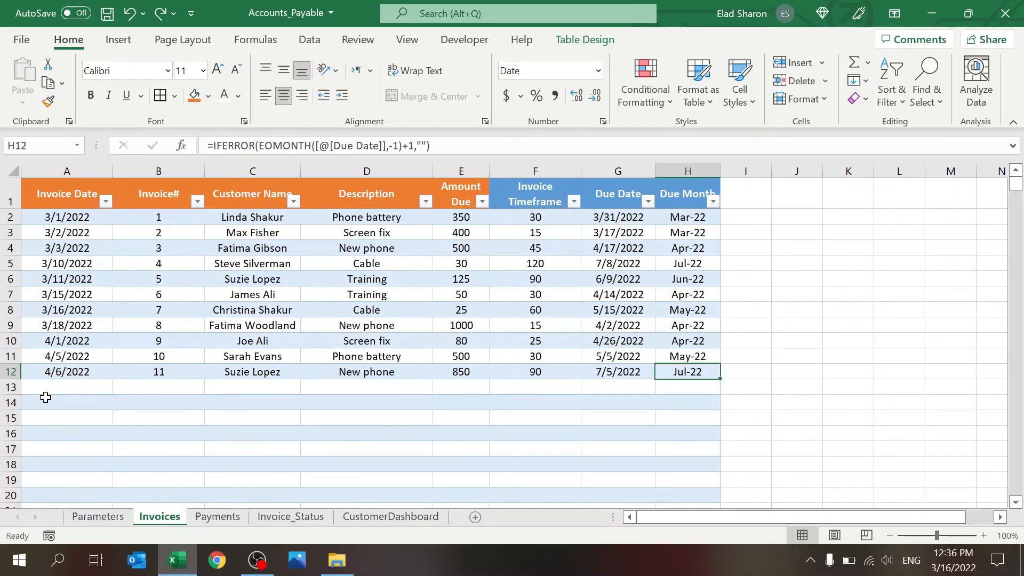
pyautogui.moveTo(66, 387); pyautogui.dragTo(461, 402)
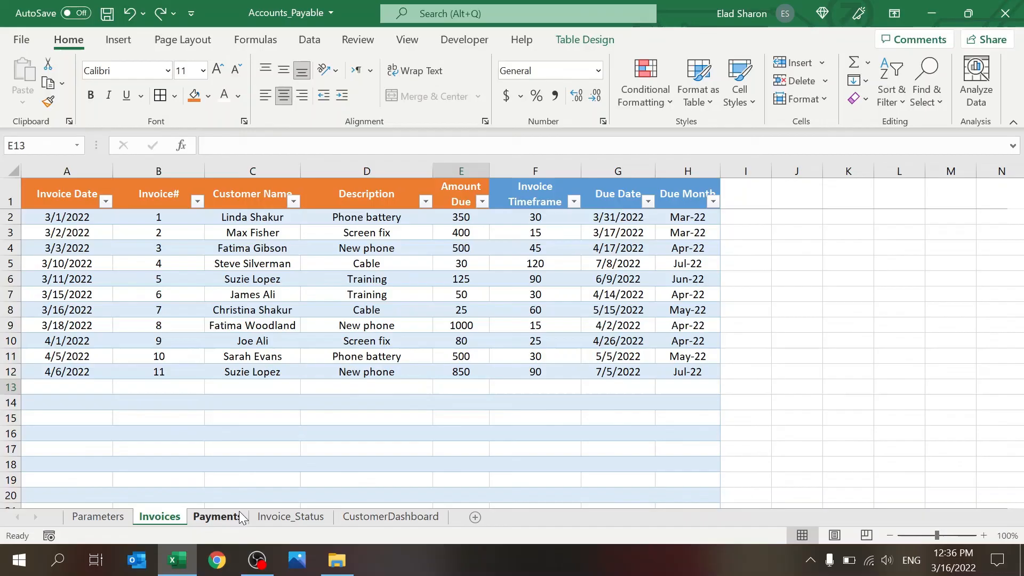
pyautogui.click(217, 516)
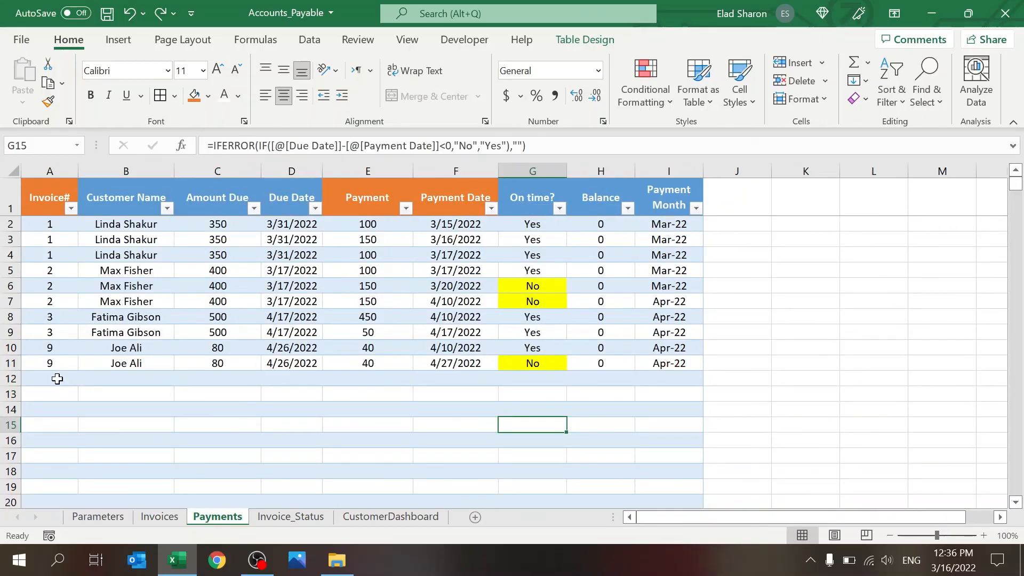
pyautogui.moveTo(397, 363)
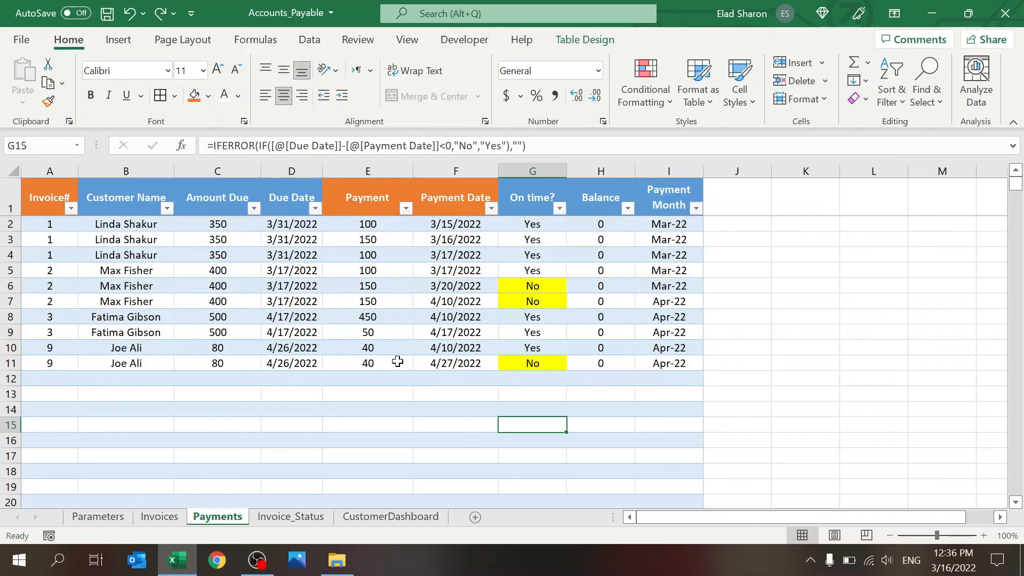
pyautogui.moveTo(441, 386)
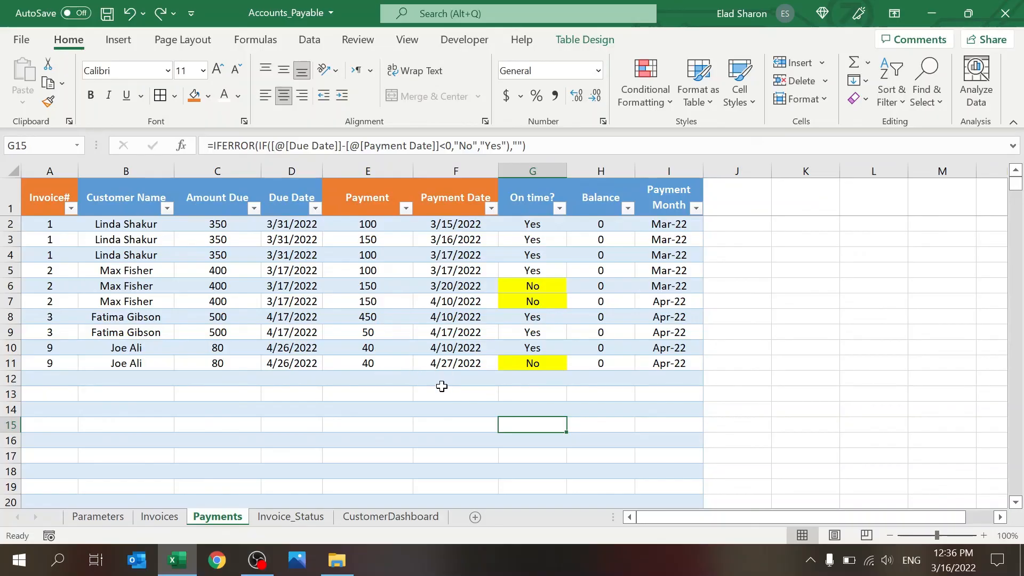
pyautogui.click(290, 516)
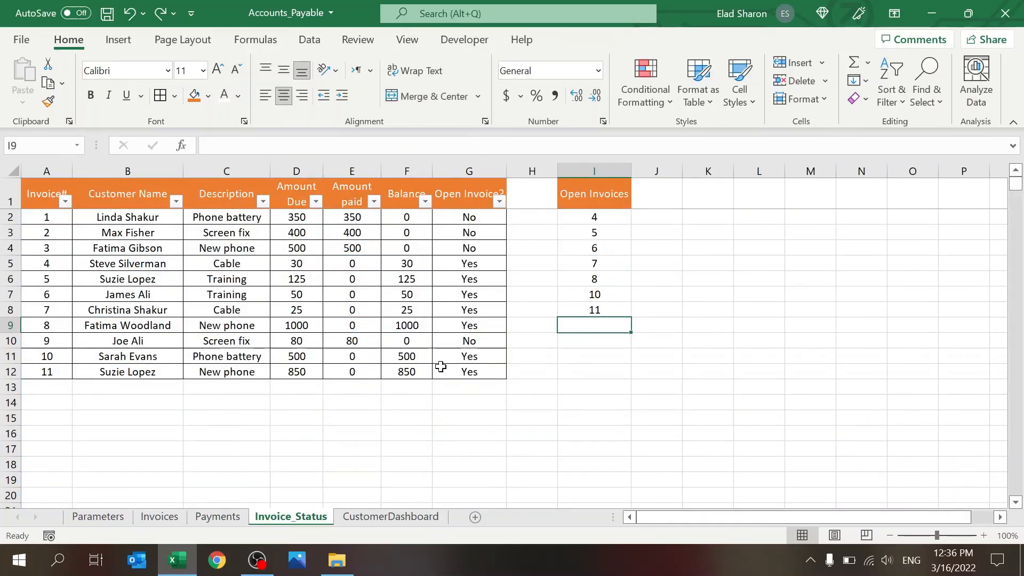
pyautogui.moveTo(425, 426)
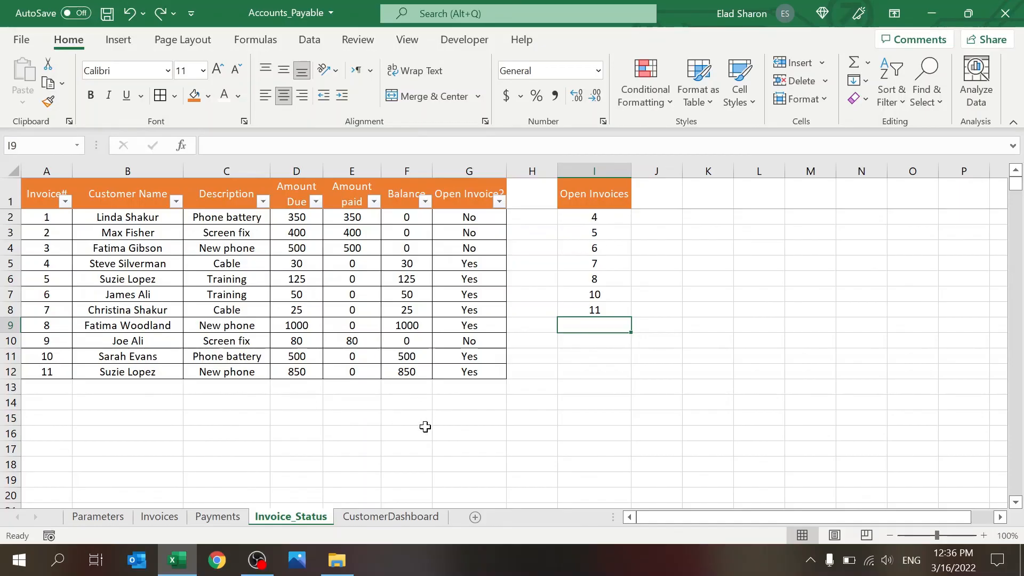
pyautogui.moveTo(356, 341)
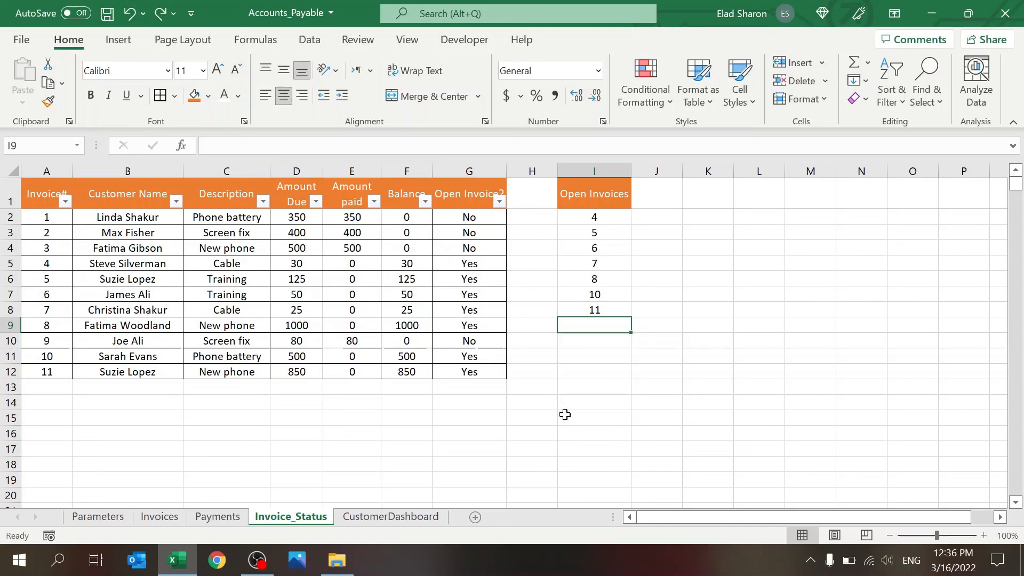
pyautogui.moveTo(376, 487)
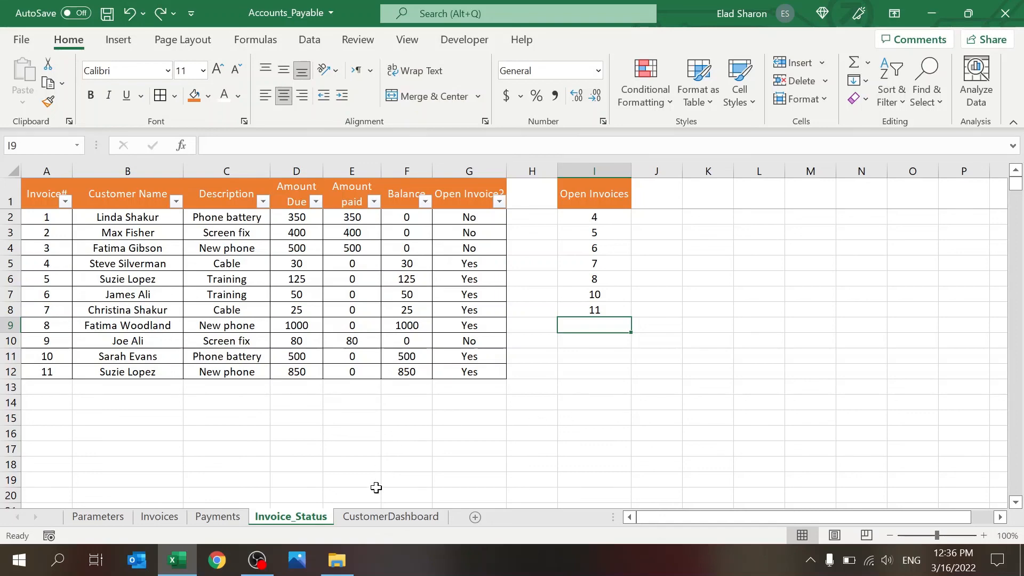
pyautogui.click(390, 516)
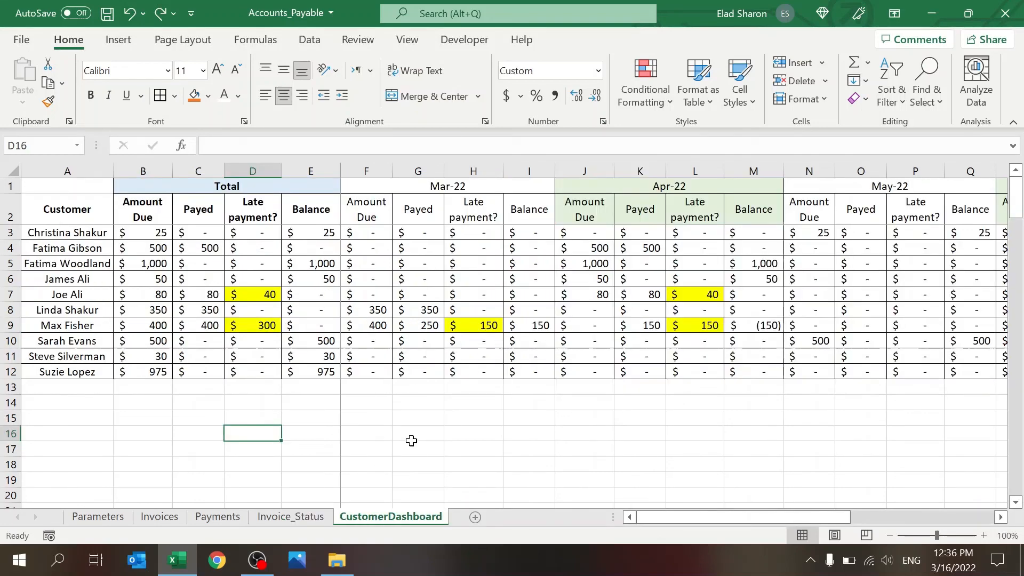